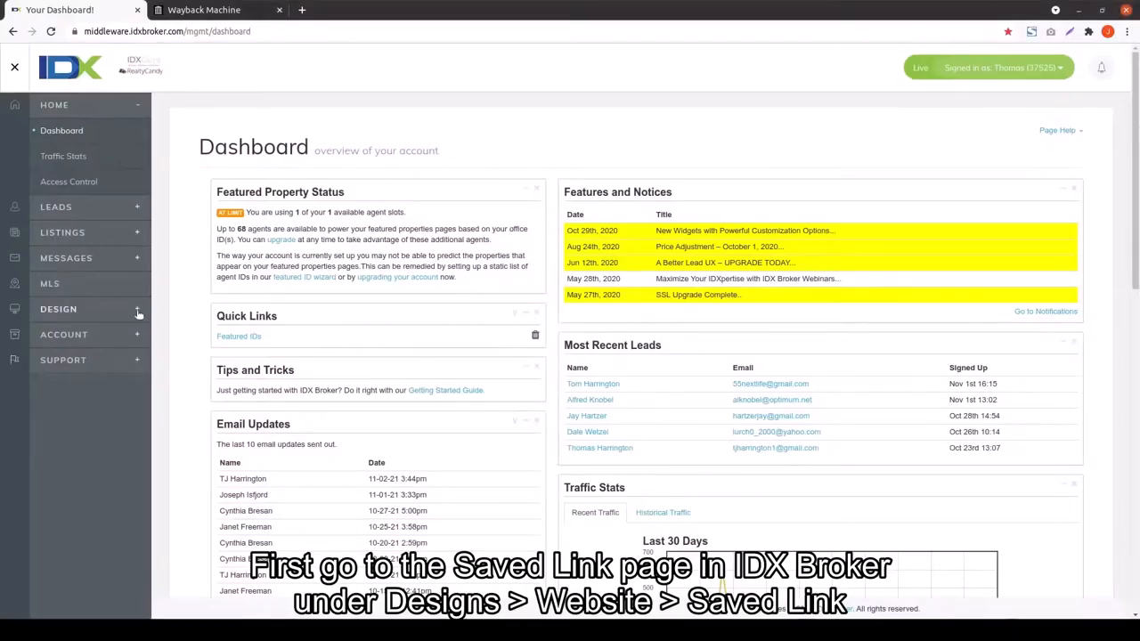
# Navigate from the IDX Broker dashboard to Design > Website > Saved Links
pyautogui.click(58, 309)
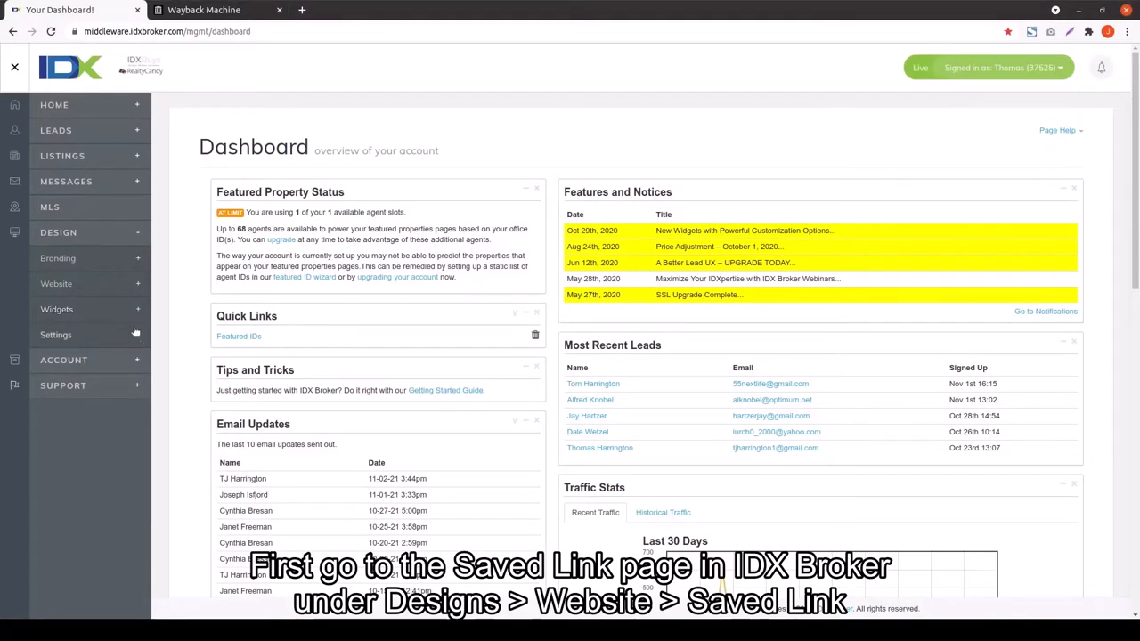
pyautogui.click(56, 284)
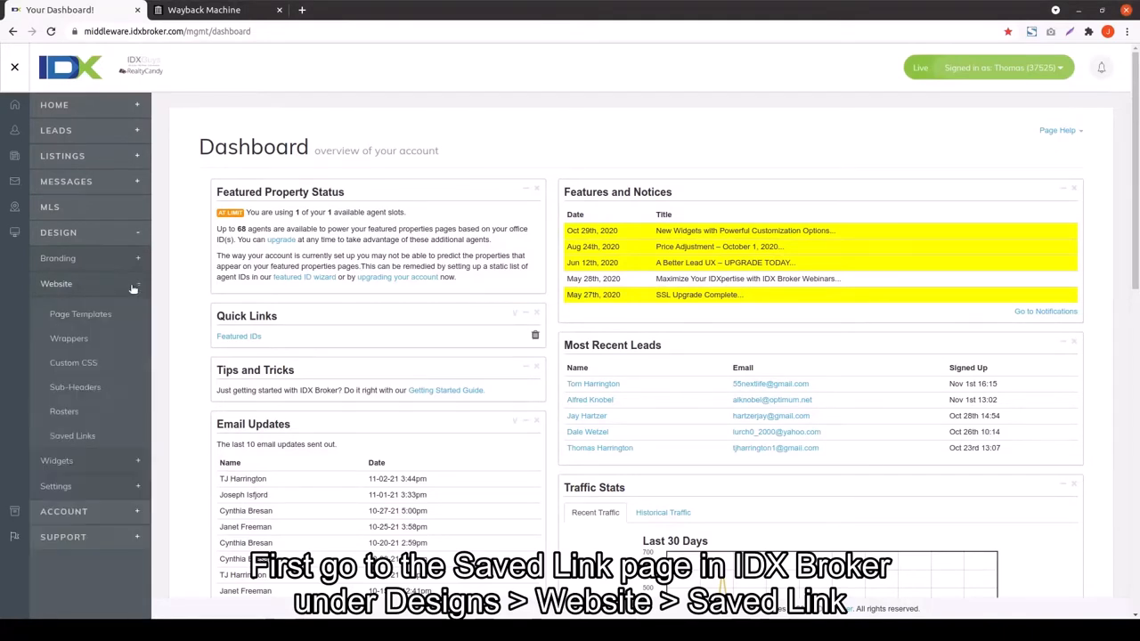
pyautogui.click(72, 435)
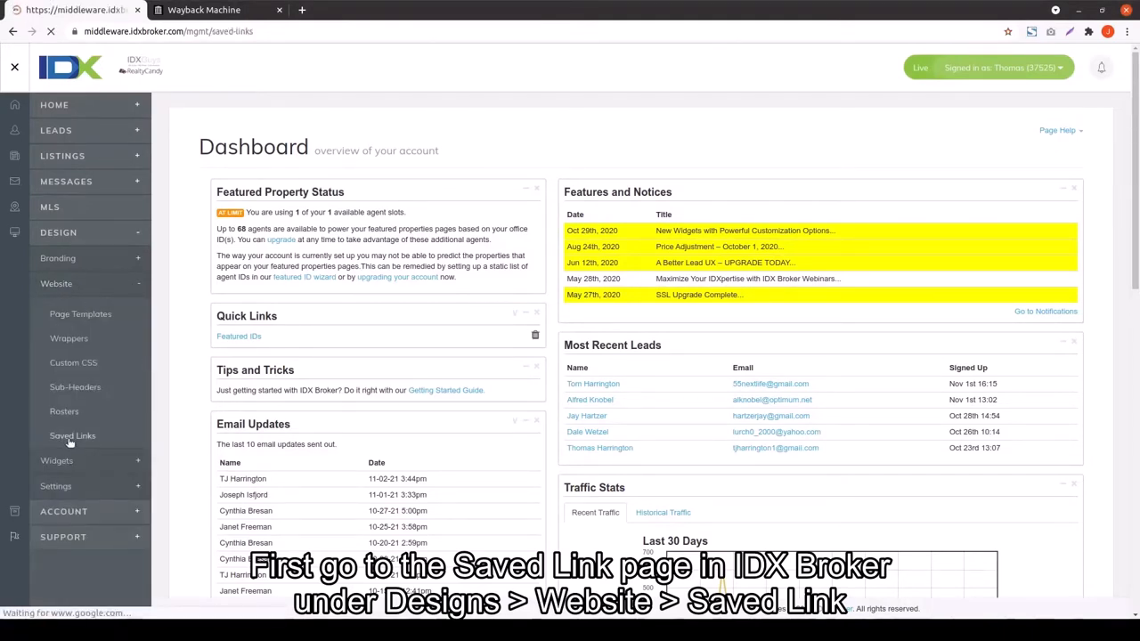
# Open Wrappers in a new tab and preview the 100k-200k-top-of-the-world link
pyautogui.click(73, 435)
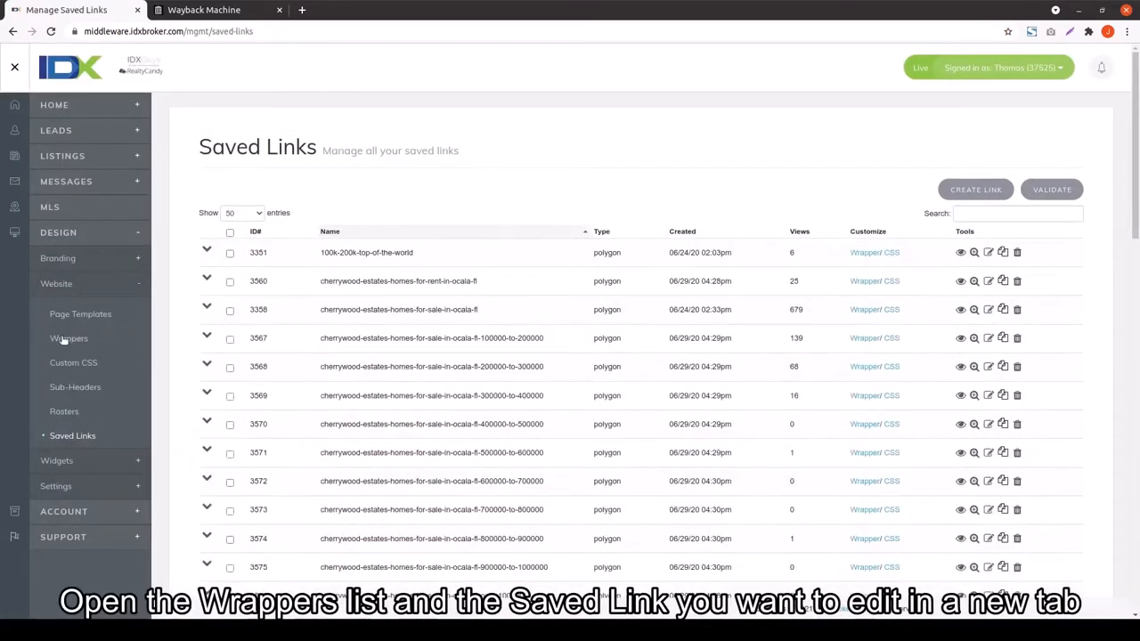
pyautogui.rightClick(69, 338)
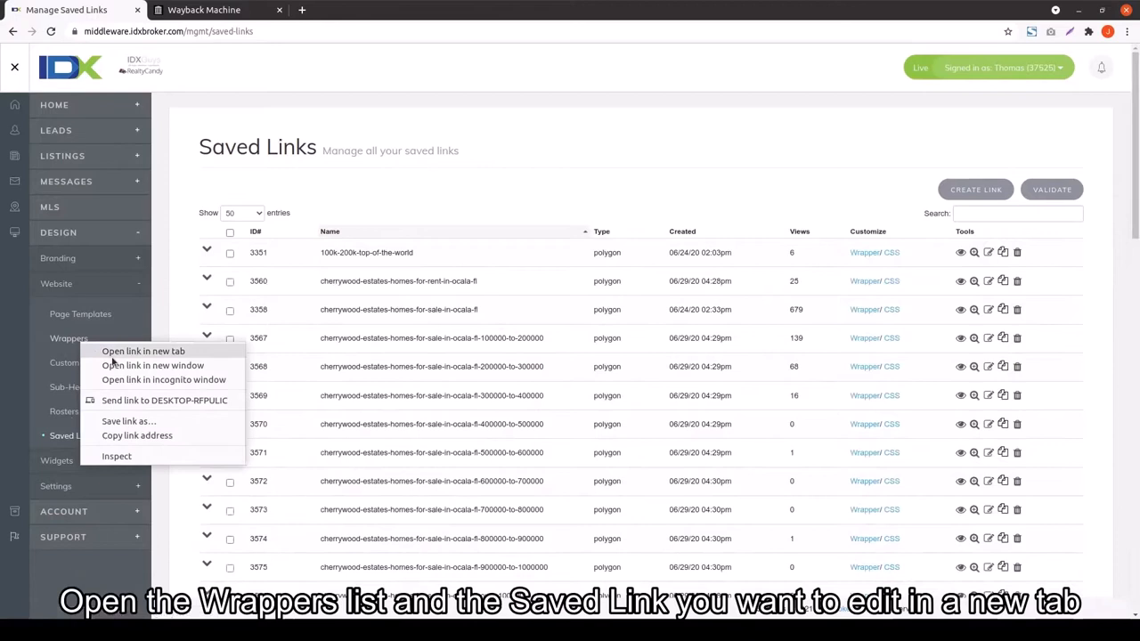
pyautogui.click(143, 351)
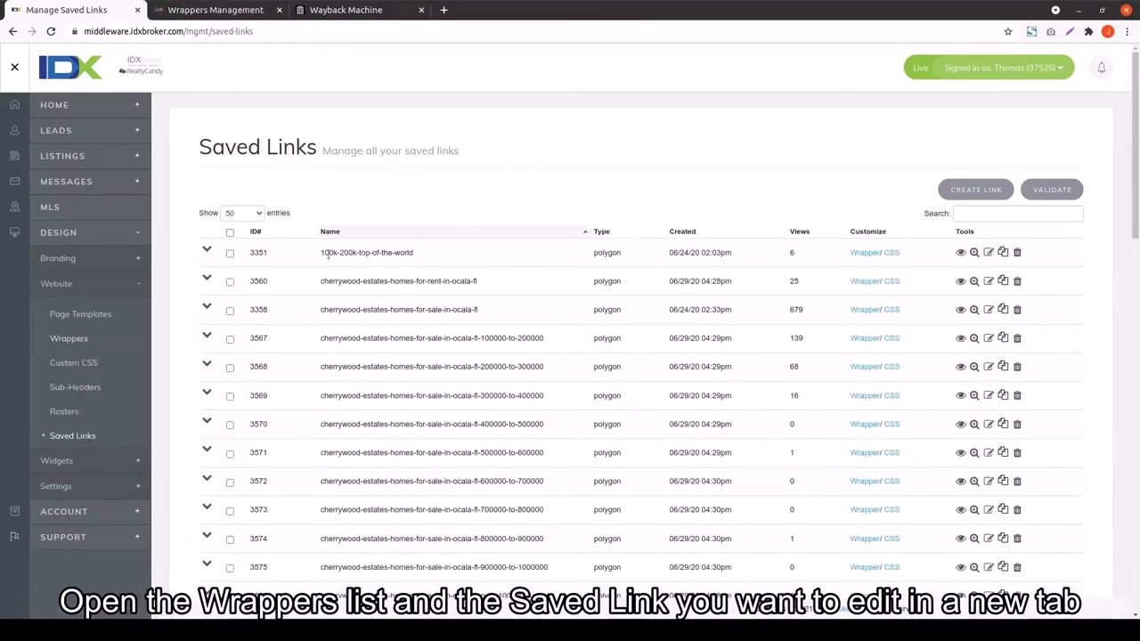
pyautogui.moveTo(960, 252)
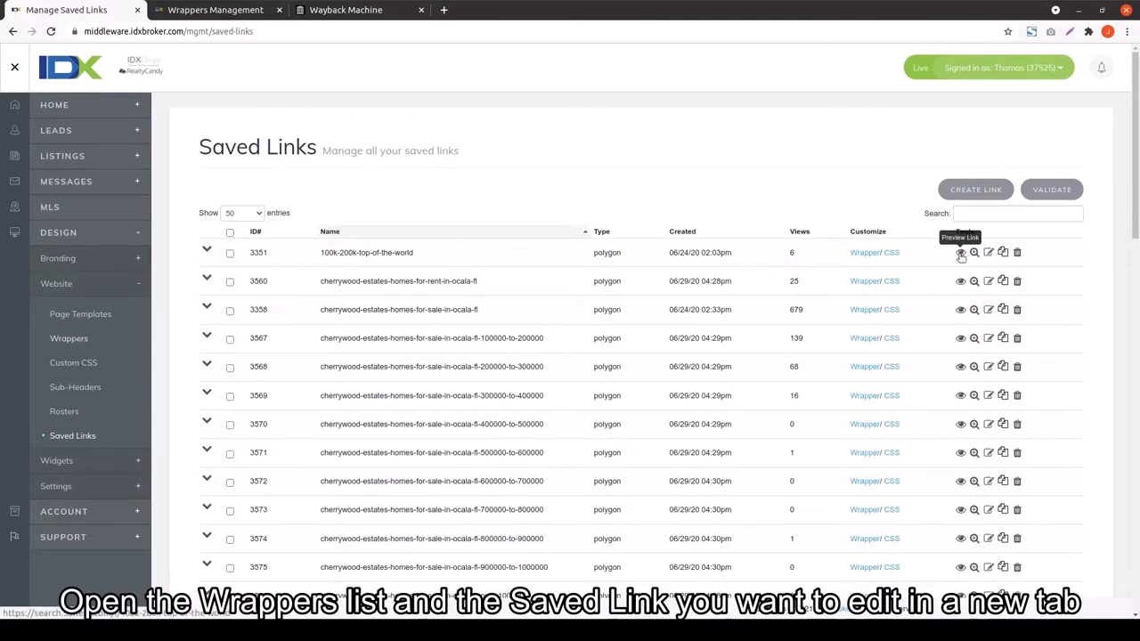
pyautogui.click(960, 252)
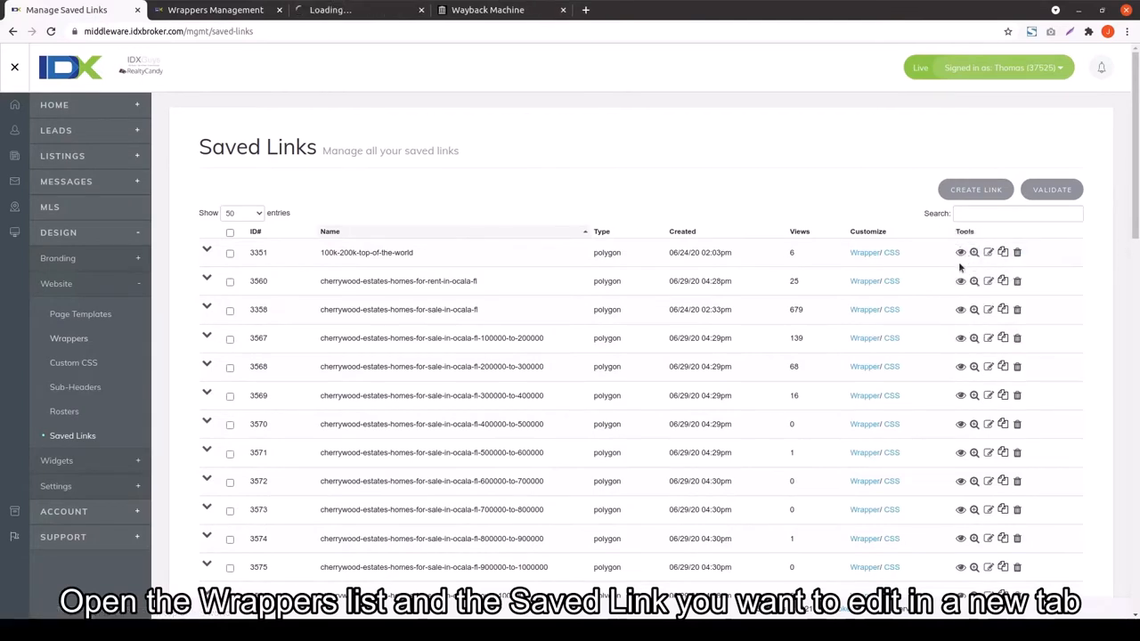
pyautogui.click(960, 252)
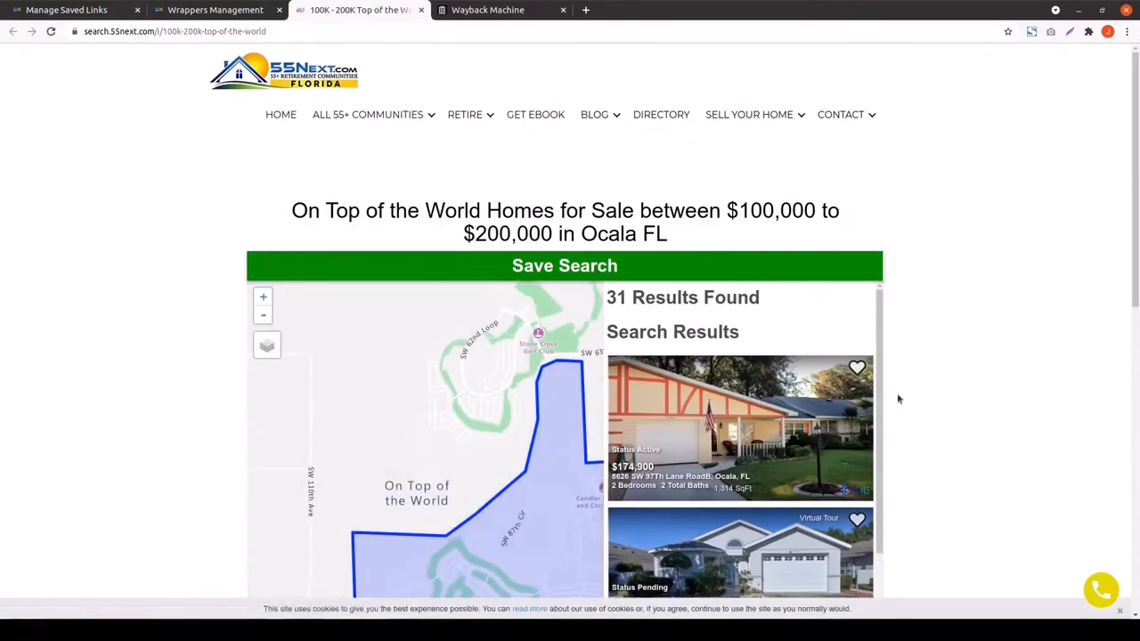
# Copy the first saved link's name, 100k-200k-top-of-the-world
pyautogui.click(67, 9)
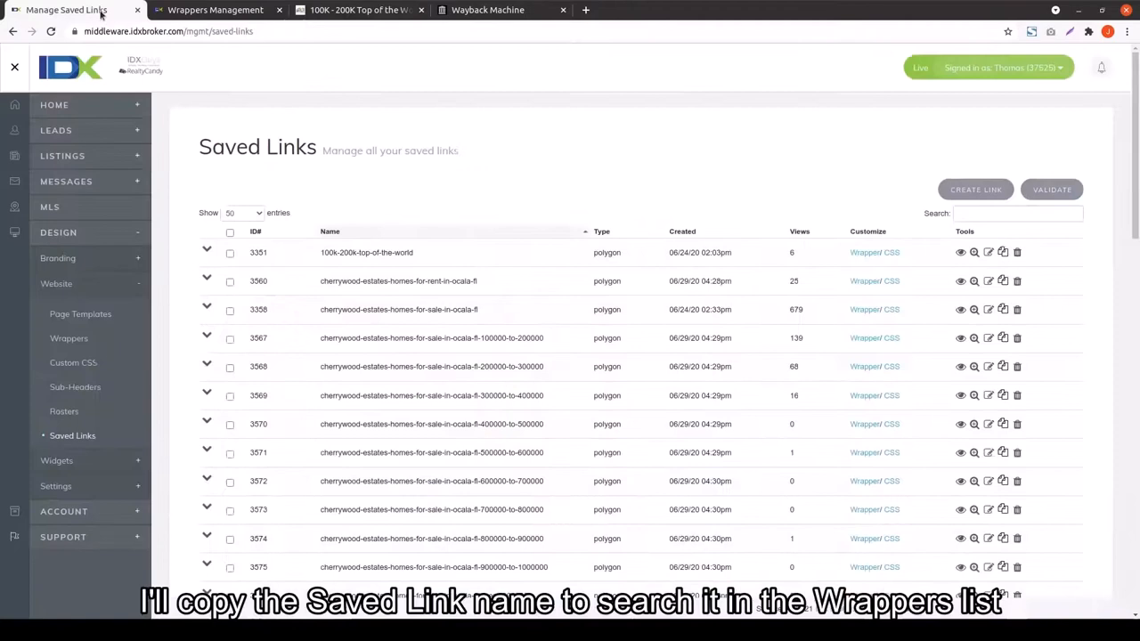
pyautogui.doubleClick(366, 252)
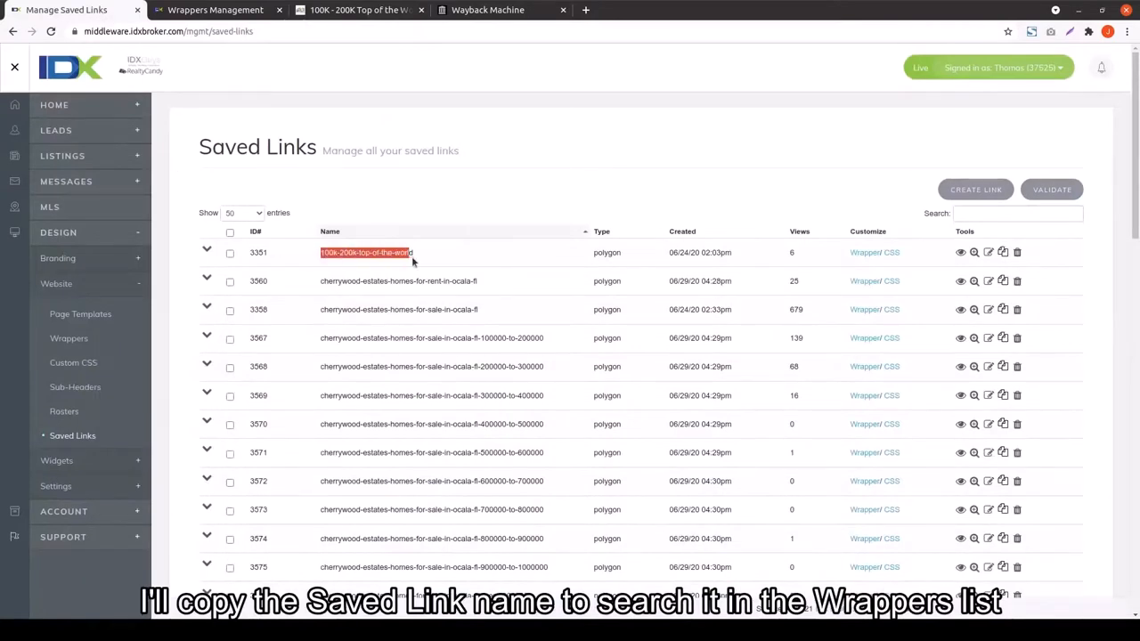
pyautogui.rightClick(365, 252)
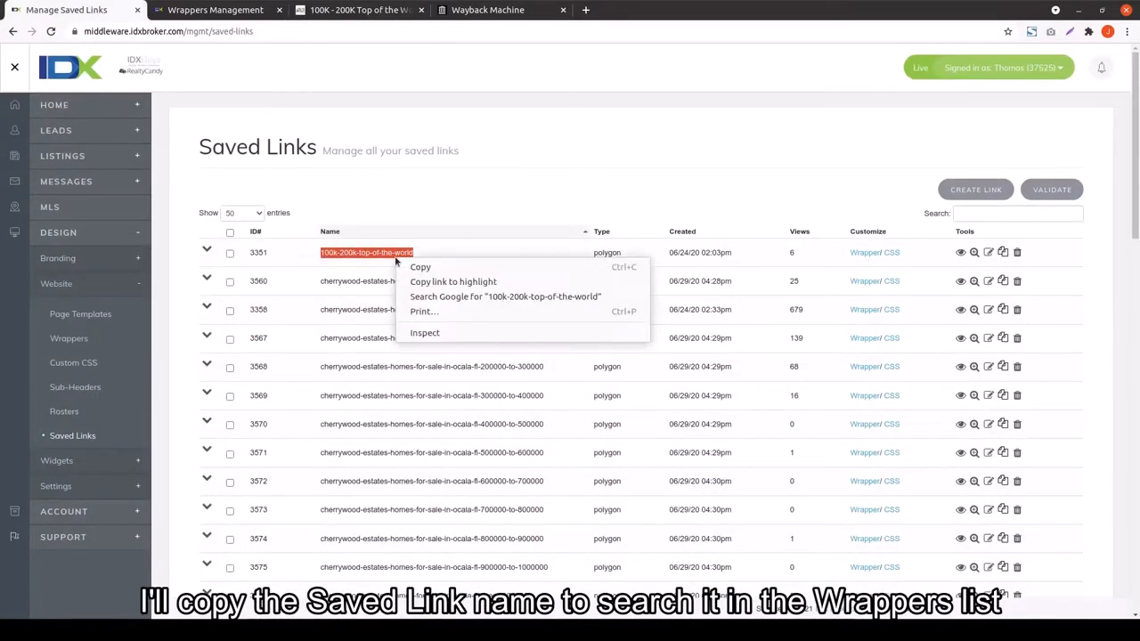
pyautogui.click(420, 266)
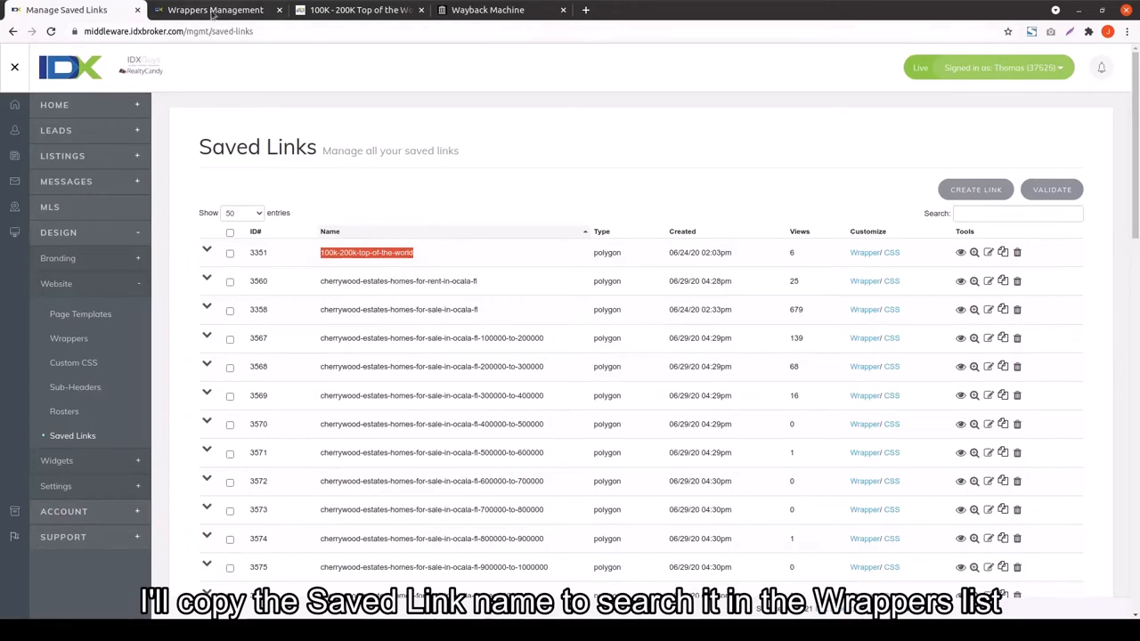
# Find the 100k-200k-top-of-the-world saved-link wrapper and open its Dynamic URL in a new tab
pyautogui.click(215, 9)
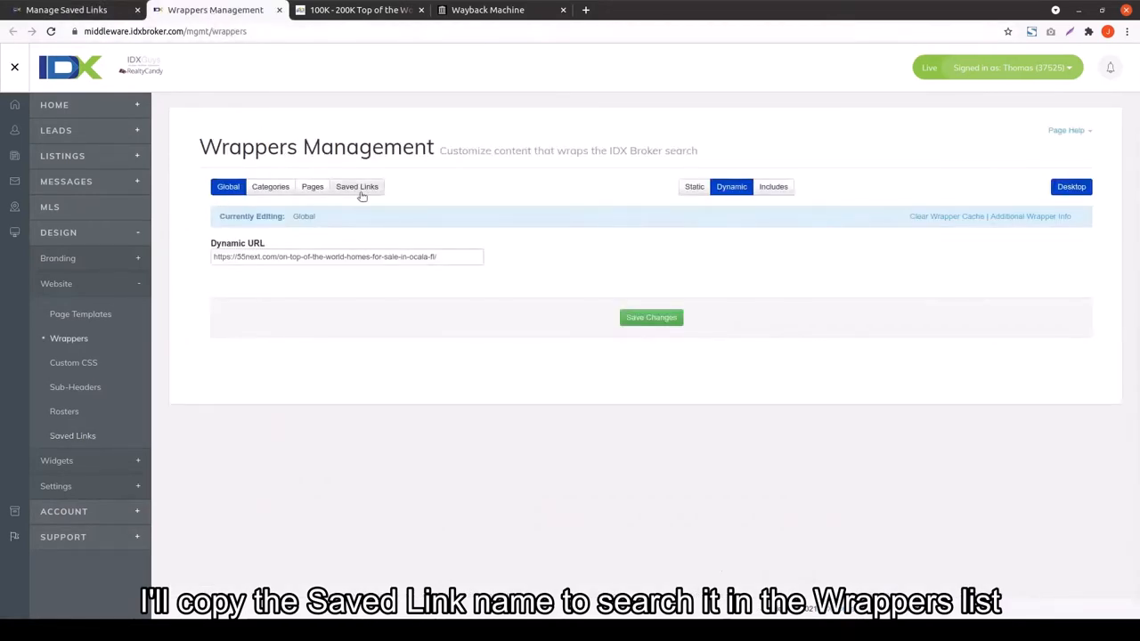
pyautogui.click(357, 186)
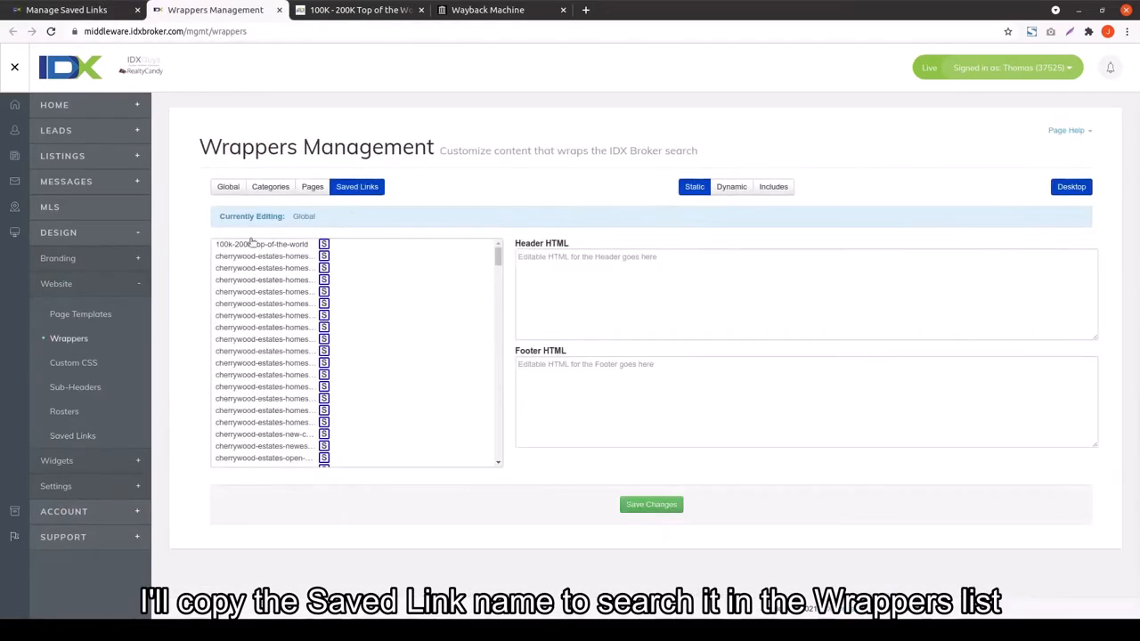
pyautogui.write('Glen Ellen')
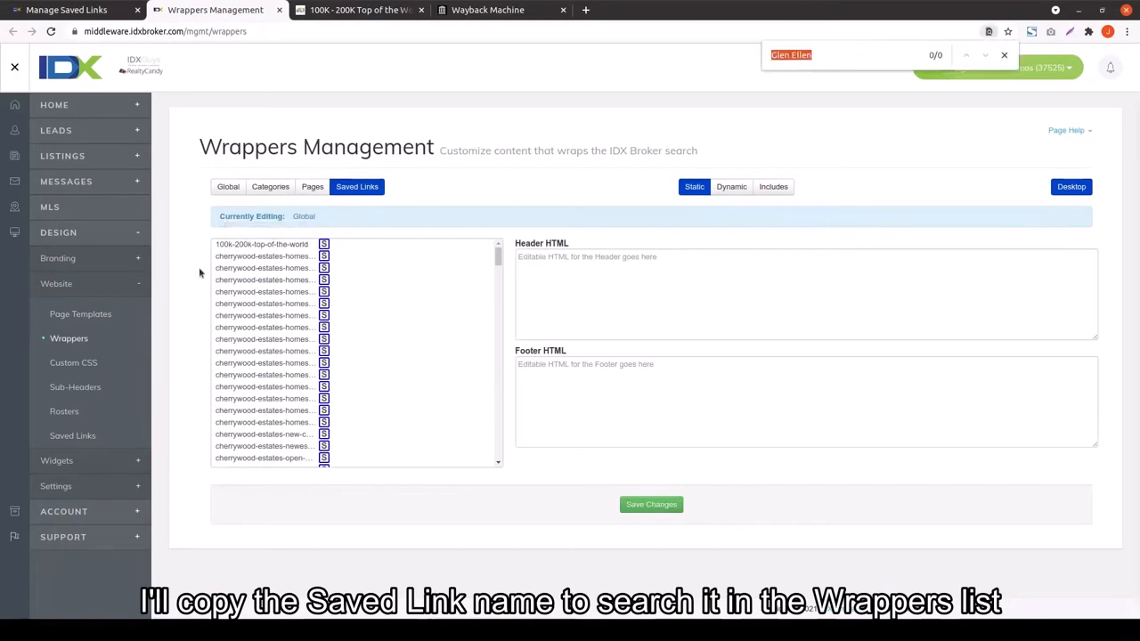
pyautogui.write('100k-200k-top-of-the-world')
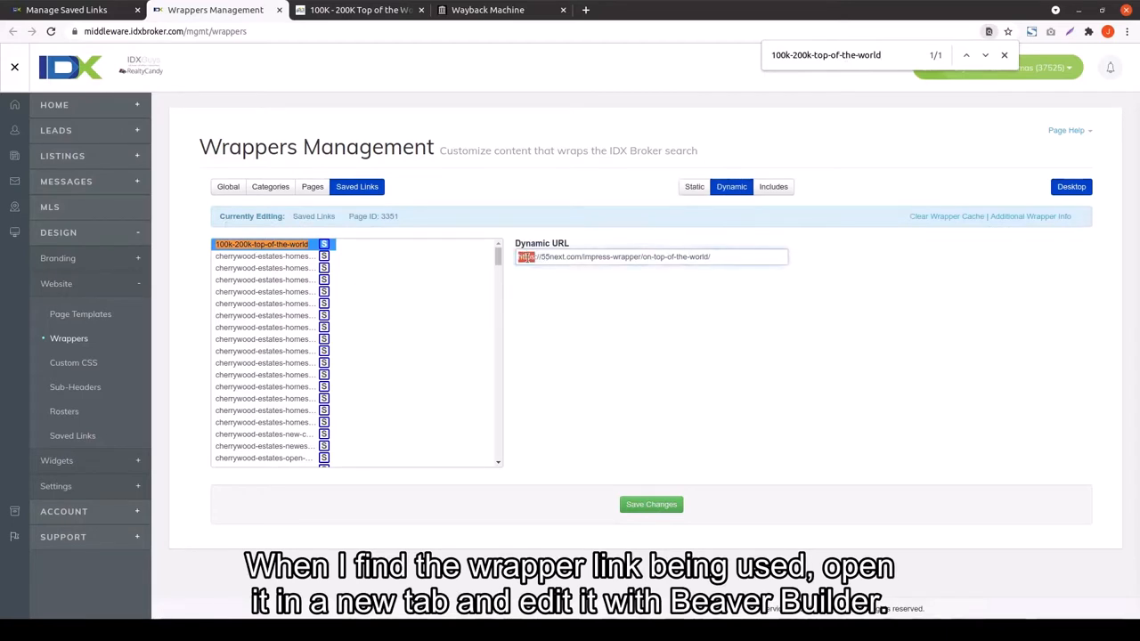
pyautogui.rightClick(650, 257)
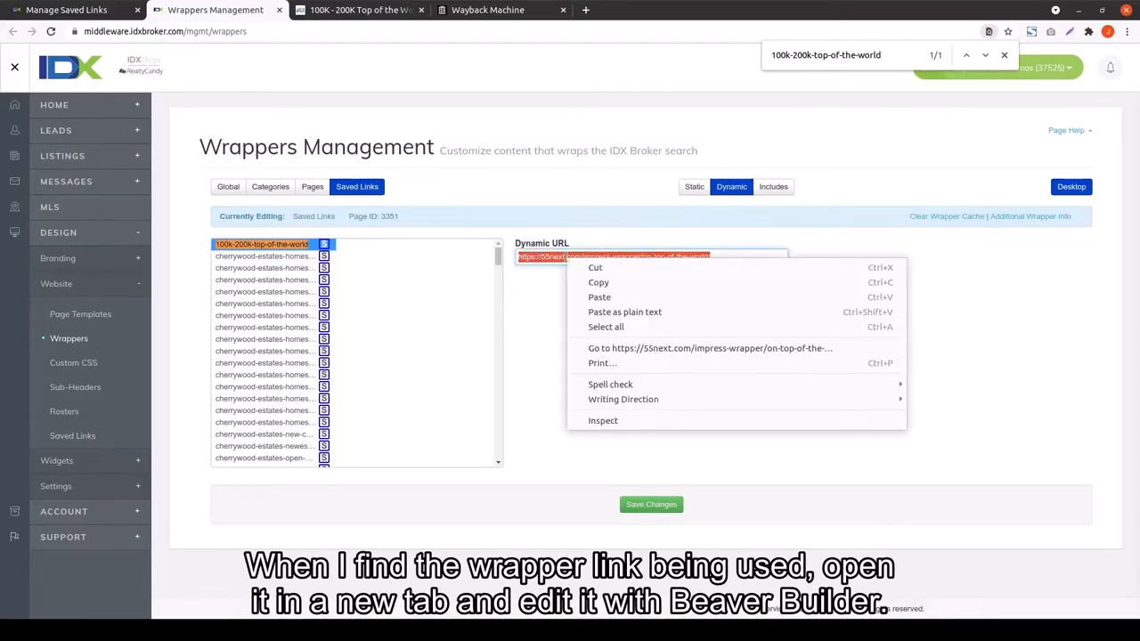
pyautogui.click(709, 348)
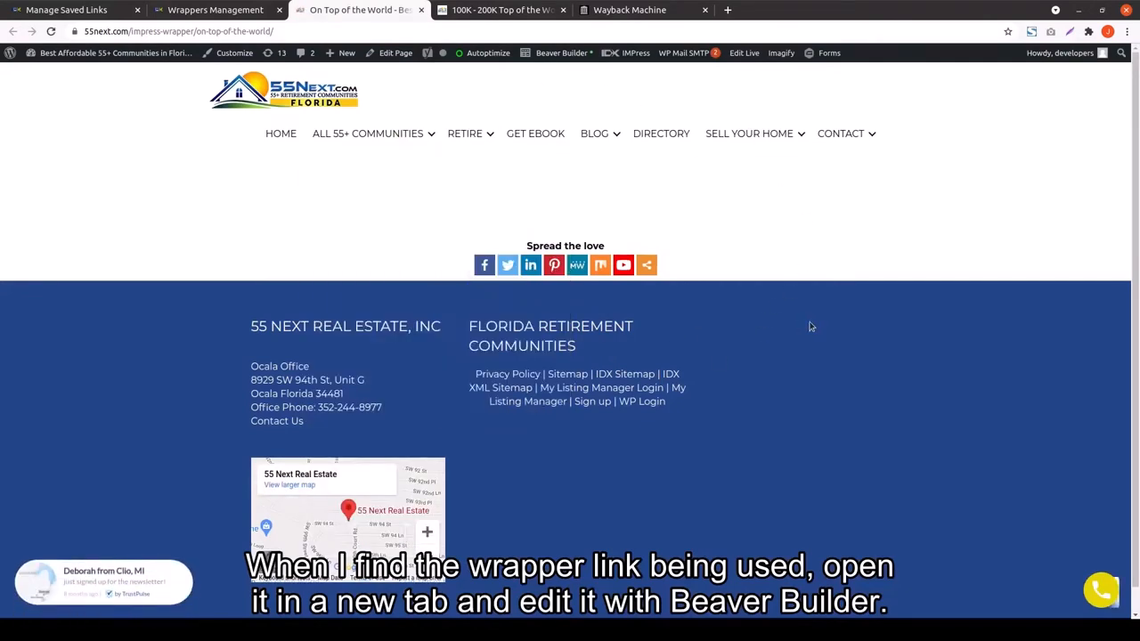
# Launch Beaver Builder, set the content row to Full Width, and delete its old module
pyautogui.click(562, 52)
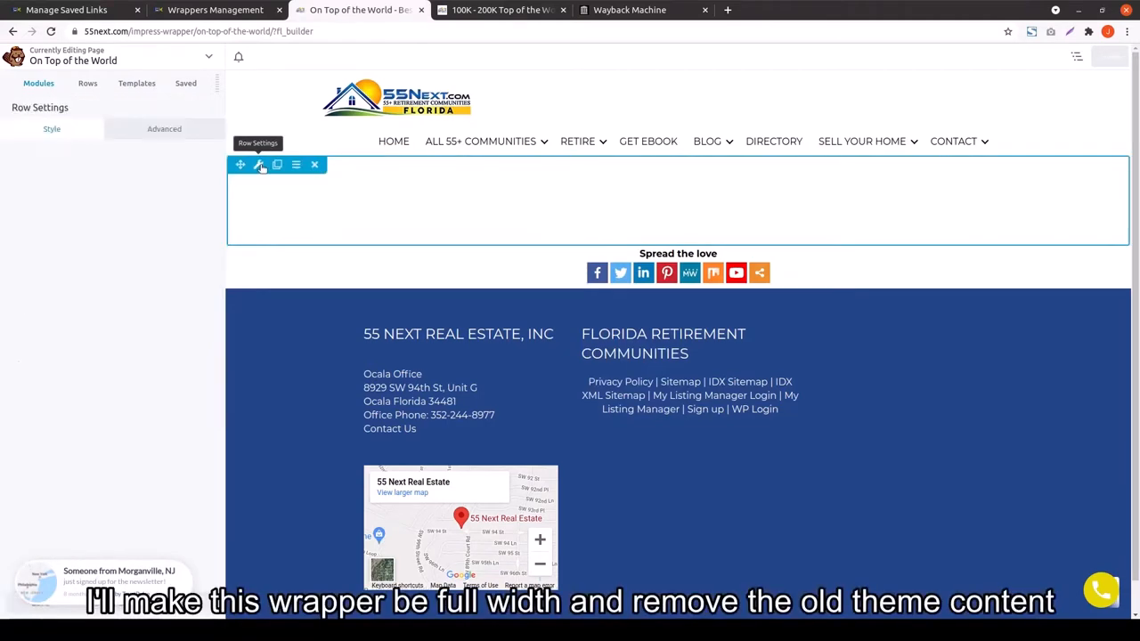
pyautogui.click(259, 165)
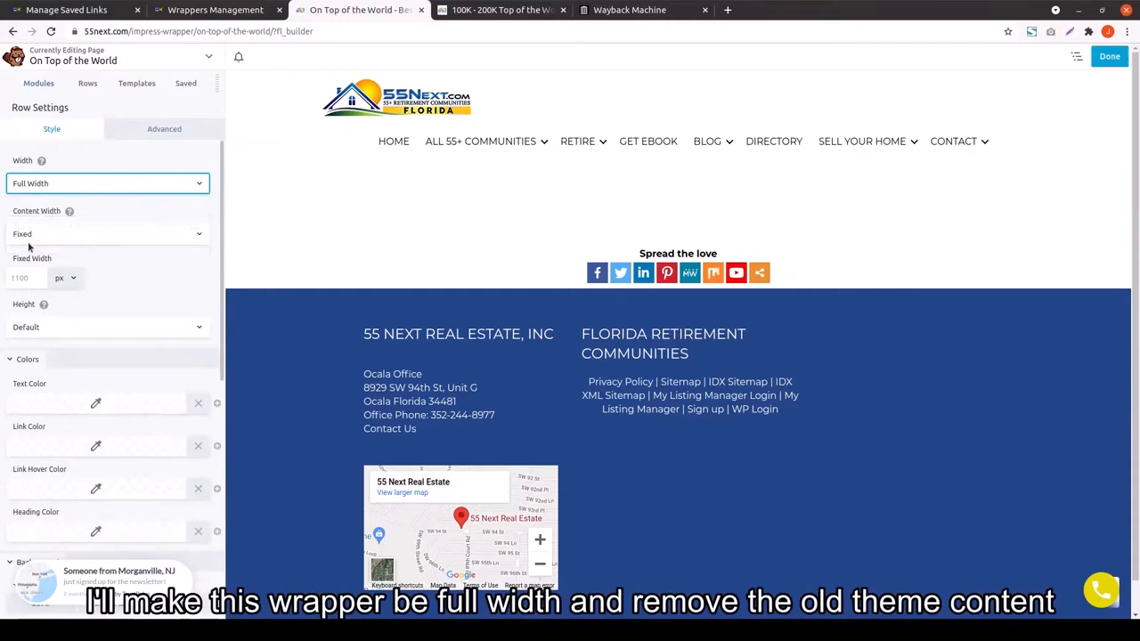
pyautogui.click(107, 233)
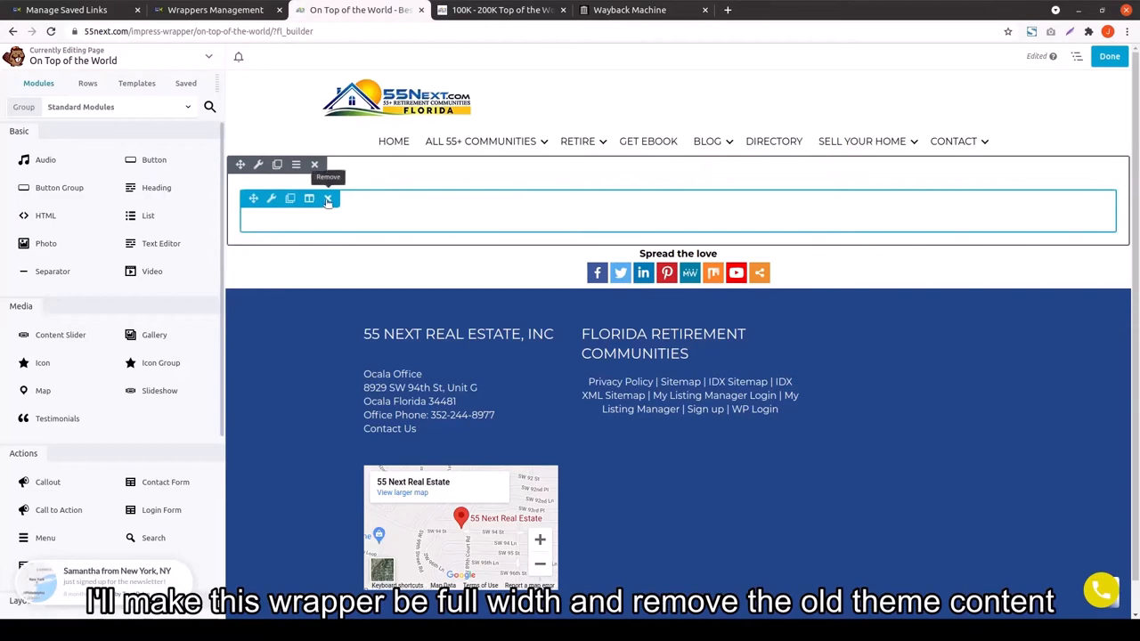
pyautogui.click(328, 198)
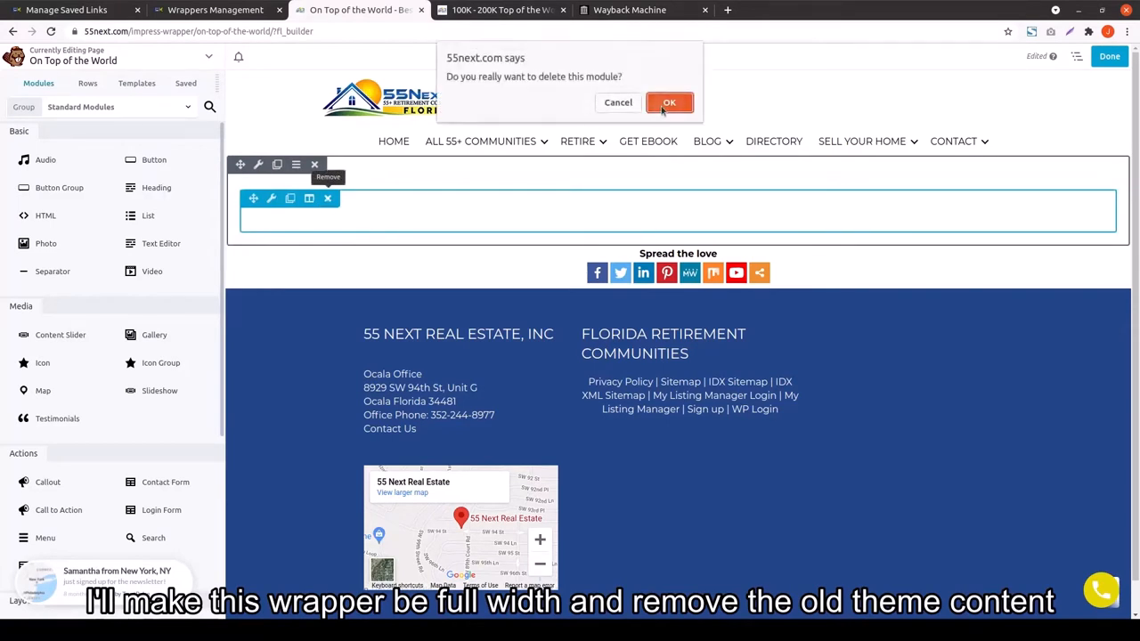
pyautogui.click(669, 101)
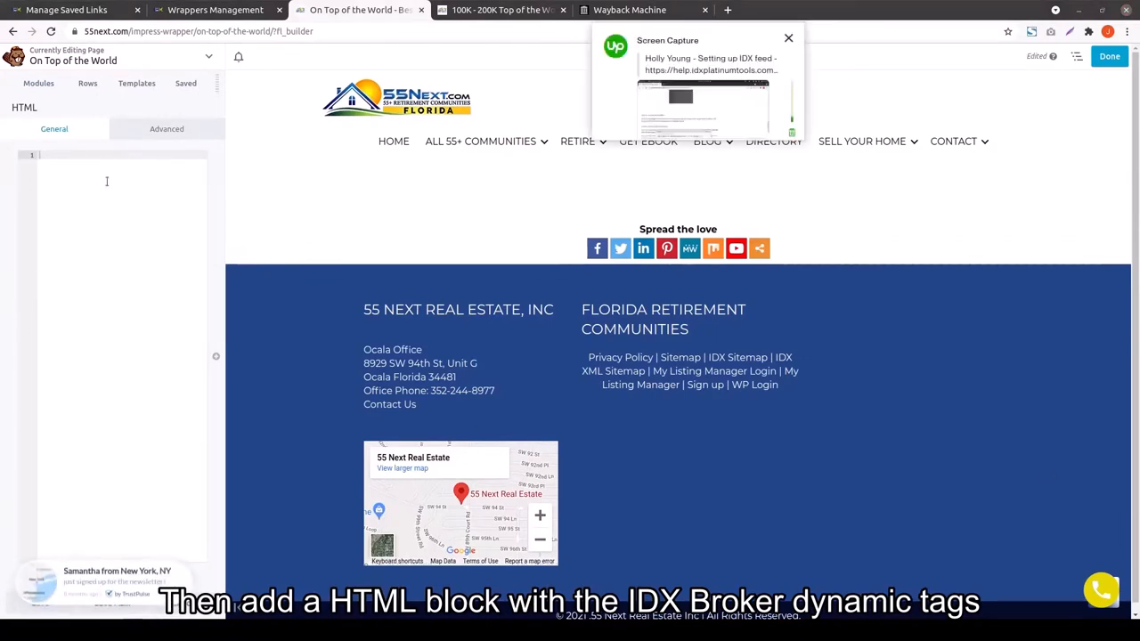
# Paste the idxStart and idxStop divs as plain text into the HTML module and save it
pyautogui.rightClick(116, 179)
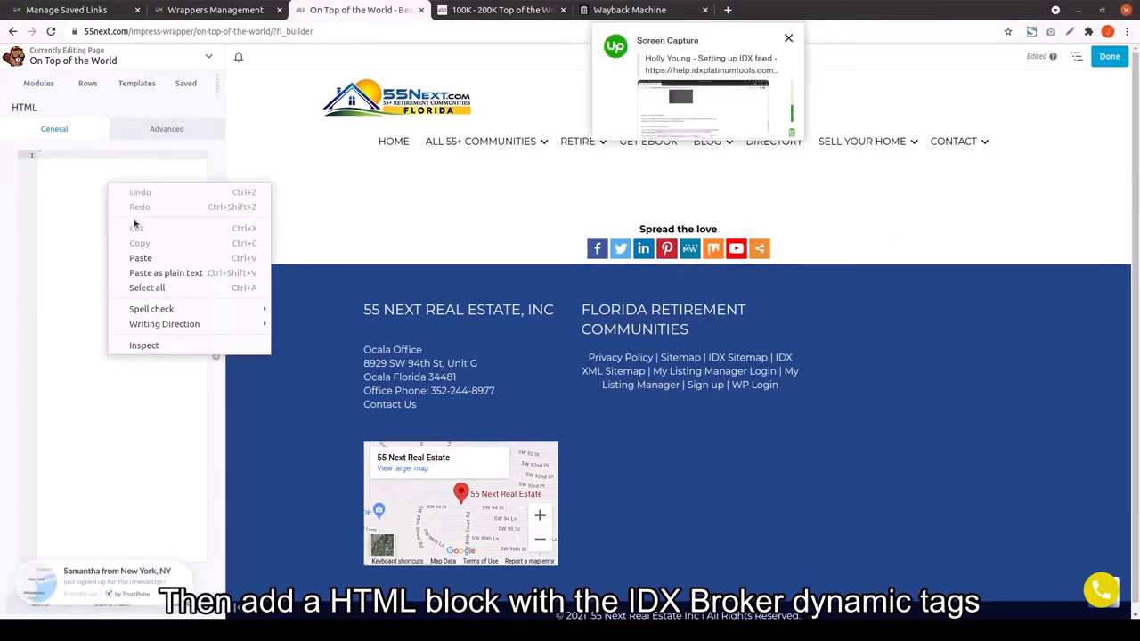
pyautogui.moveTo(165, 272)
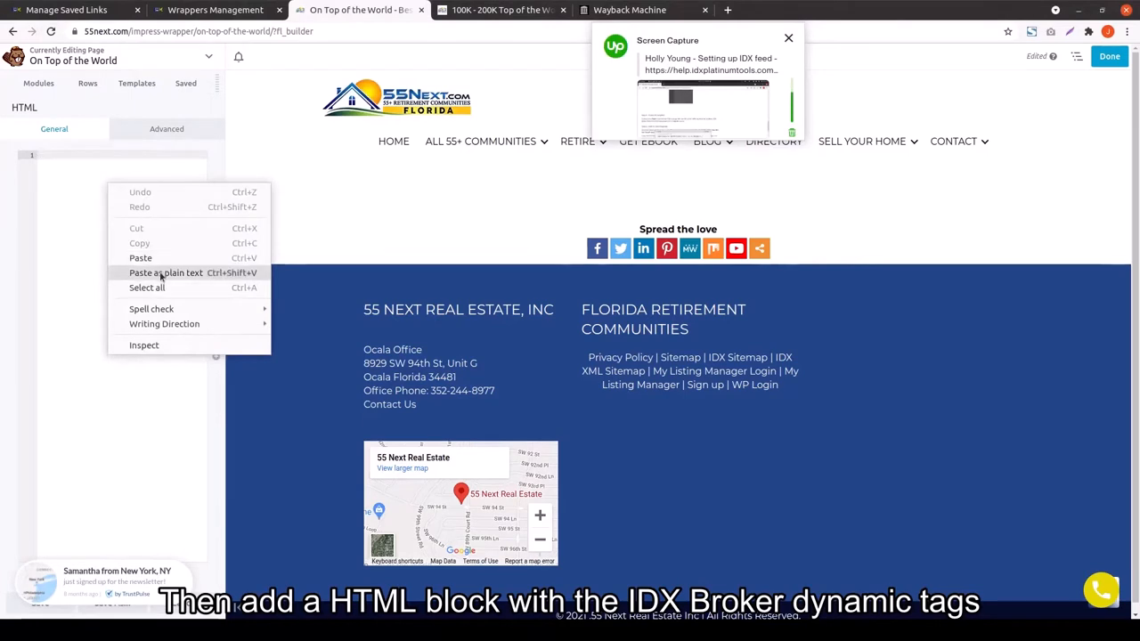
pyautogui.click(166, 273)
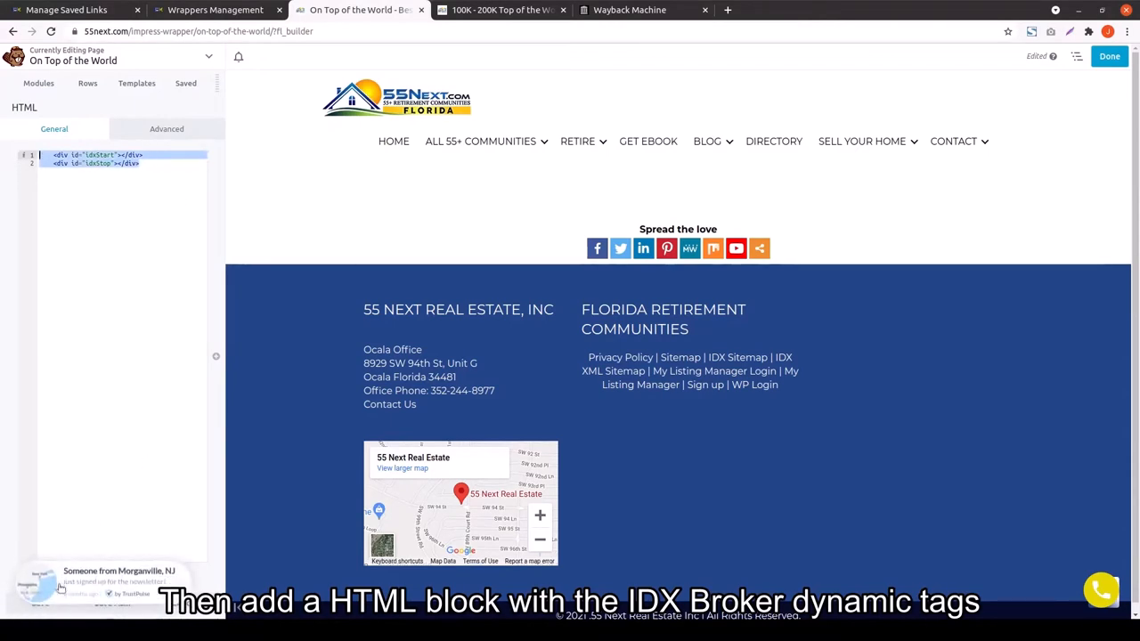
pyautogui.click(38, 83)
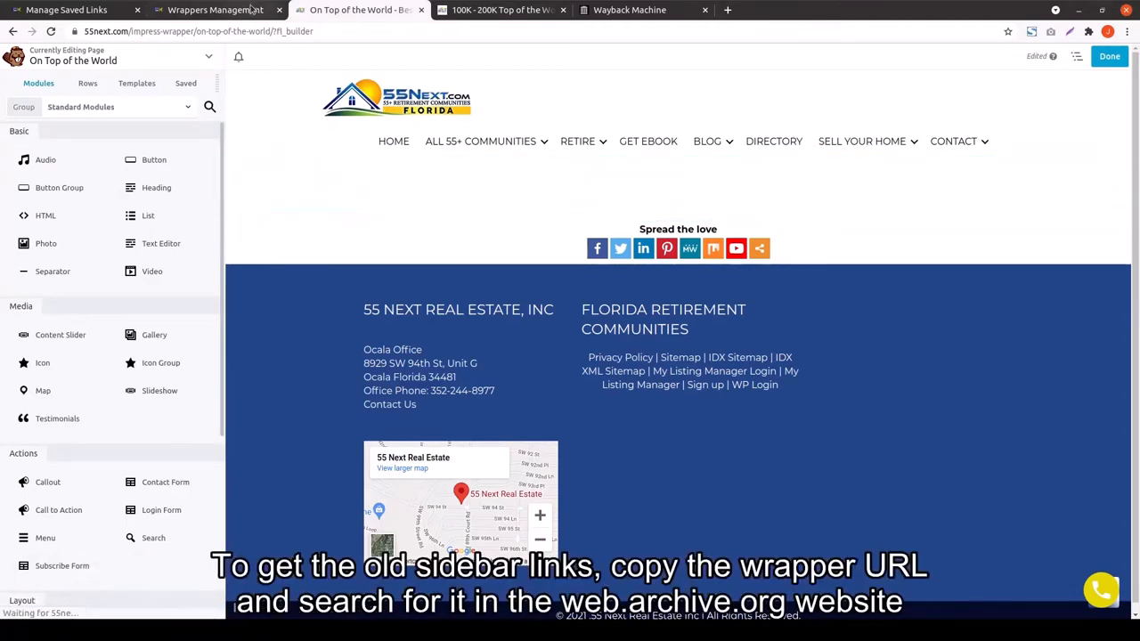
# Copy the top-of-the-world Dynamic URL from Wrappers Management and go to the Wayback Machine
pyautogui.click(213, 10)
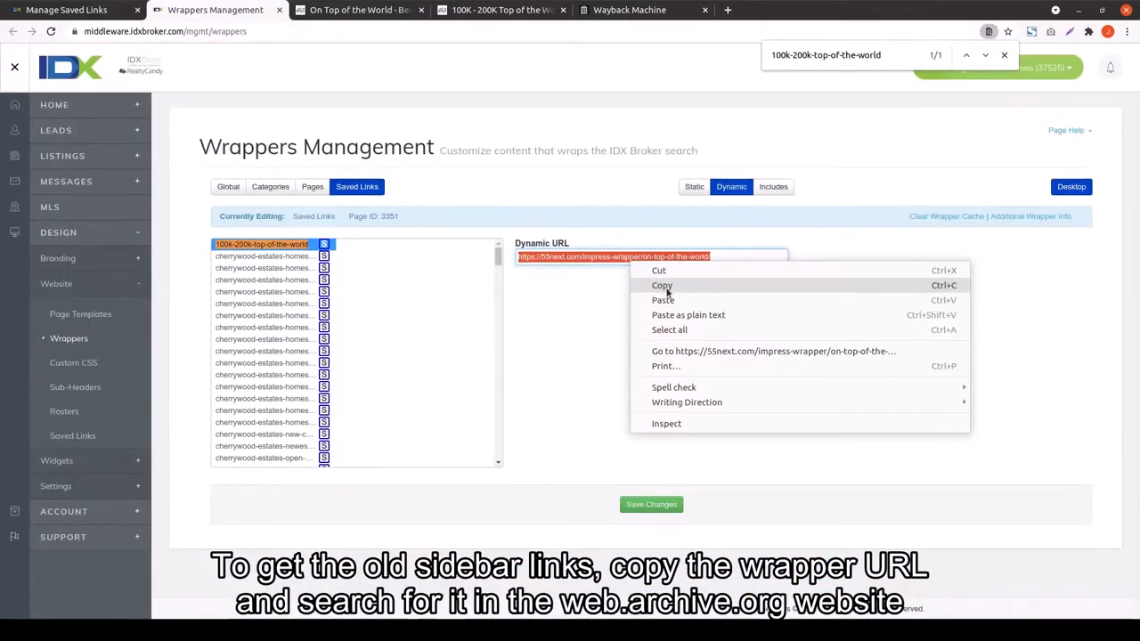
pyautogui.click(662, 285)
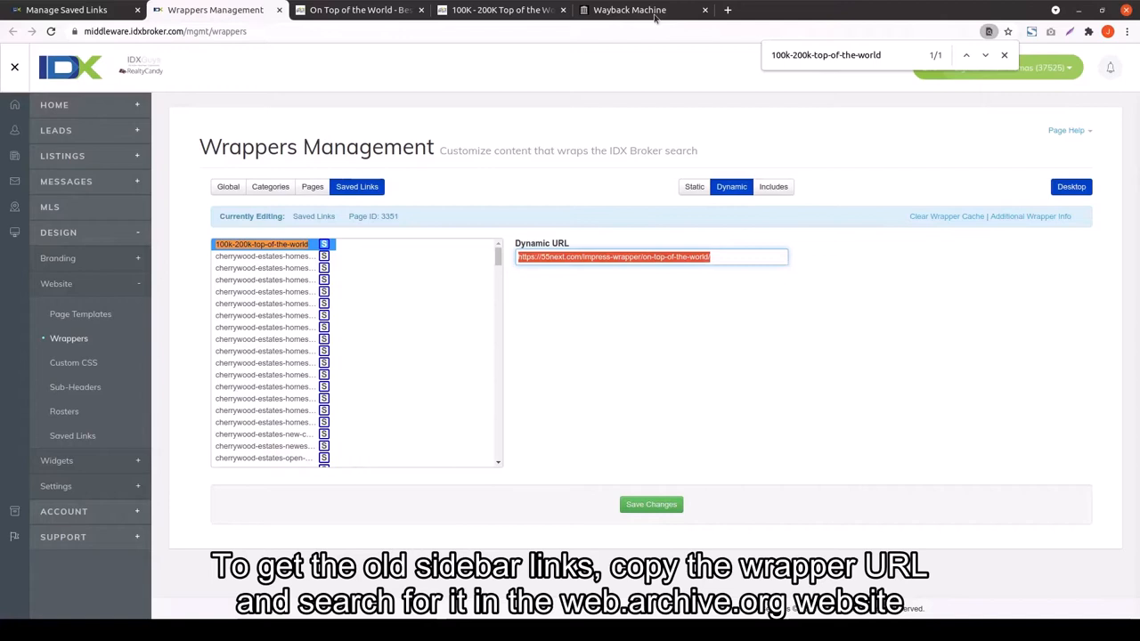
pyautogui.click(629, 10)
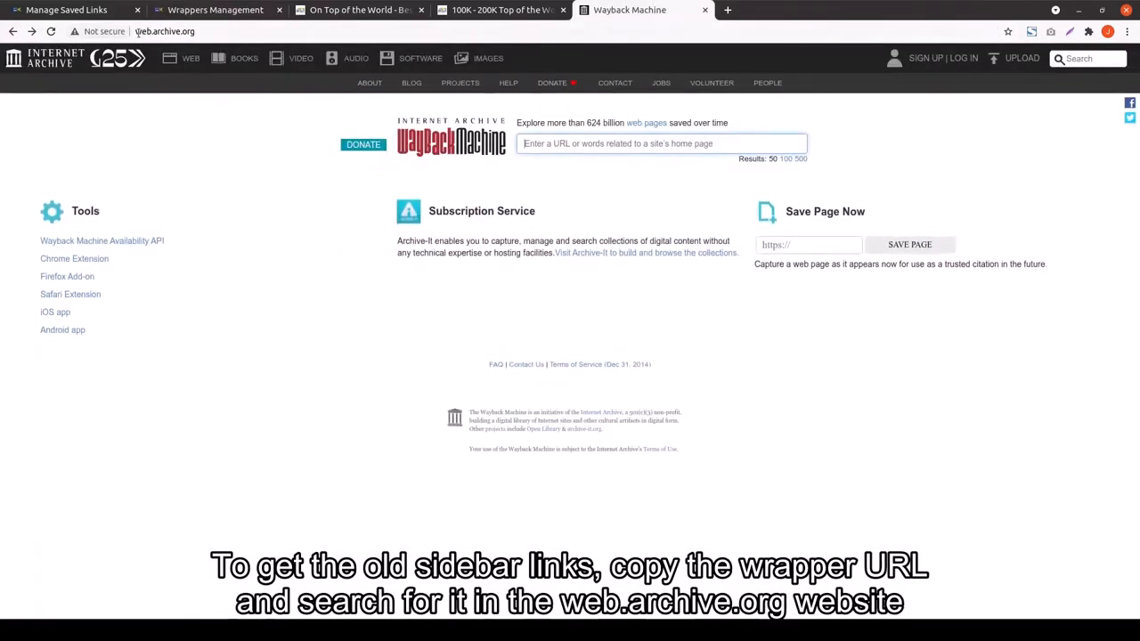
# Look up the pasted wrapper URL and open the March 6, 2021 14:44:59 capture
pyautogui.click(165, 32)
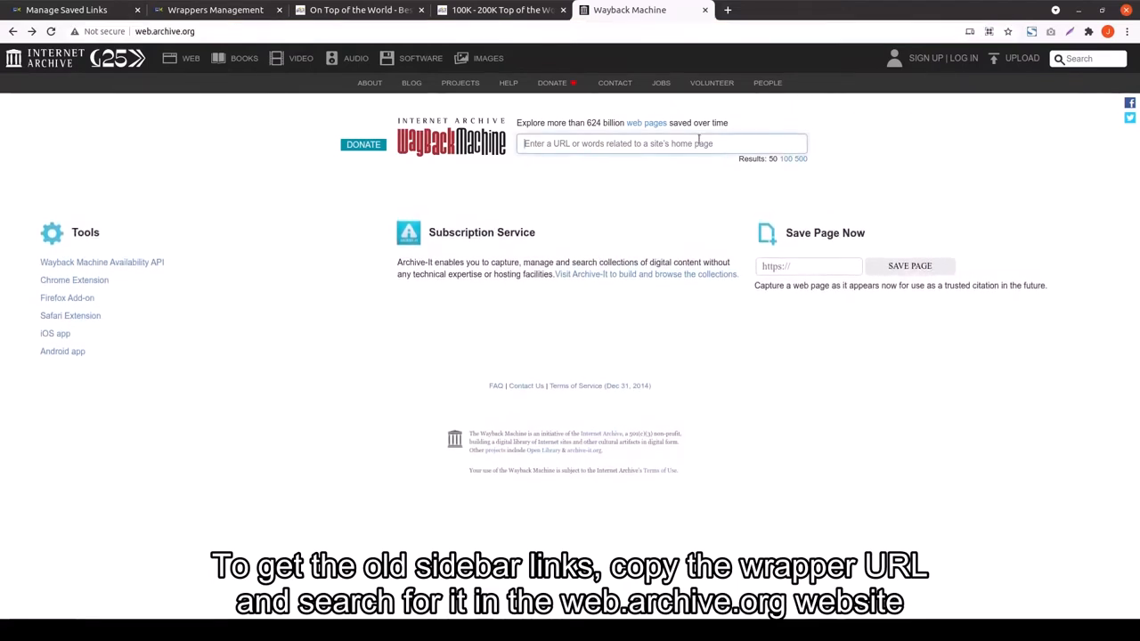
pyautogui.rightClick(661, 144)
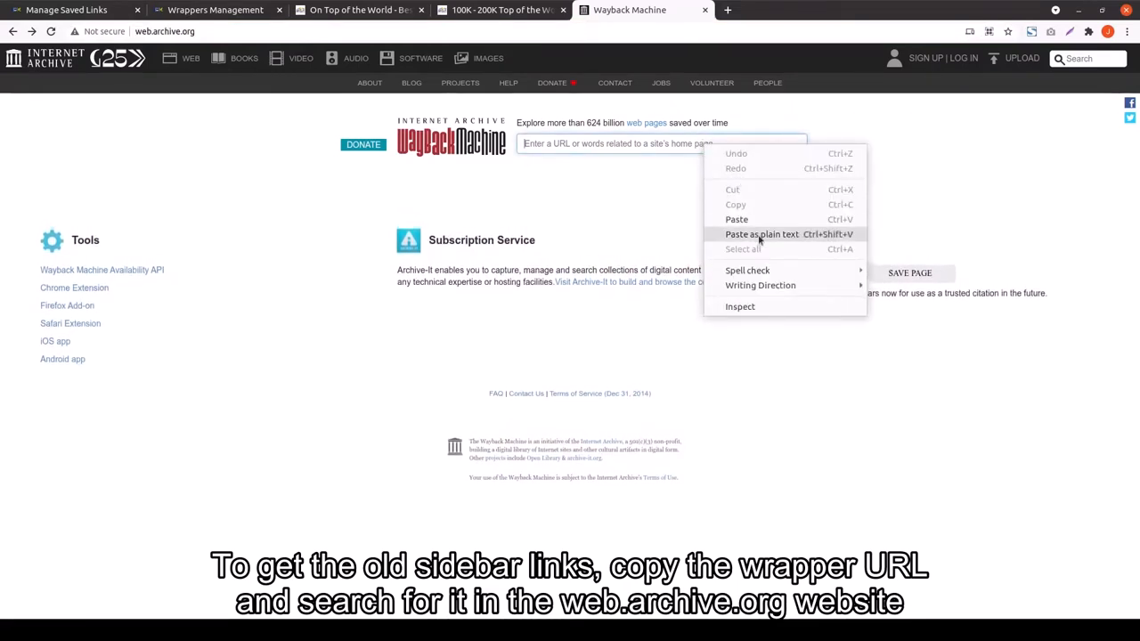
pyautogui.click(761, 234)
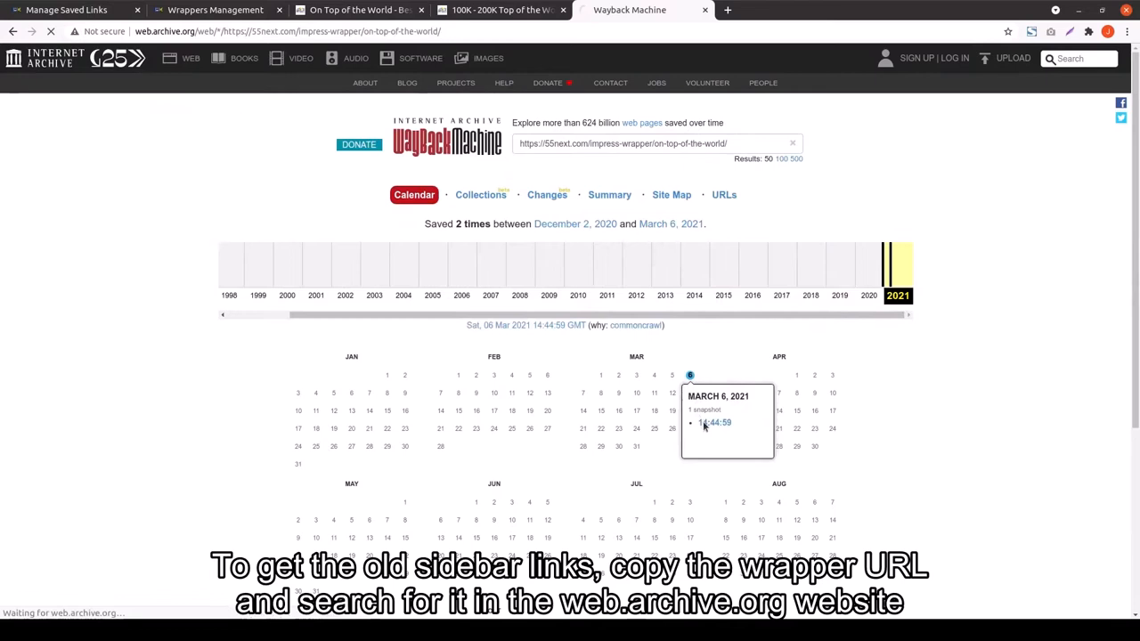
pyautogui.click(715, 423)
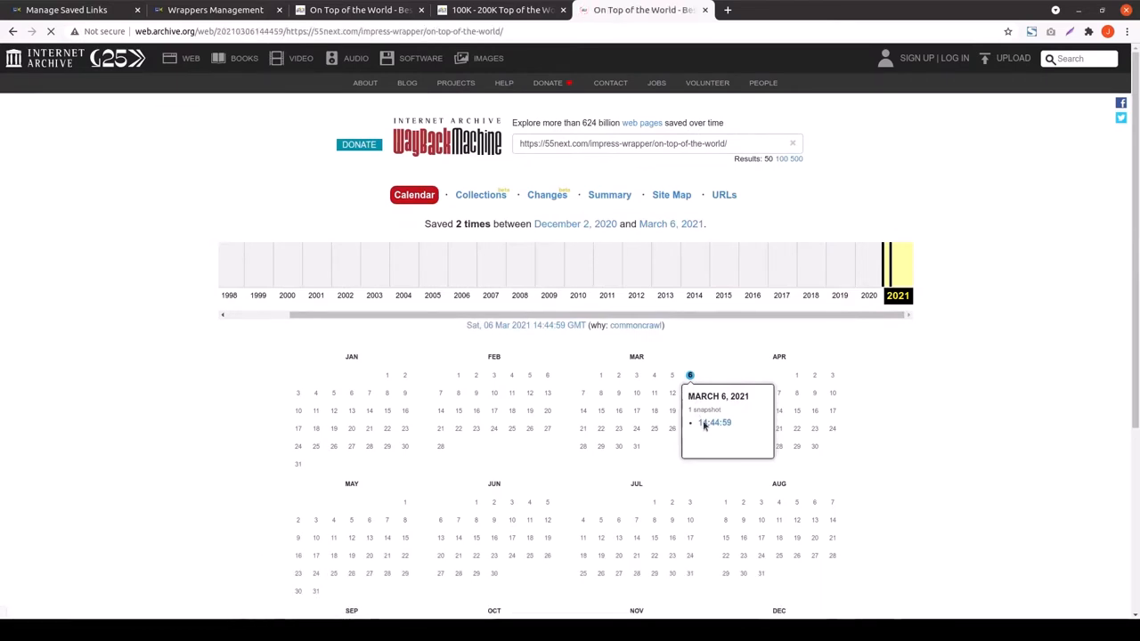
# Load the March 6, 2021 archived wrapper page with its old sidebar links
pyautogui.click(715, 422)
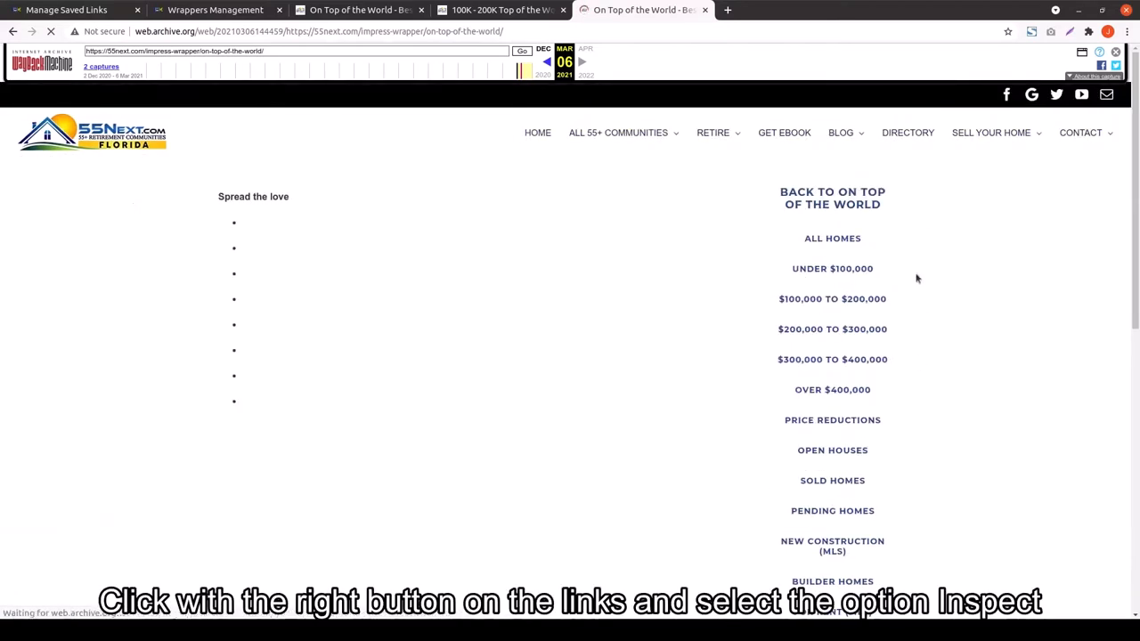
pyautogui.moveTo(960, 536)
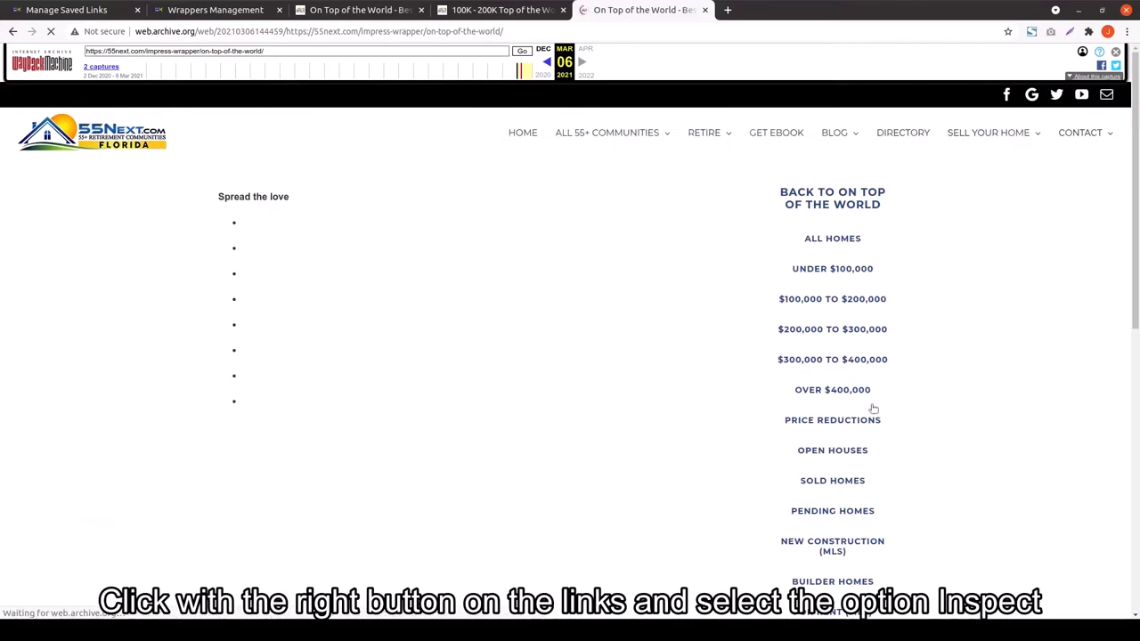
pyautogui.moveTo(824, 209)
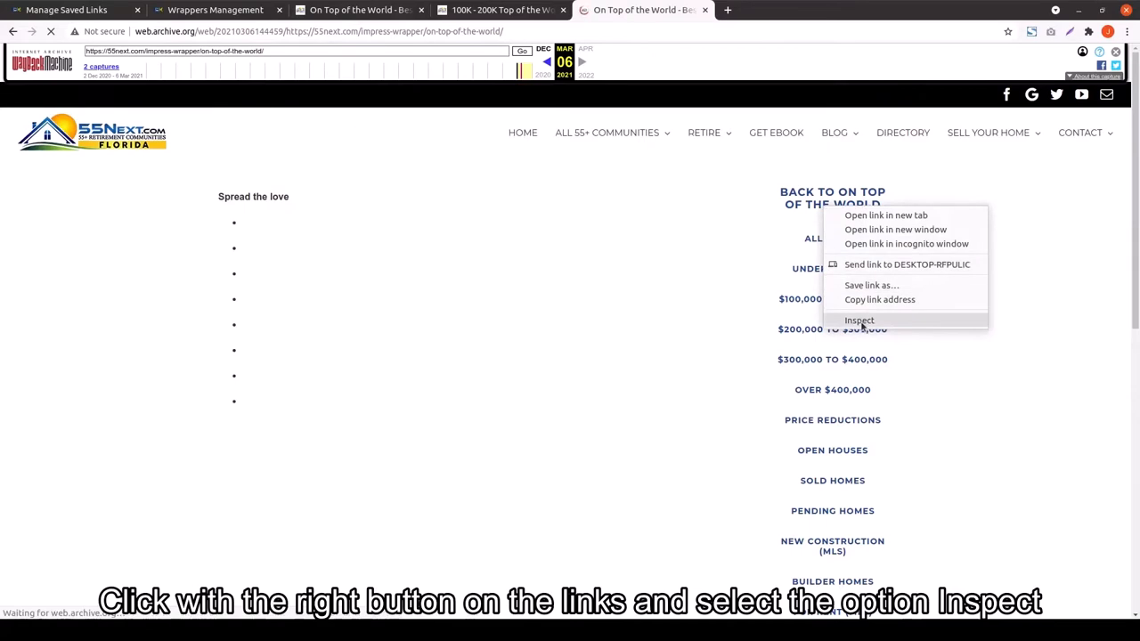
# Inspect the Back to On Top of the World link's anchor tag in DevTools
pyautogui.click(859, 320)
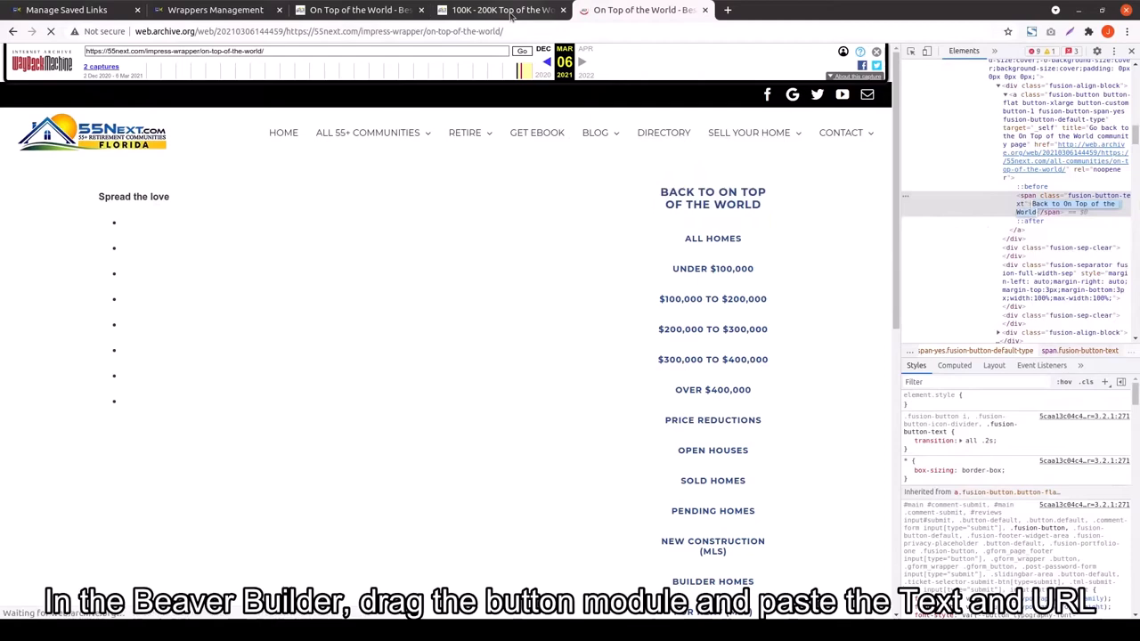
pyautogui.click(356, 10)
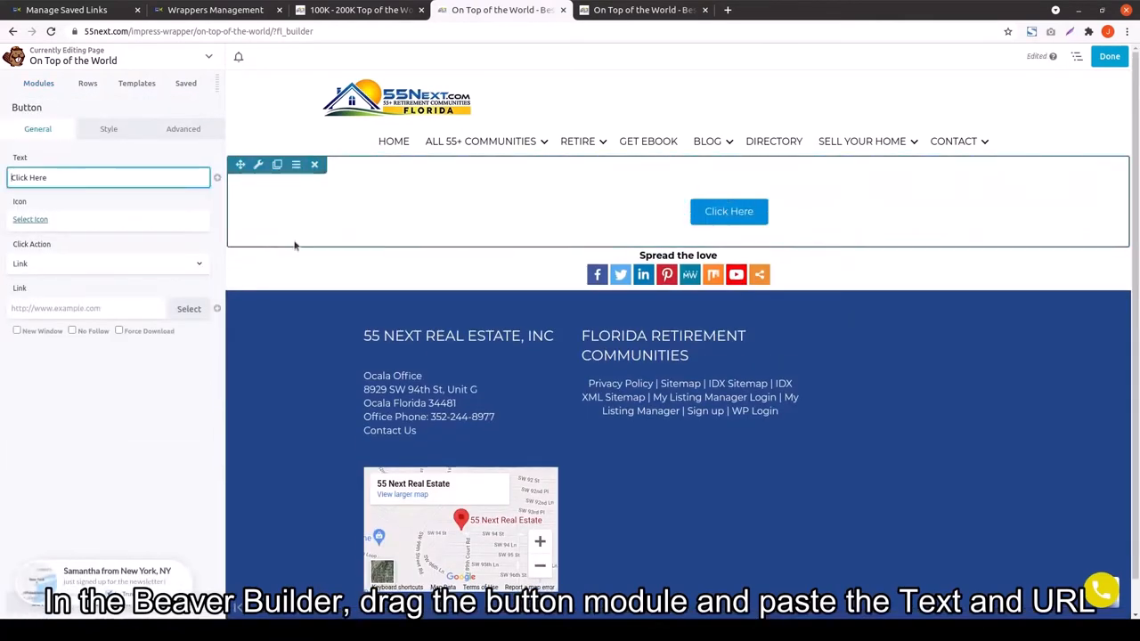
# Set the button text to 'Back to On Top of the World' and begin entering its link
pyautogui.write('Back to On Top of the World')
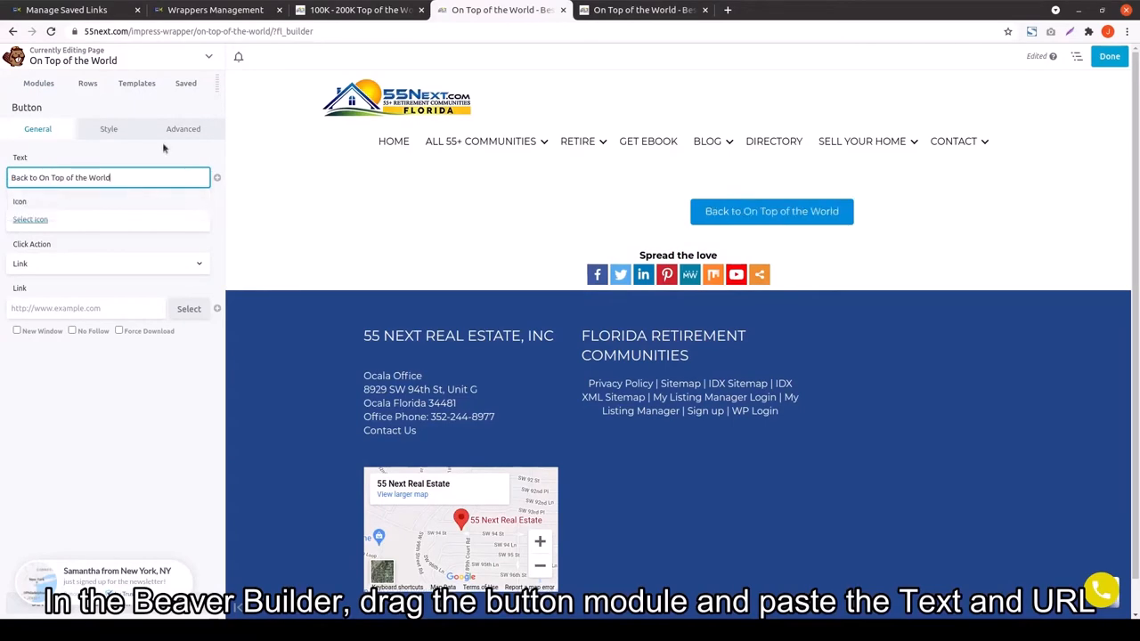
pyautogui.click(644, 9)
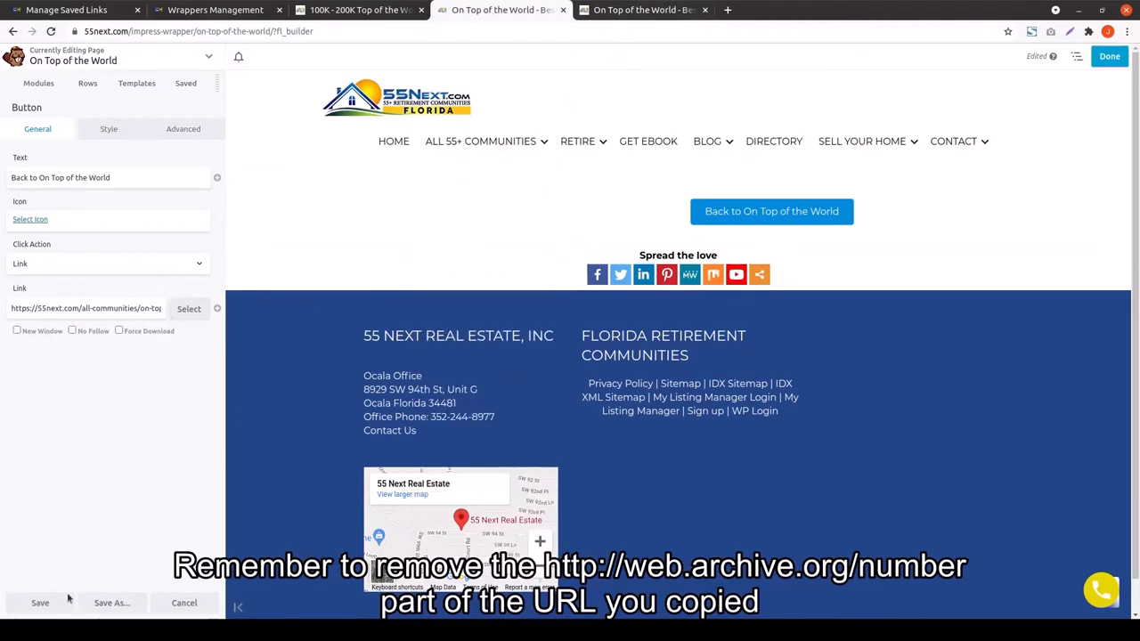
# Set the Back to On Top of the World button's width to Full Width and add a Class in Advanced
pyautogui.click(108, 128)
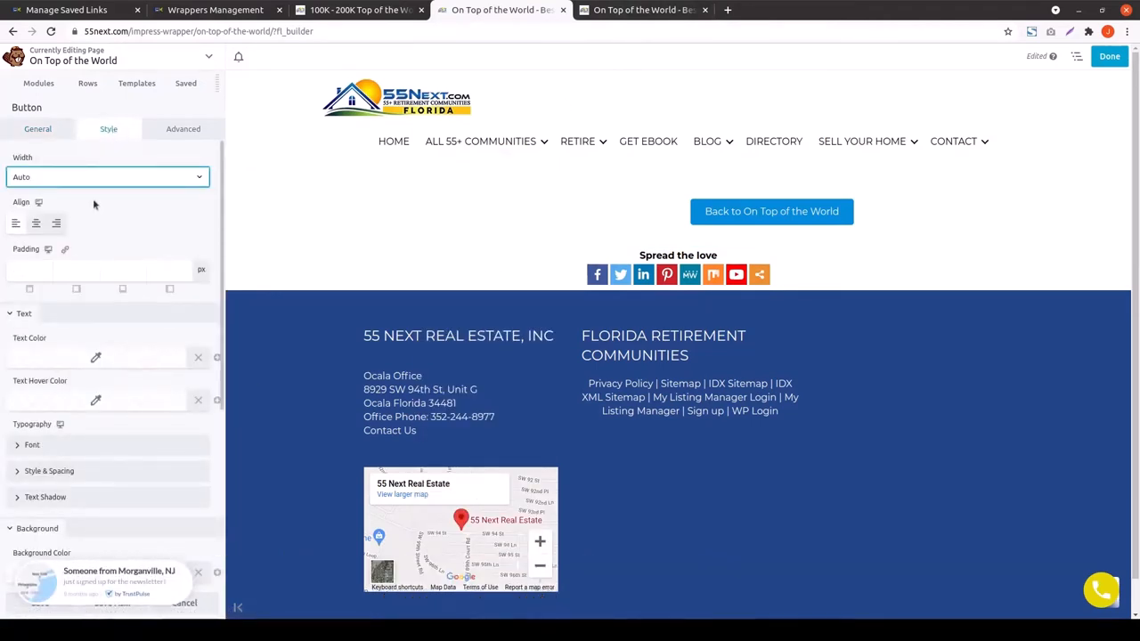
pyautogui.click(107, 177)
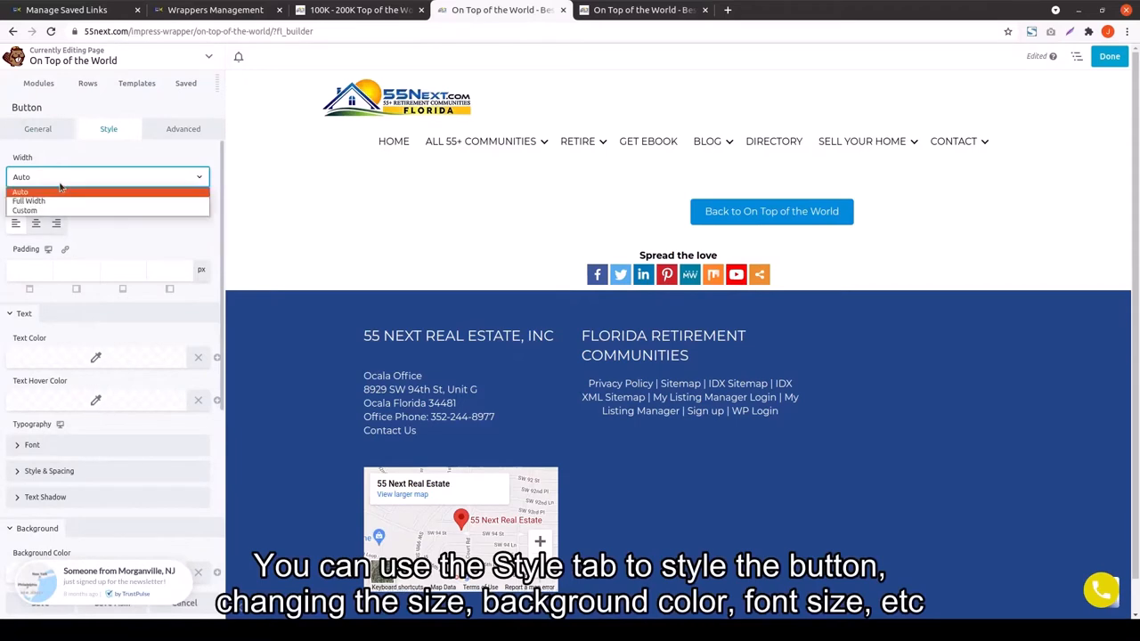
pyautogui.click(28, 200)
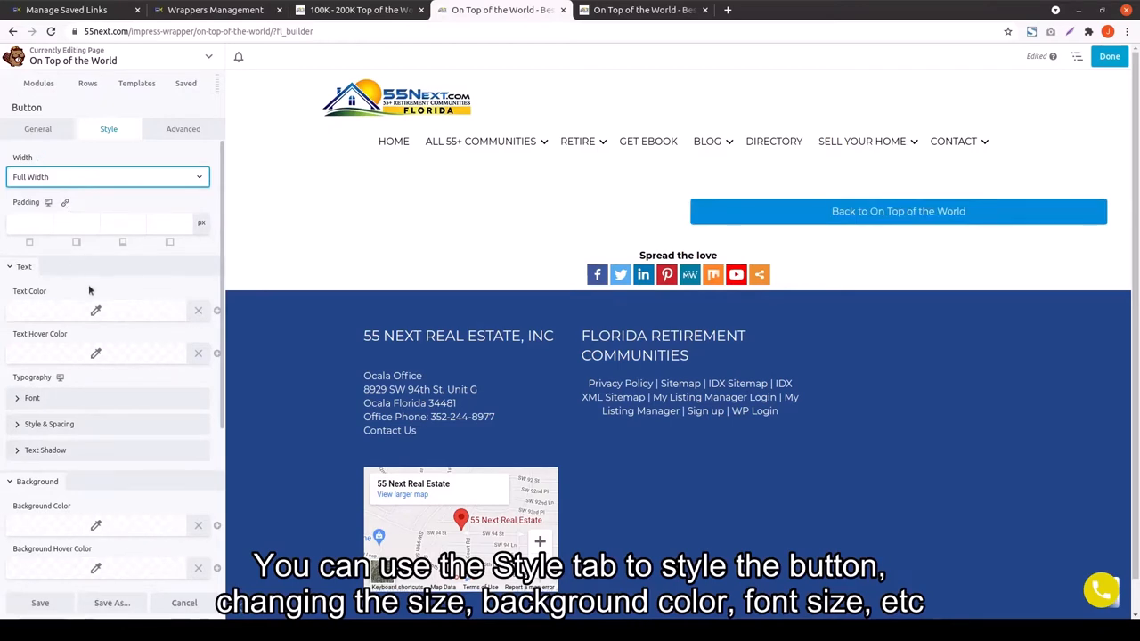
pyautogui.scroll(-3)
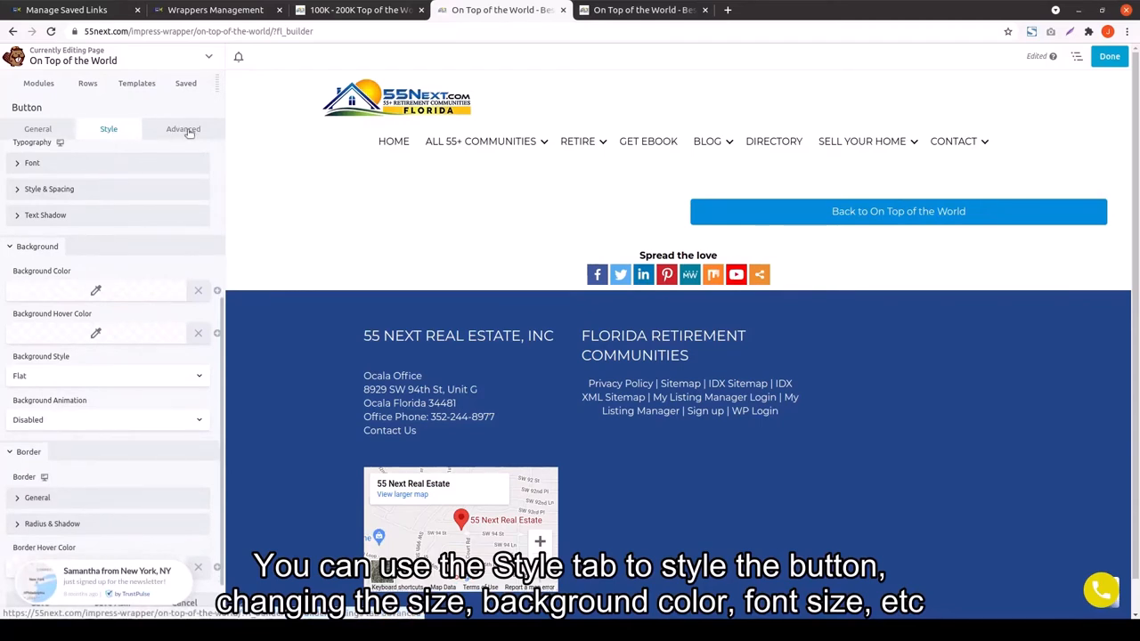
pyautogui.click(183, 128)
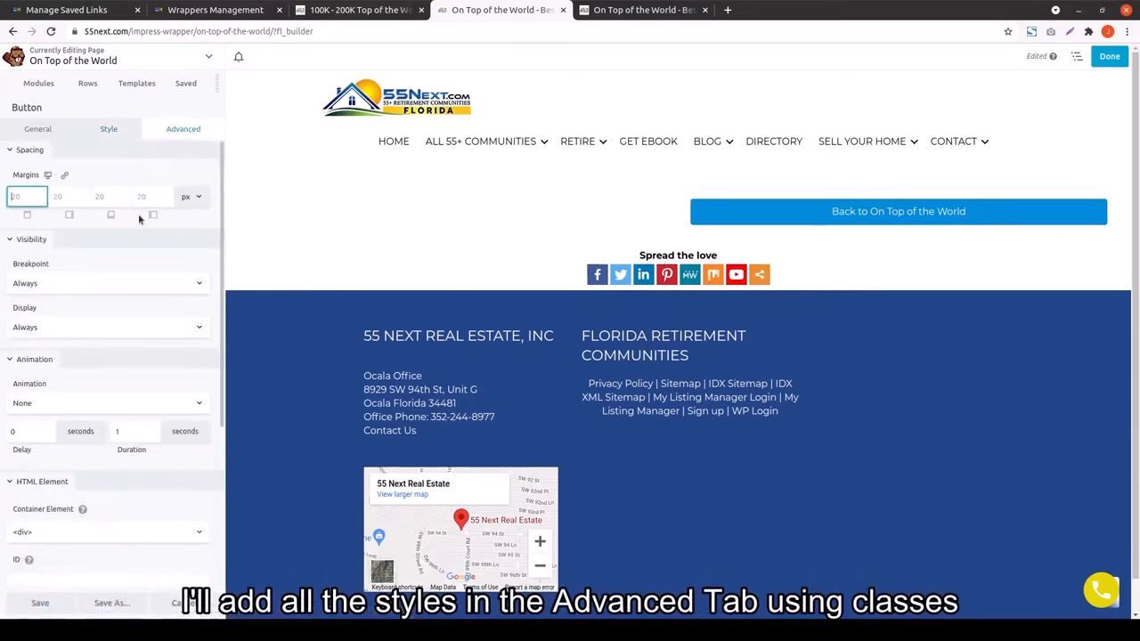
pyautogui.scroll(-3)
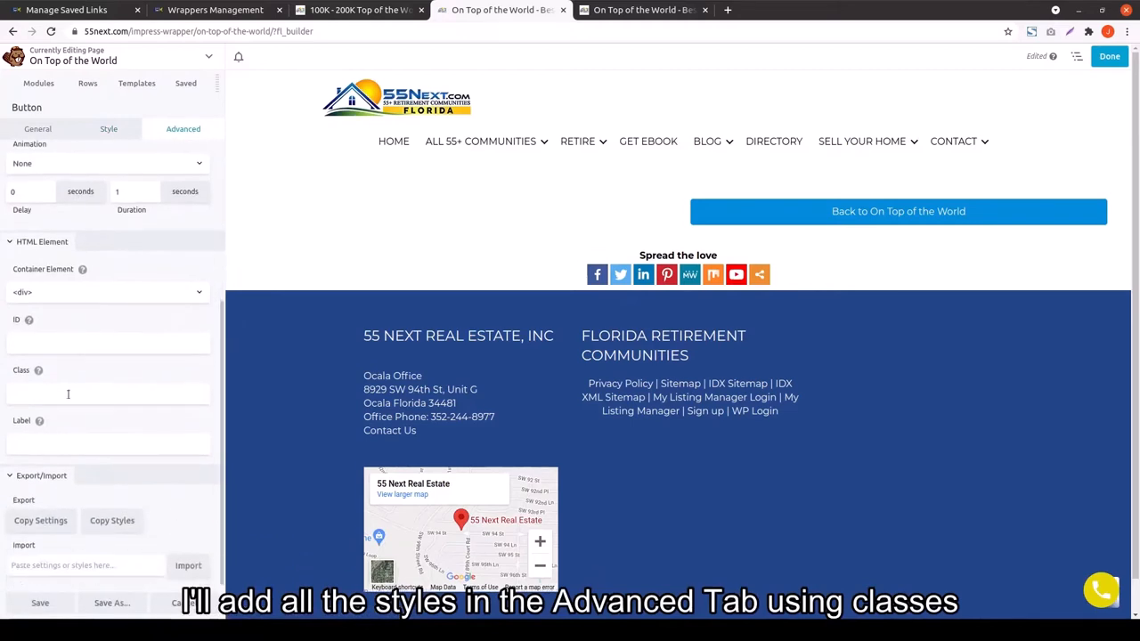
pyautogui.click(106, 392)
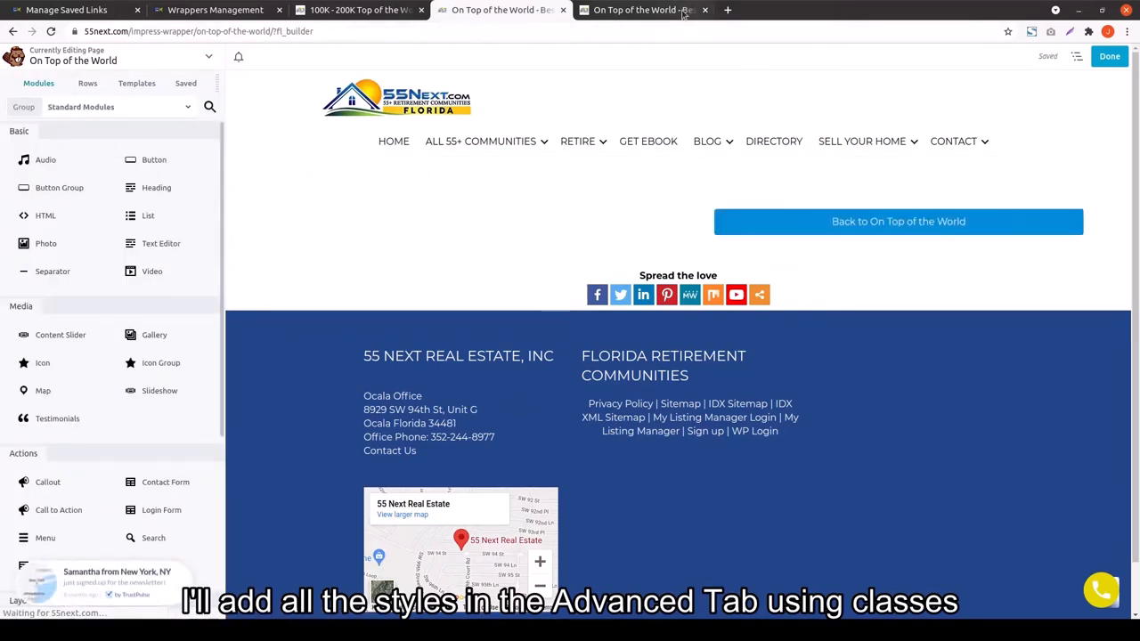
# Set every margin of the Back to On Top of the World button to 0
pyautogui.click(898, 221)
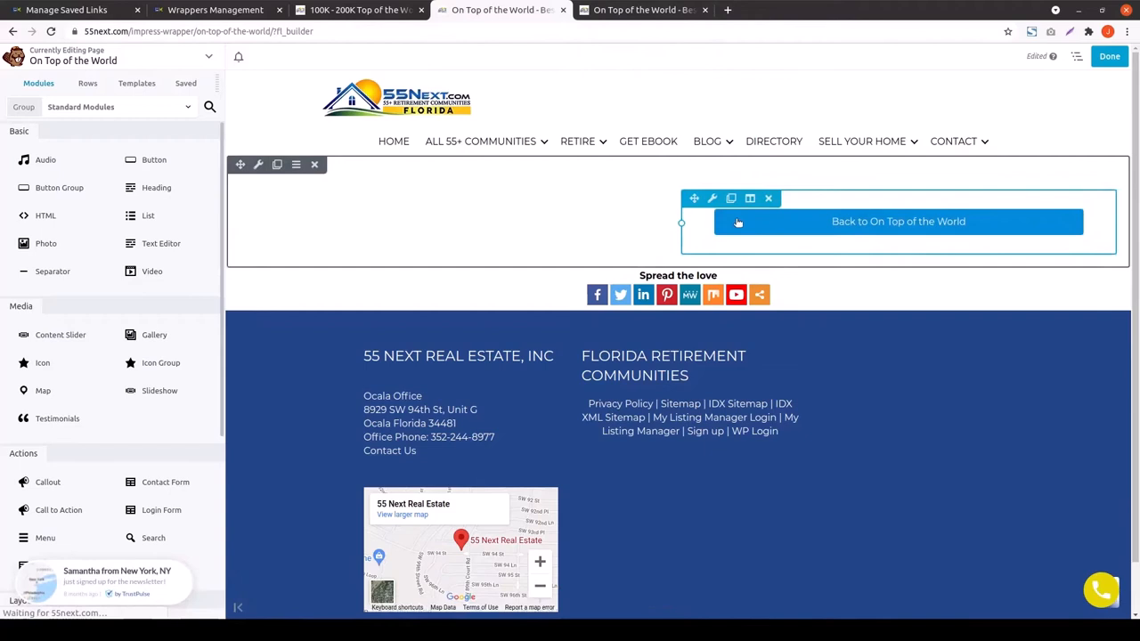
pyautogui.moveTo(713, 198)
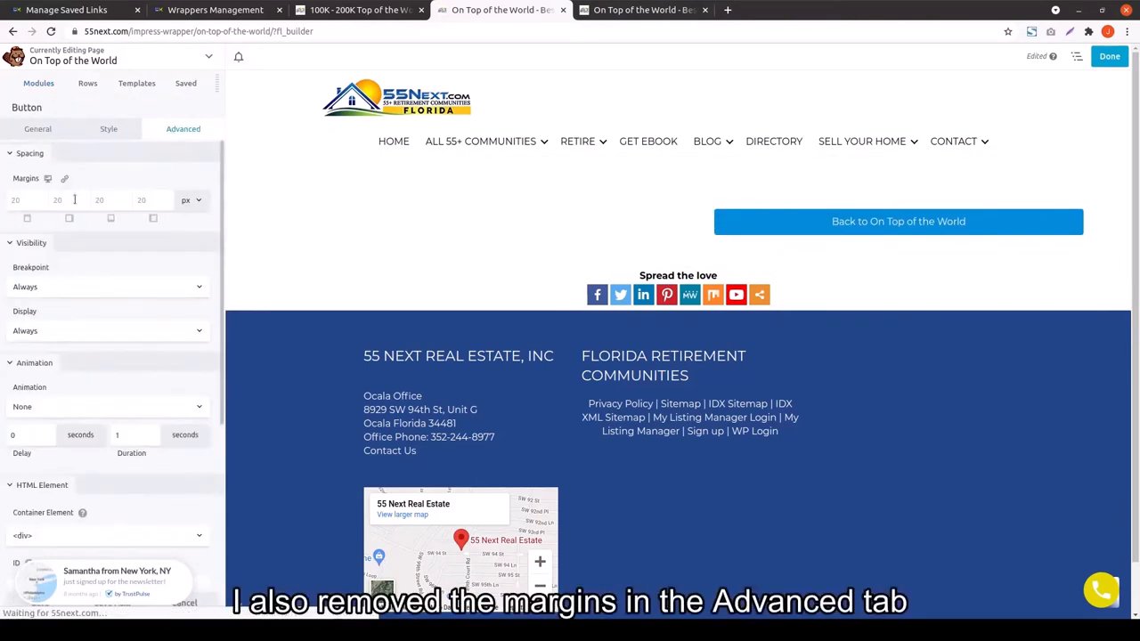
pyautogui.click(27, 199)
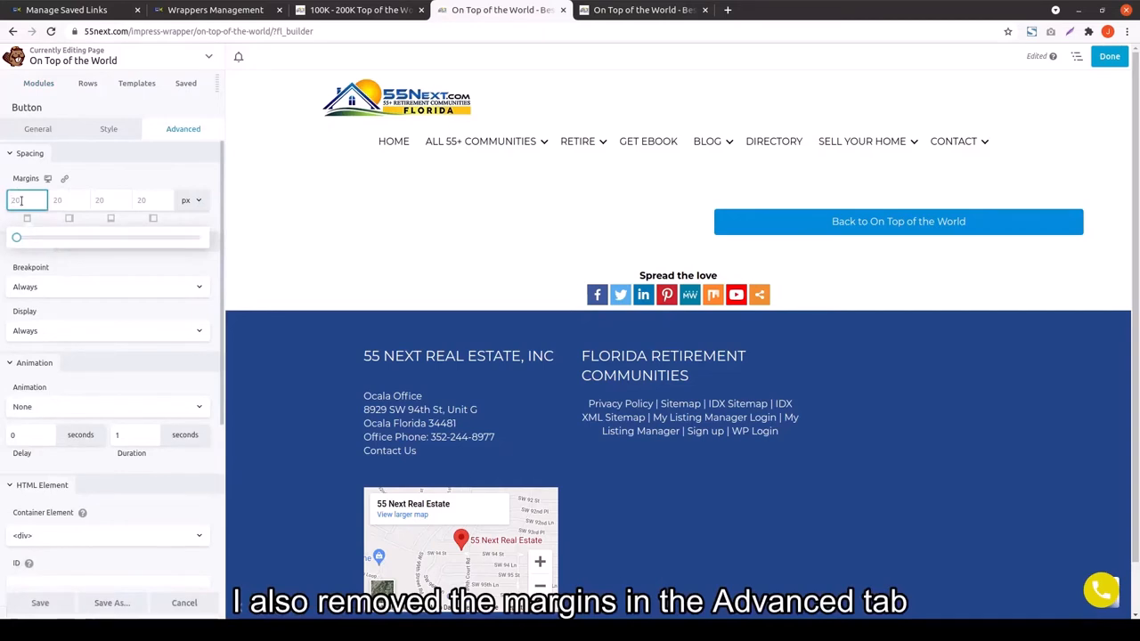
pyautogui.write('0')
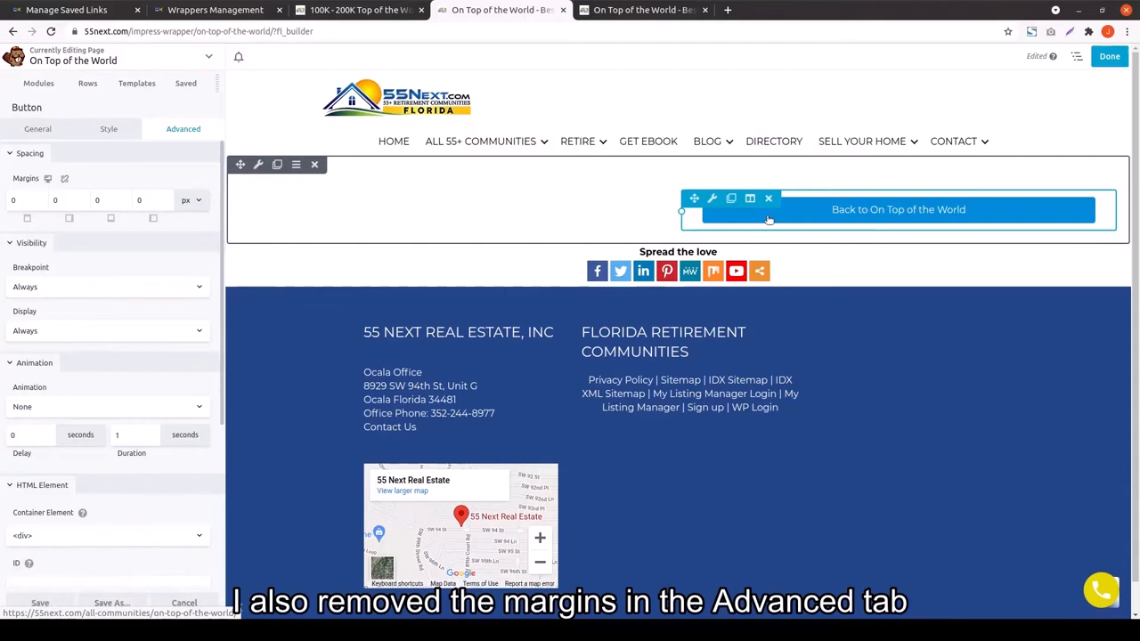
pyautogui.moveTo(750, 198)
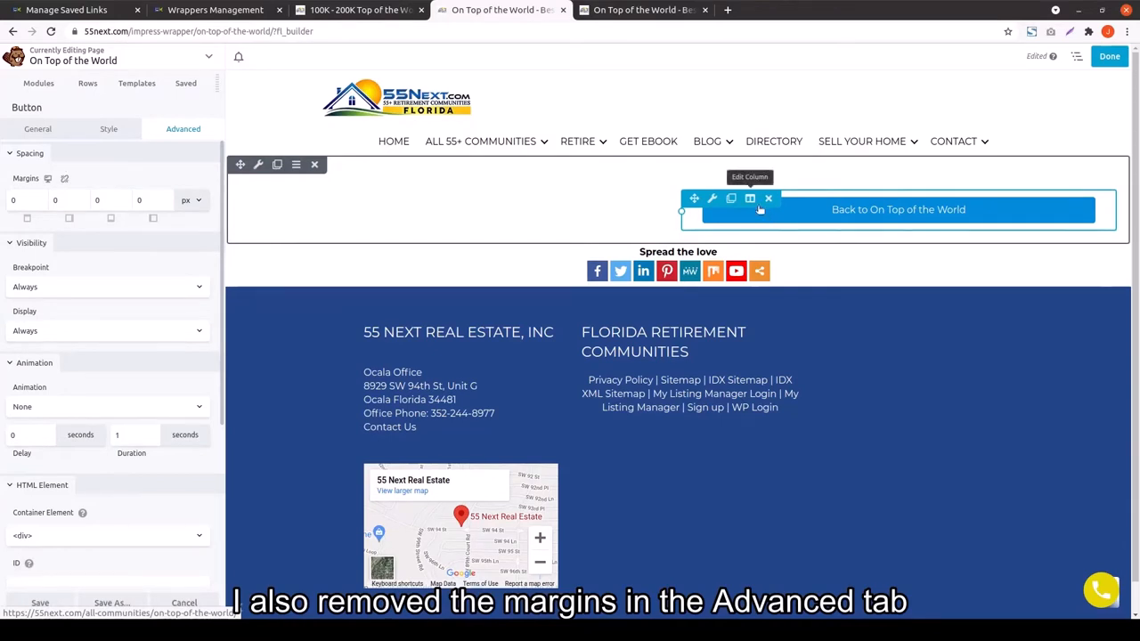
pyautogui.moveTo(712, 198)
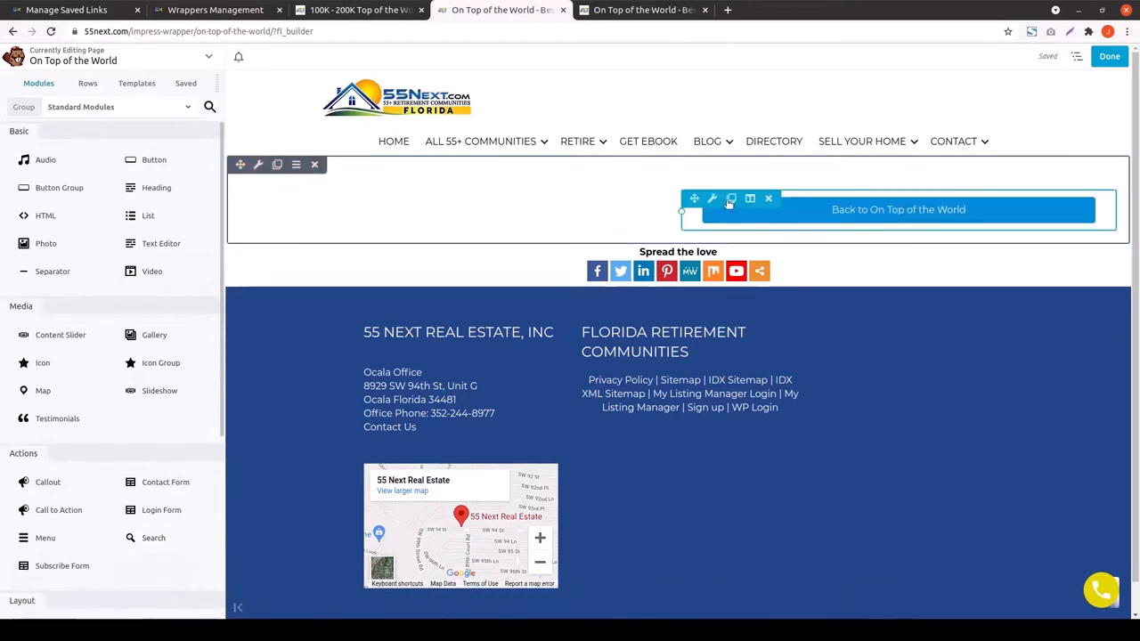
# Duplicate the back button as 'ALL Homes' linking to search.55next.com/i/on-top-of-the-world
pyautogui.click(731, 198)
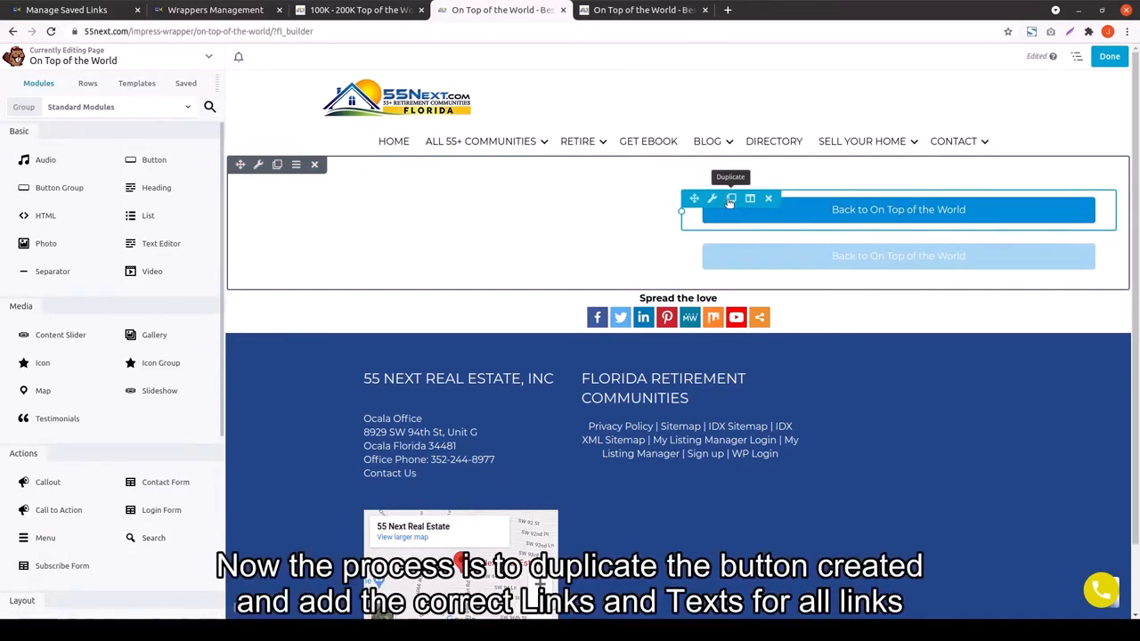
pyautogui.click(730, 198)
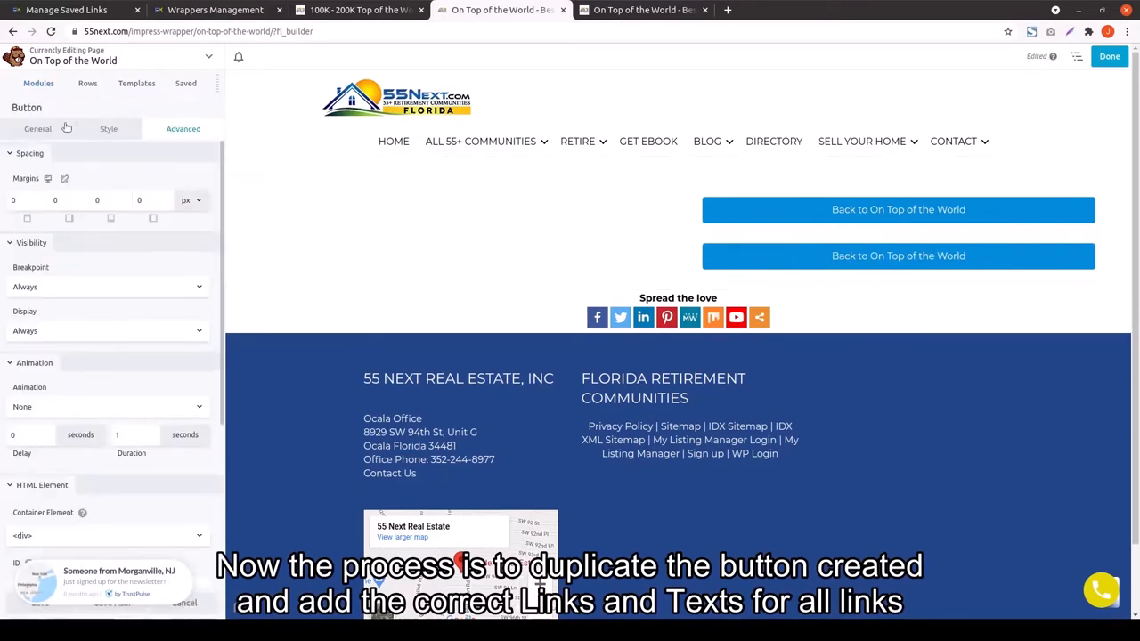
pyautogui.click(38, 129)
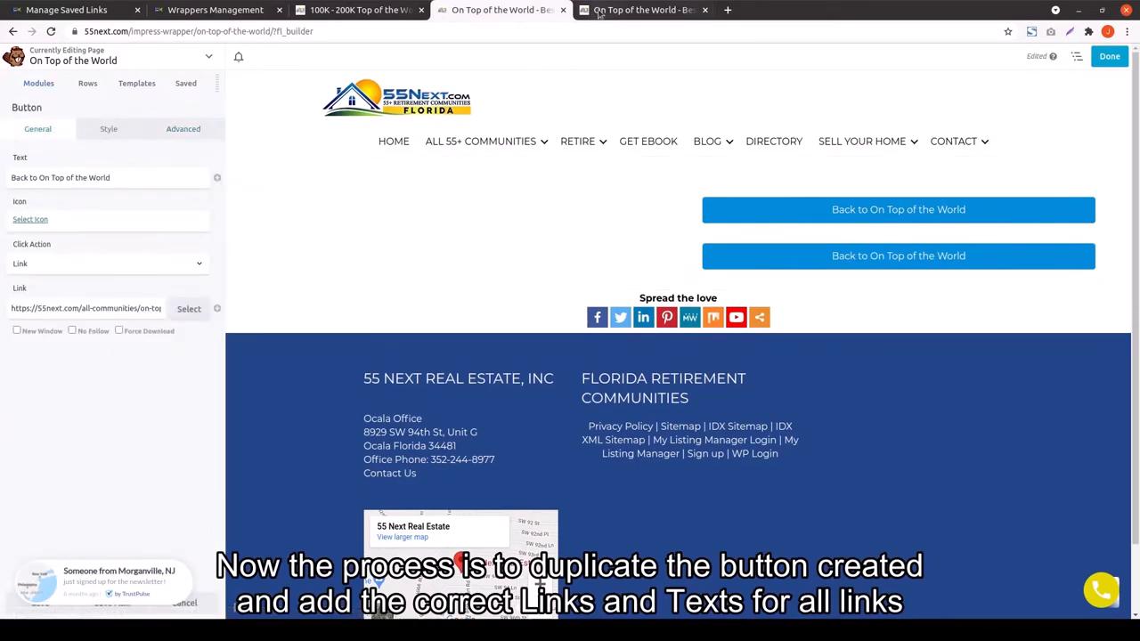
pyautogui.click(641, 10)
pyautogui.write('ALL Homes')
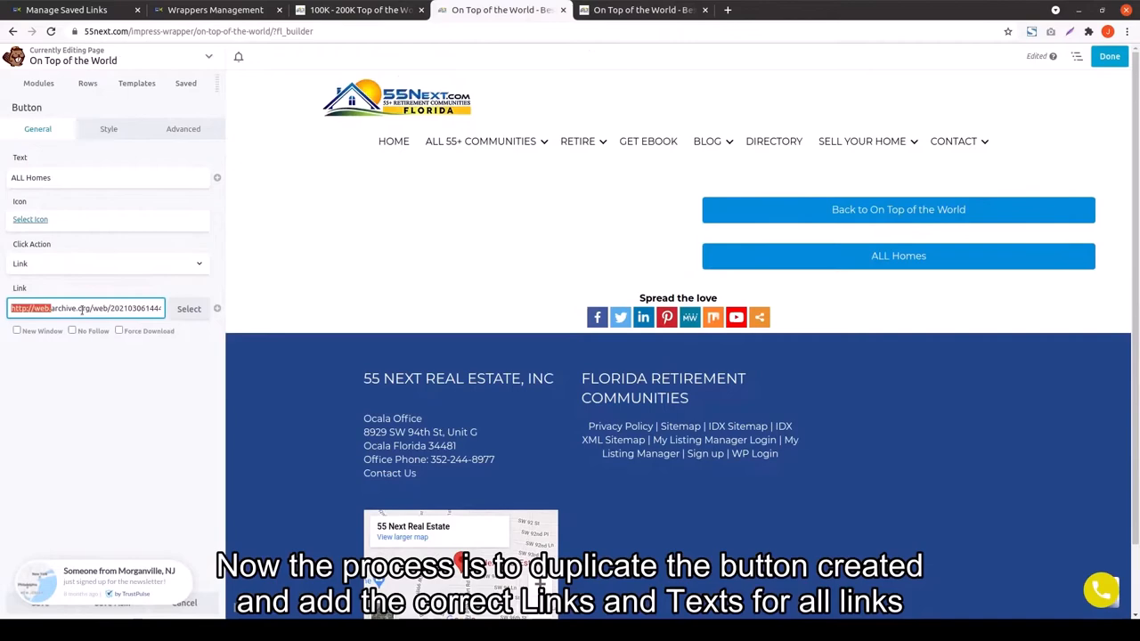
pyautogui.write('https://search.55next.com/i/on-top-of-the-')
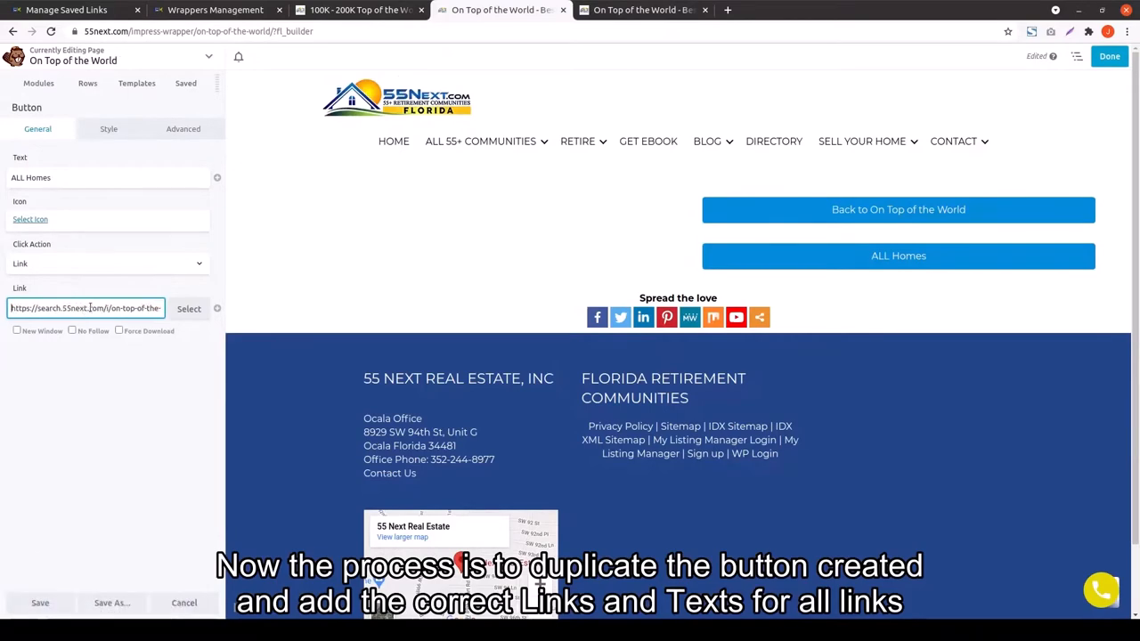
pyautogui.click(182, 128)
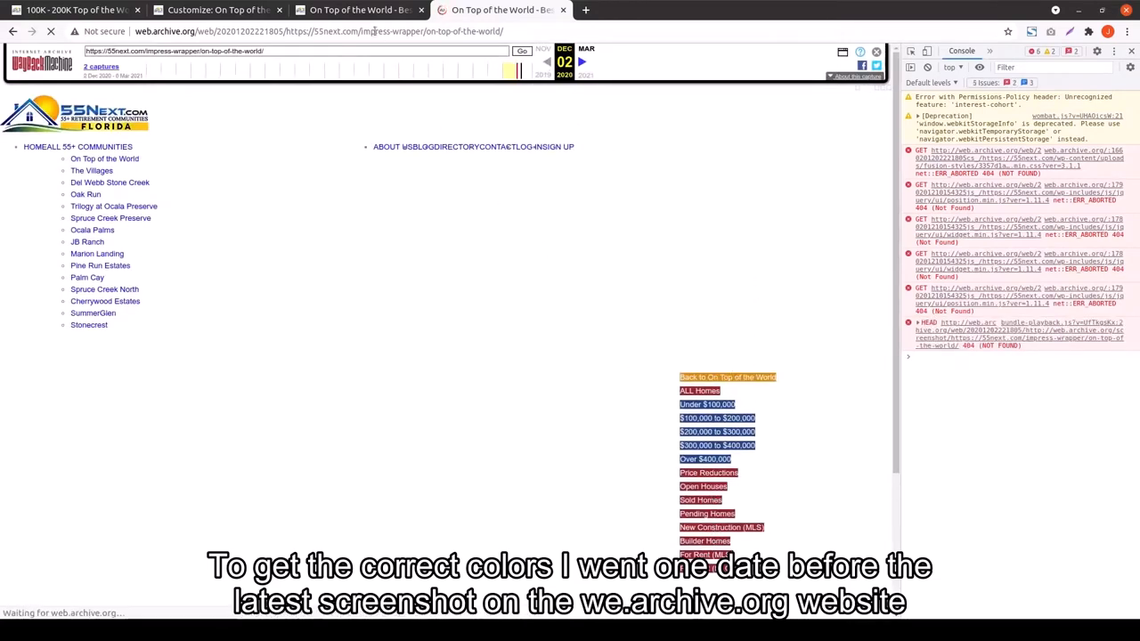
# Review the archived sidebar's orange, red and blue colour classes, then return to Beaver Builder
pyautogui.click(356, 10)
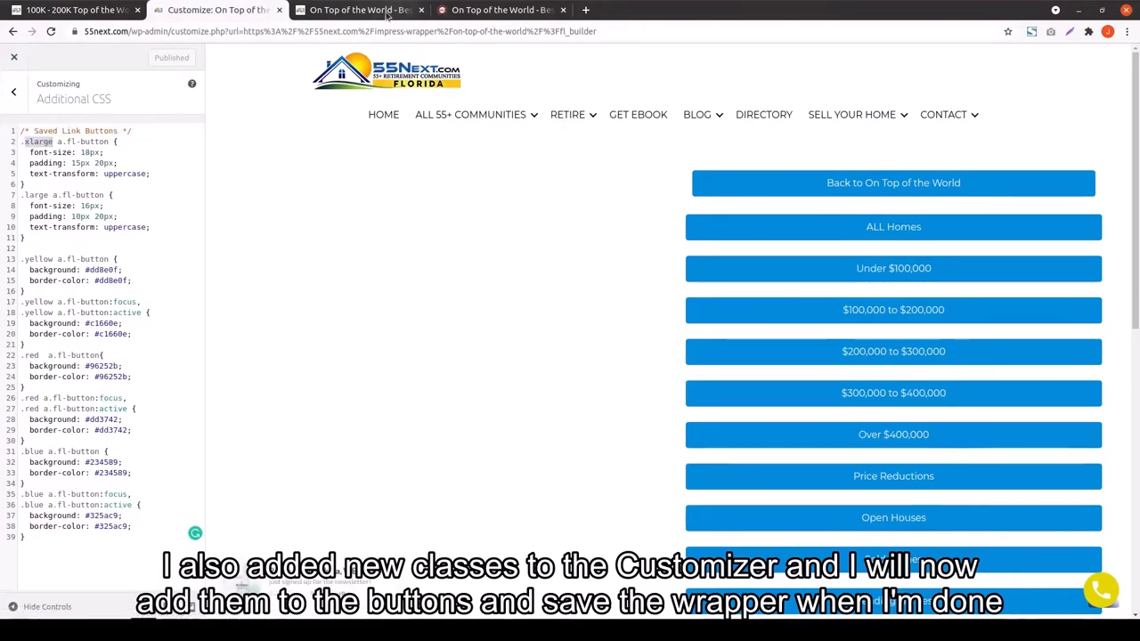
pyautogui.click(357, 10)
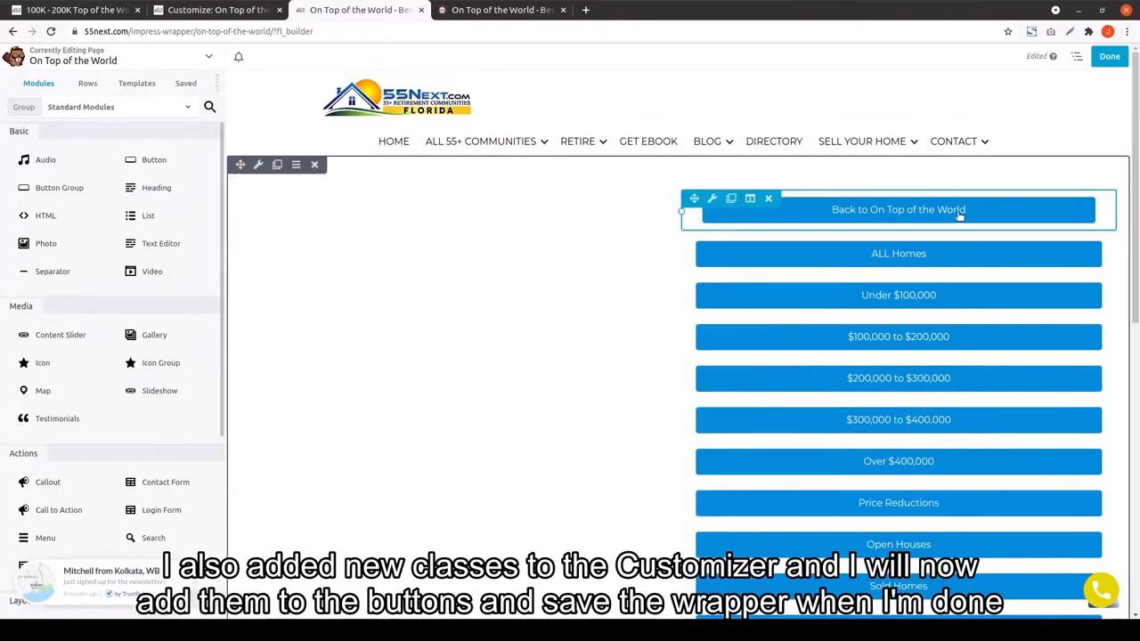
# Give the back button the classes 'button-xlarge button-custom button-1' after checking the archived colours
pyautogui.click(712, 199)
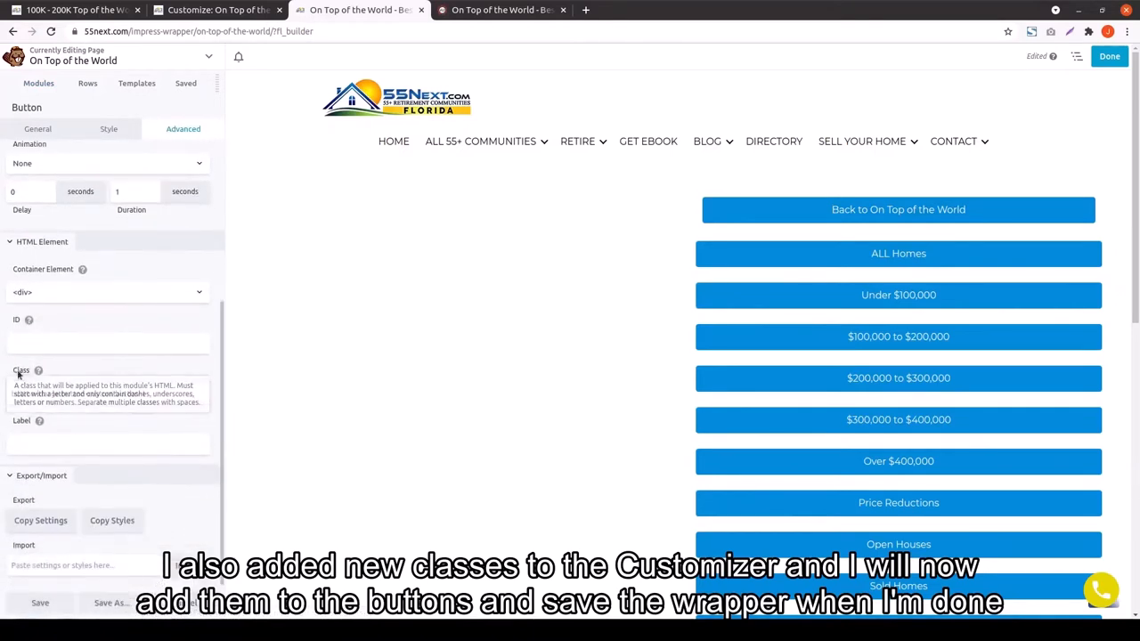
pyautogui.write('button-xlarge button-custom button-1')
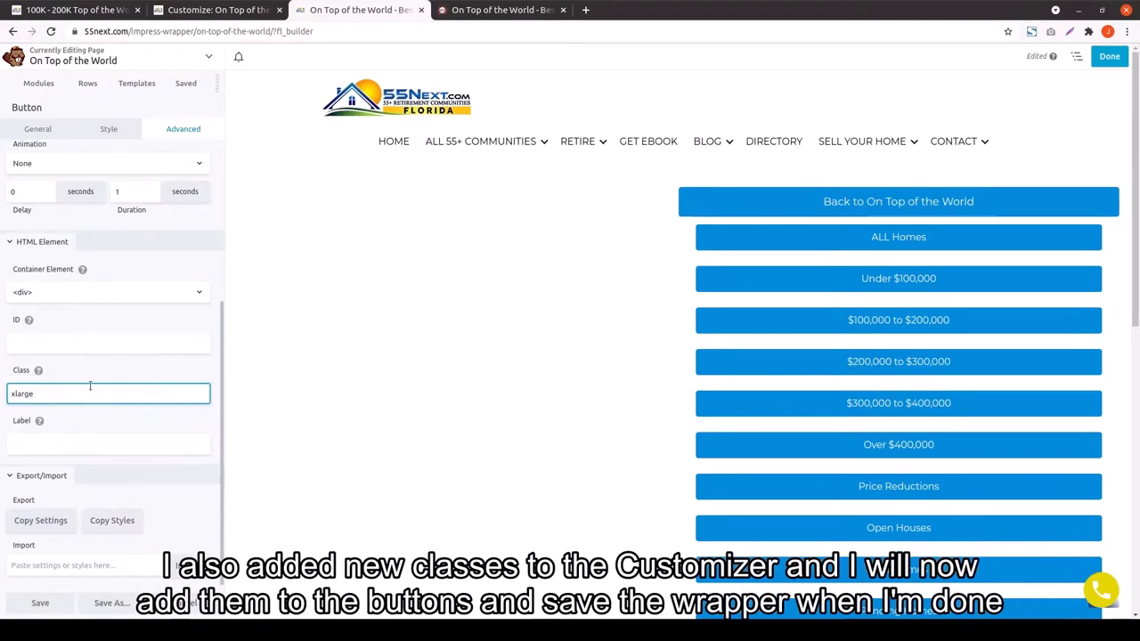
pyautogui.click(219, 9)
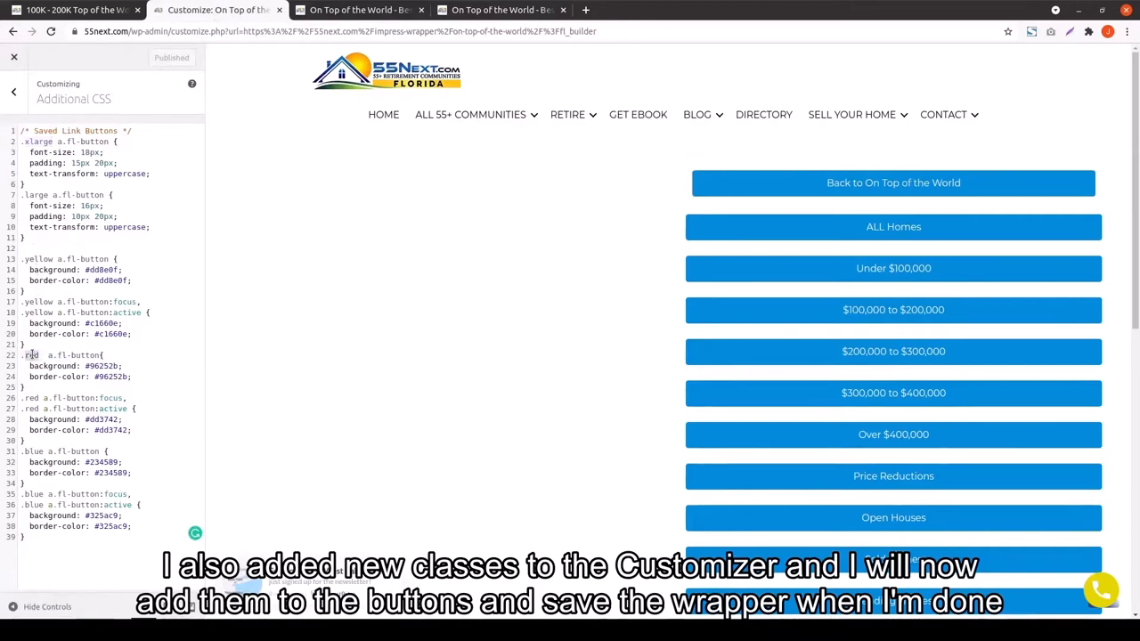
pyautogui.click(499, 10)
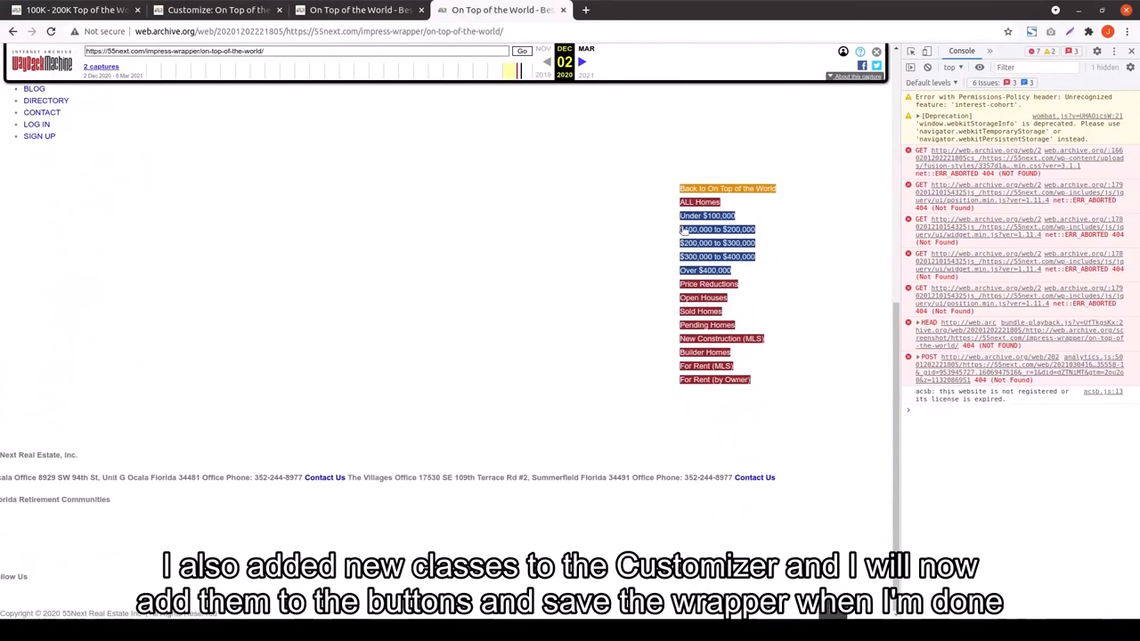
pyautogui.click(217, 10)
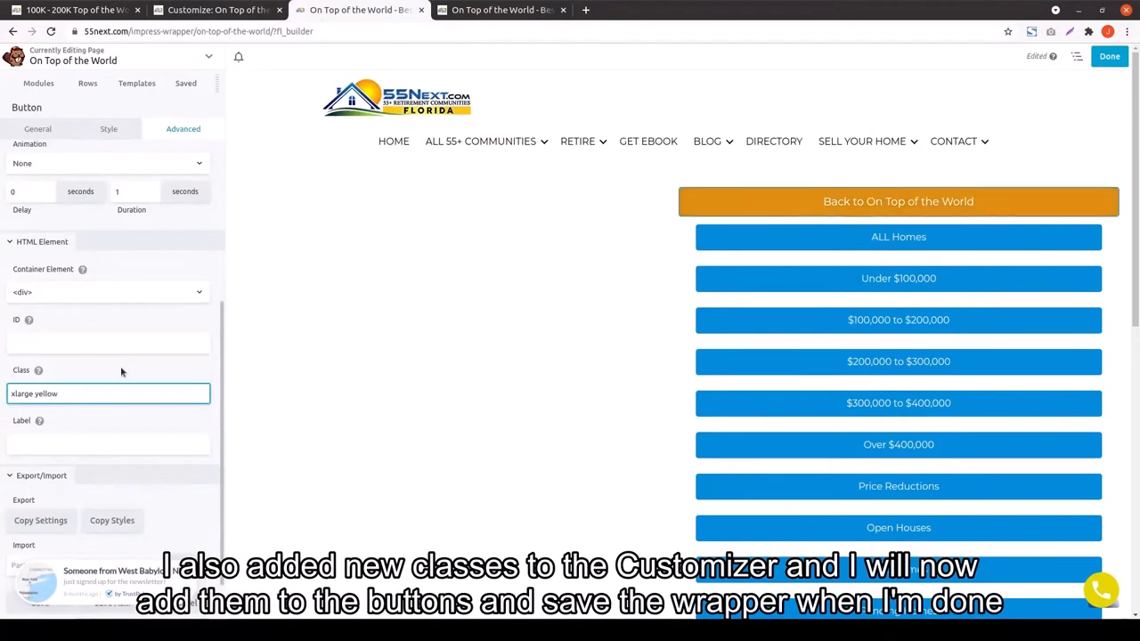
# Replace the ALL Homes button's colour class with 'red'
pyautogui.doubleClick(44, 394)
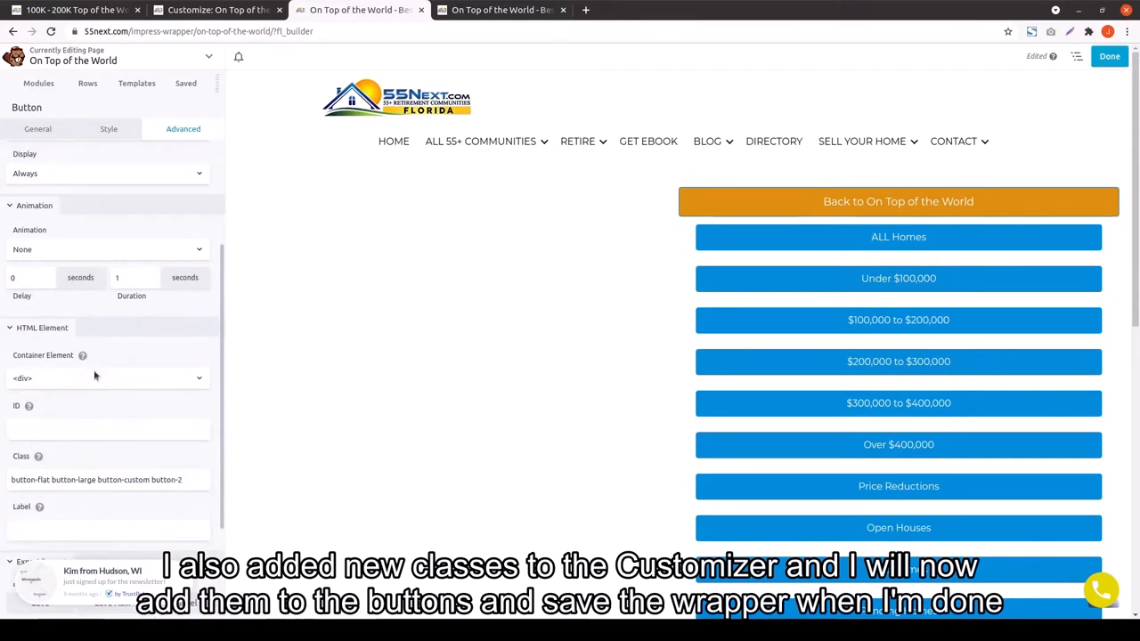
pyautogui.doubleClick(22, 479)
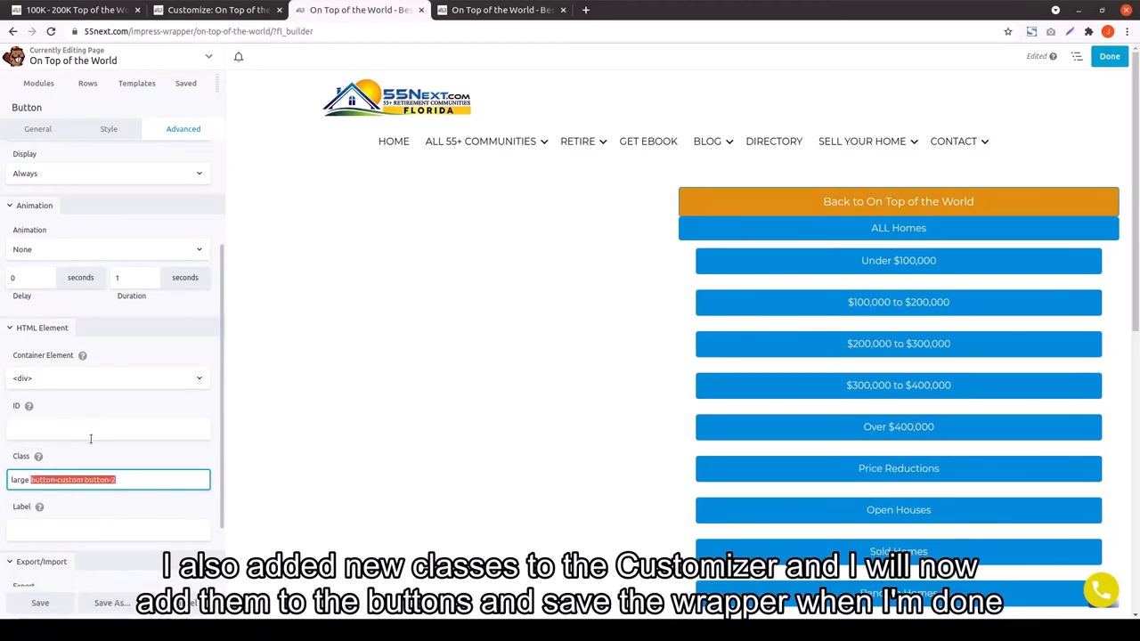
pyautogui.write('red')
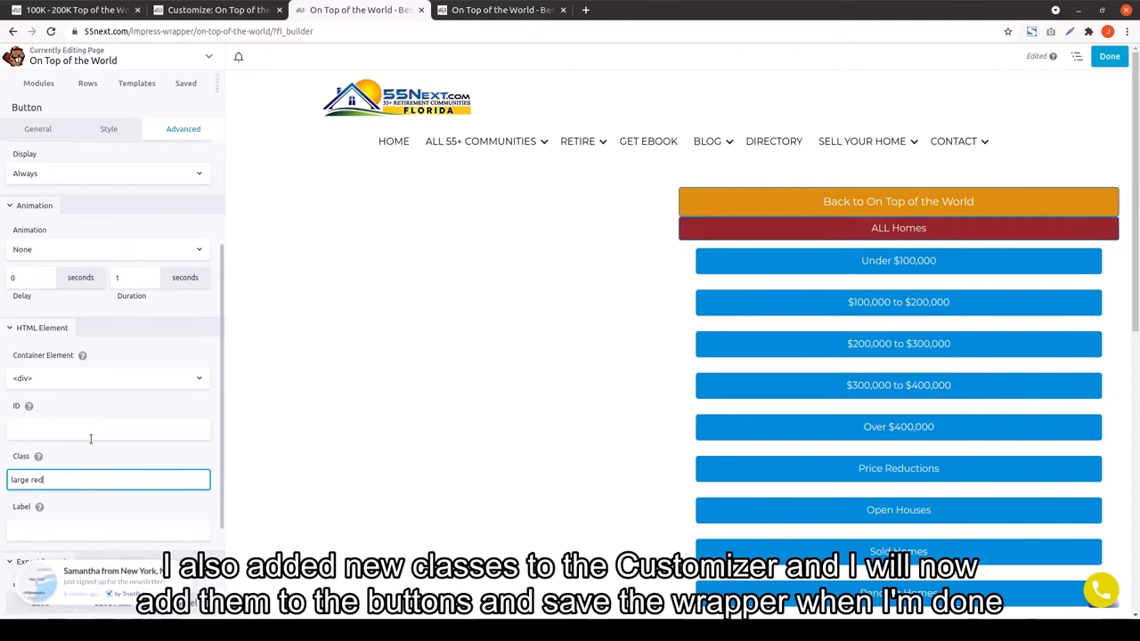
pyautogui.click(500, 10)
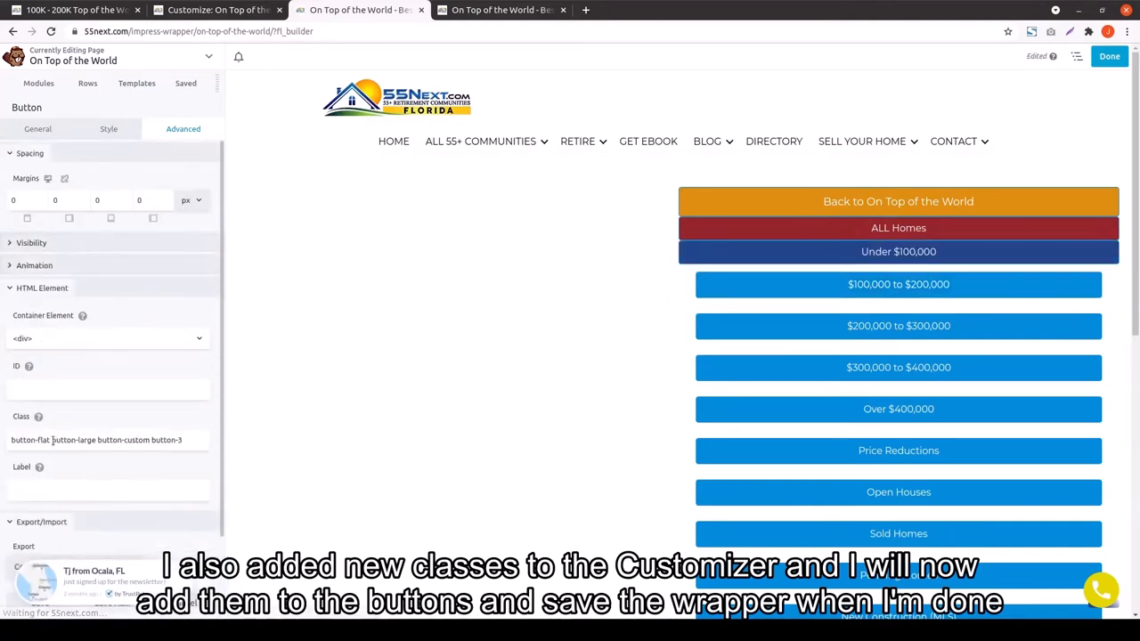
# Give the price-range buttons, including $200,000 to $300,000, the class 'large blue'
pyautogui.write('large blue')
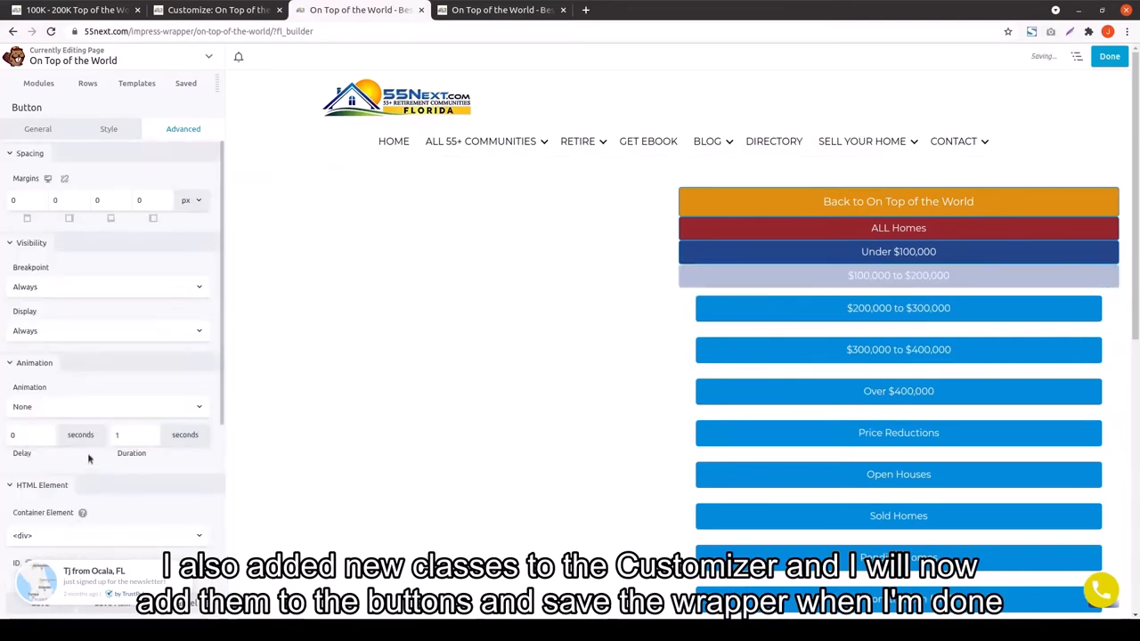
pyautogui.write('large blue')
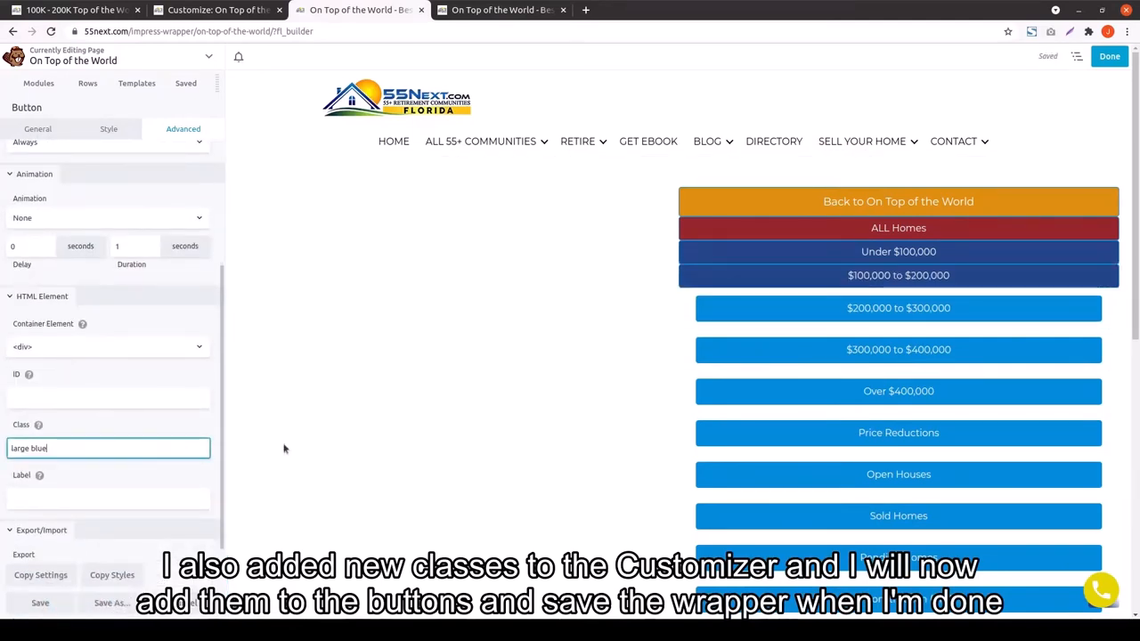
pyautogui.click(898, 331)
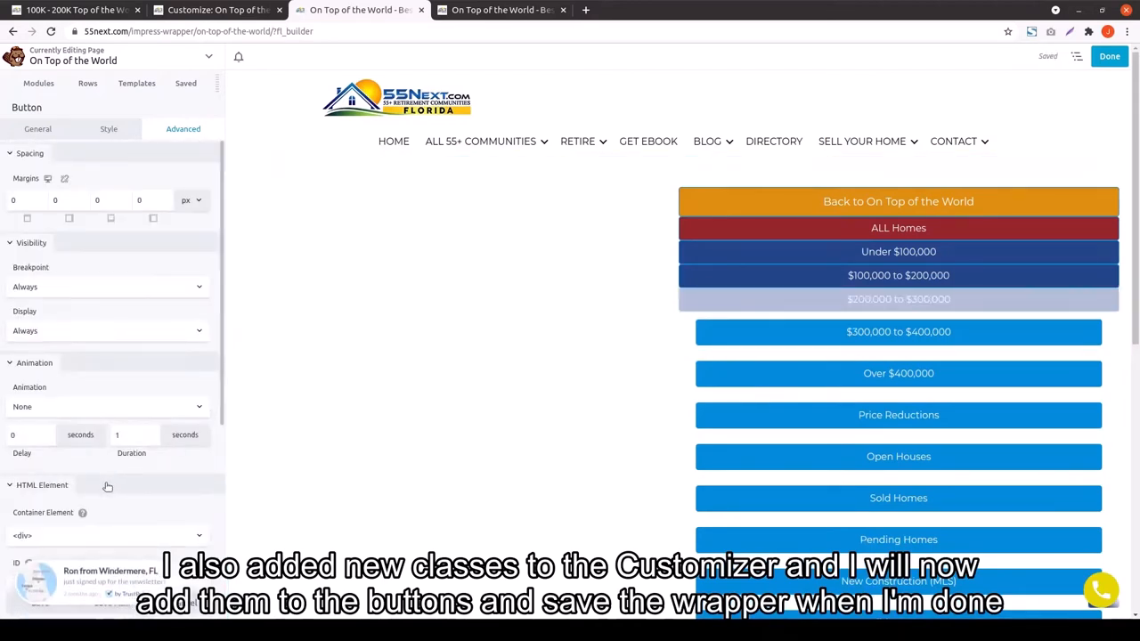
pyautogui.write('large blue')
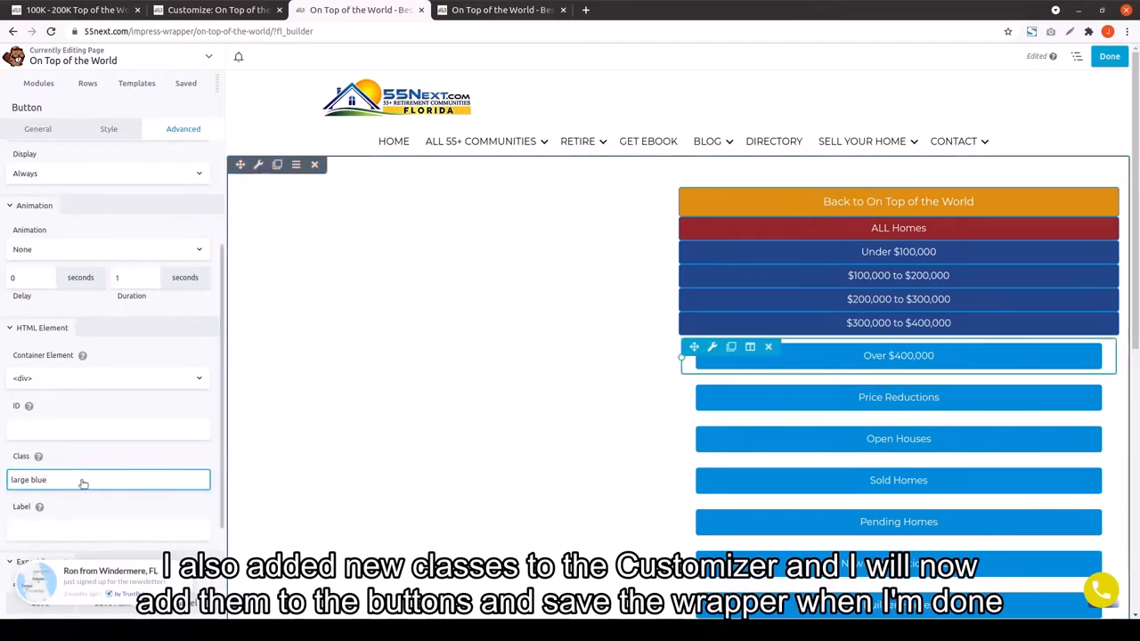
pyautogui.write('button-flat button-large button-custom button-3')
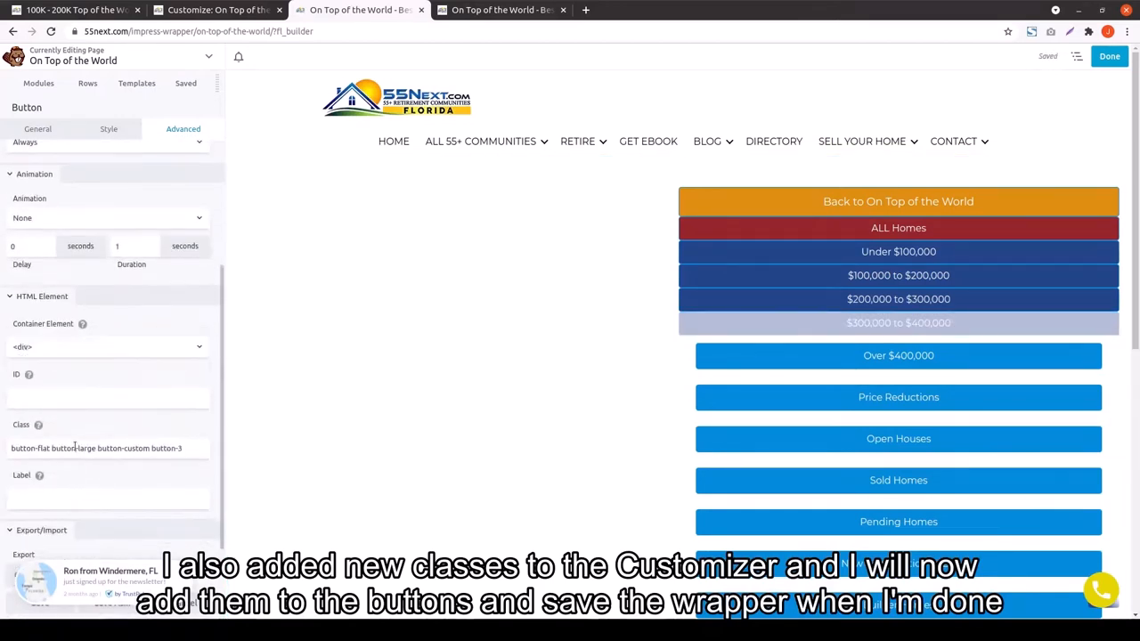
pyautogui.write('large blue')
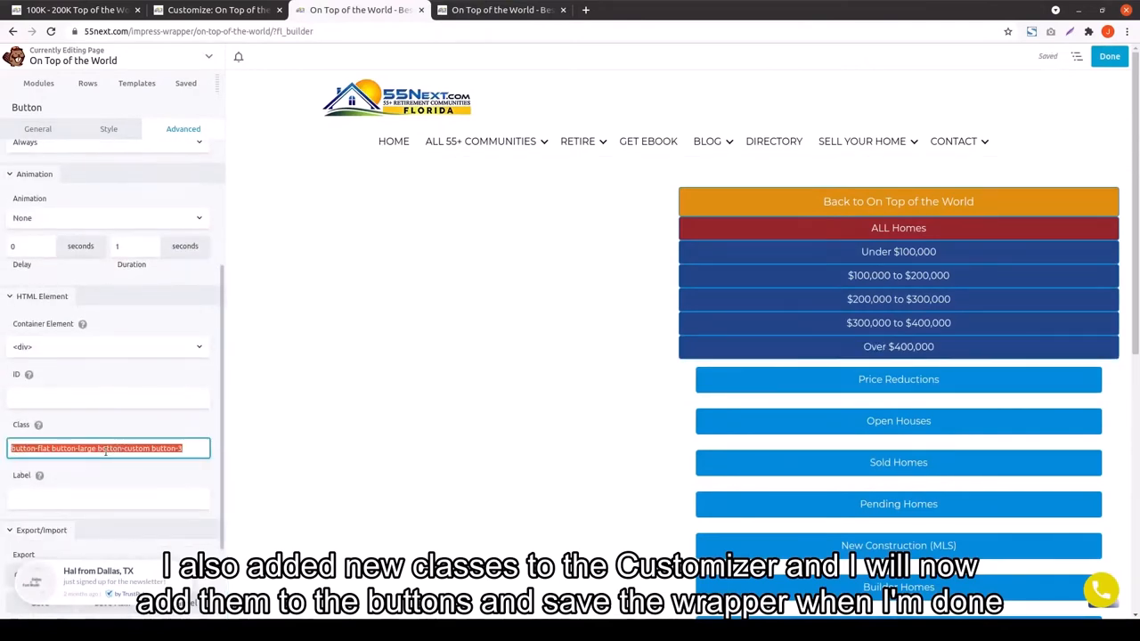
# Give the status and rental buttons through For Rent (by Owner) 'large red' and finish editing
pyautogui.write('large red')
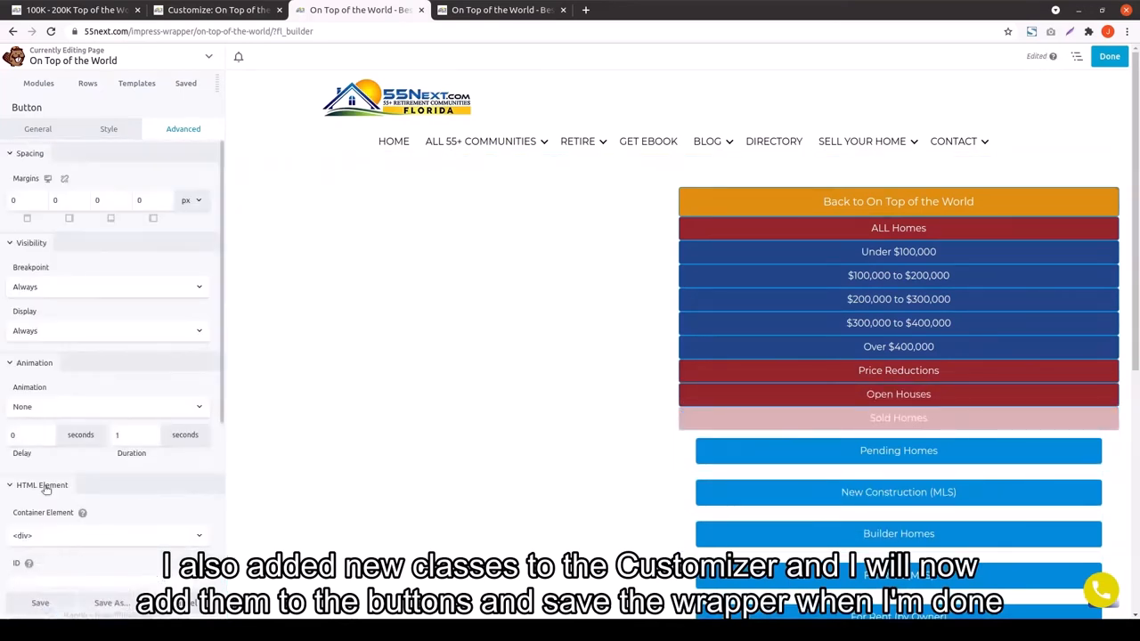
pyautogui.write('large red')
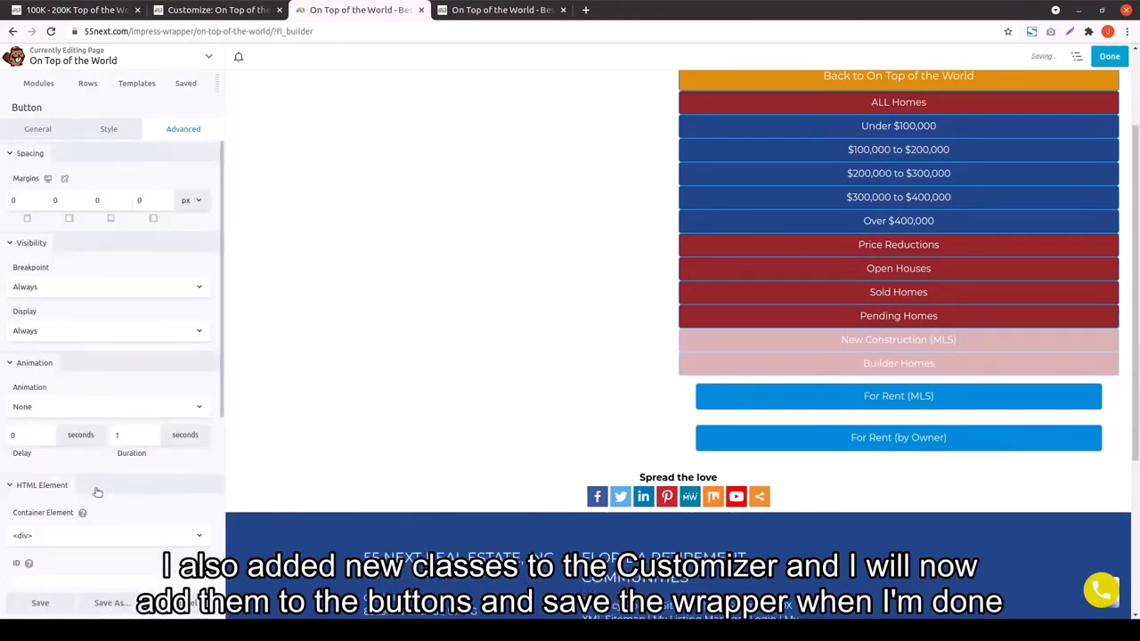
pyautogui.write('large red')
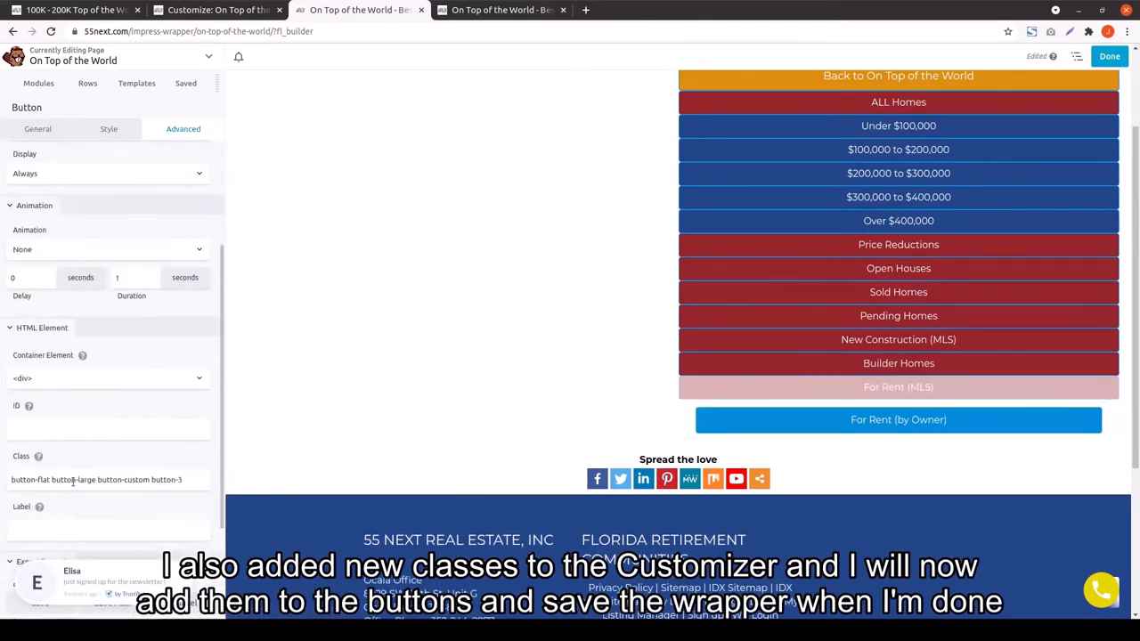
pyautogui.write('large red')
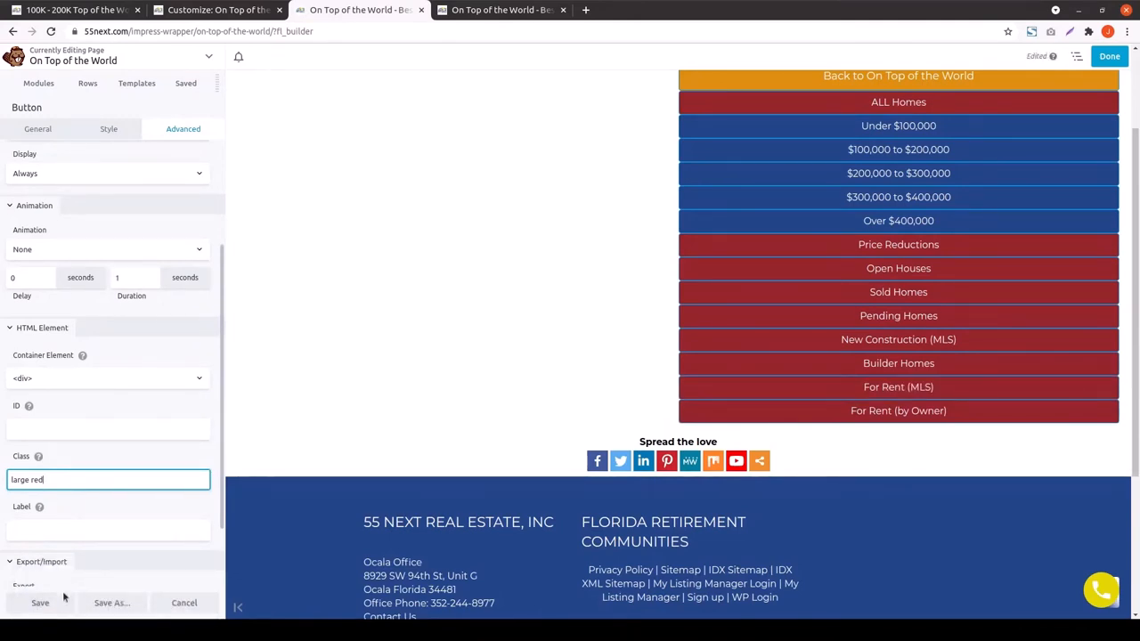
pyautogui.click(40, 603)
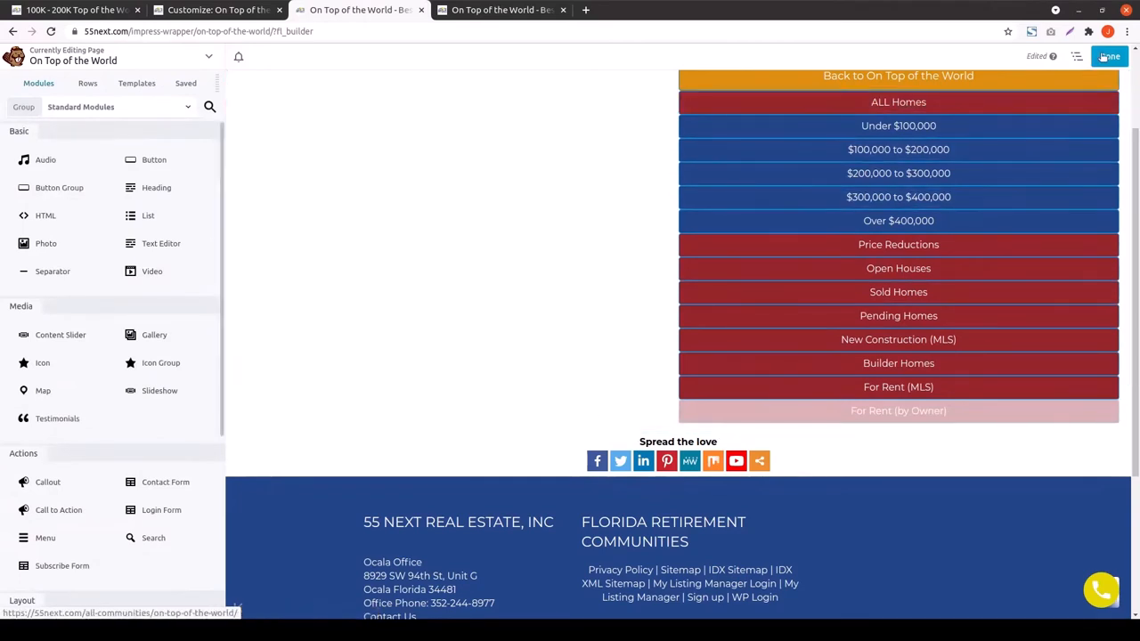
pyautogui.click(1109, 56)
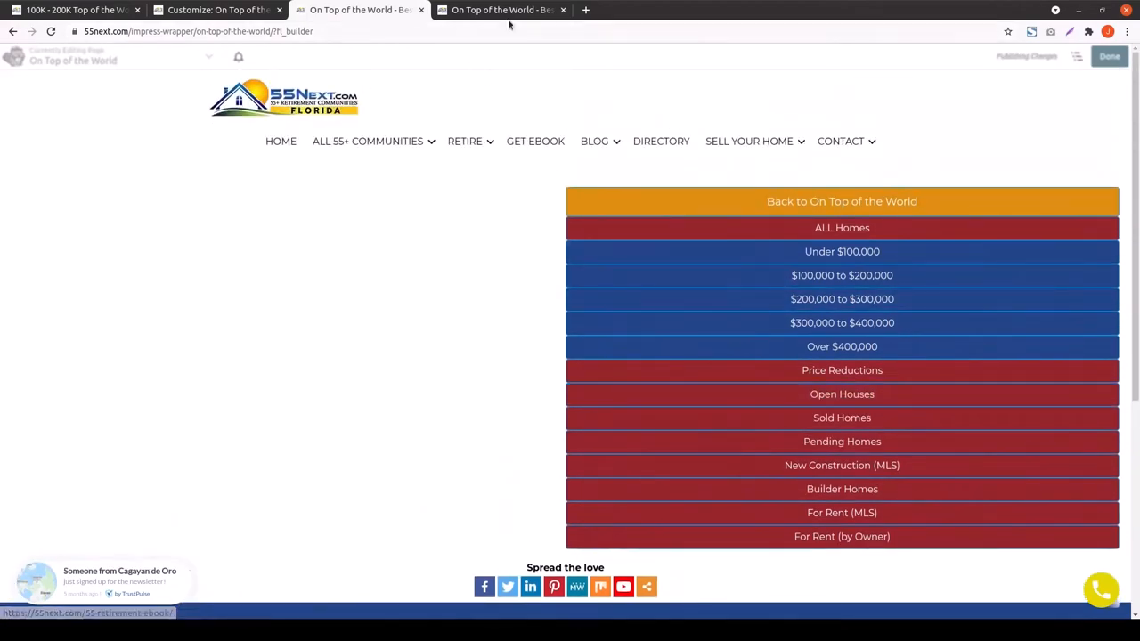
# Match the sidebar column width to the archived page and publish the layout
pyautogui.click(501, 10)
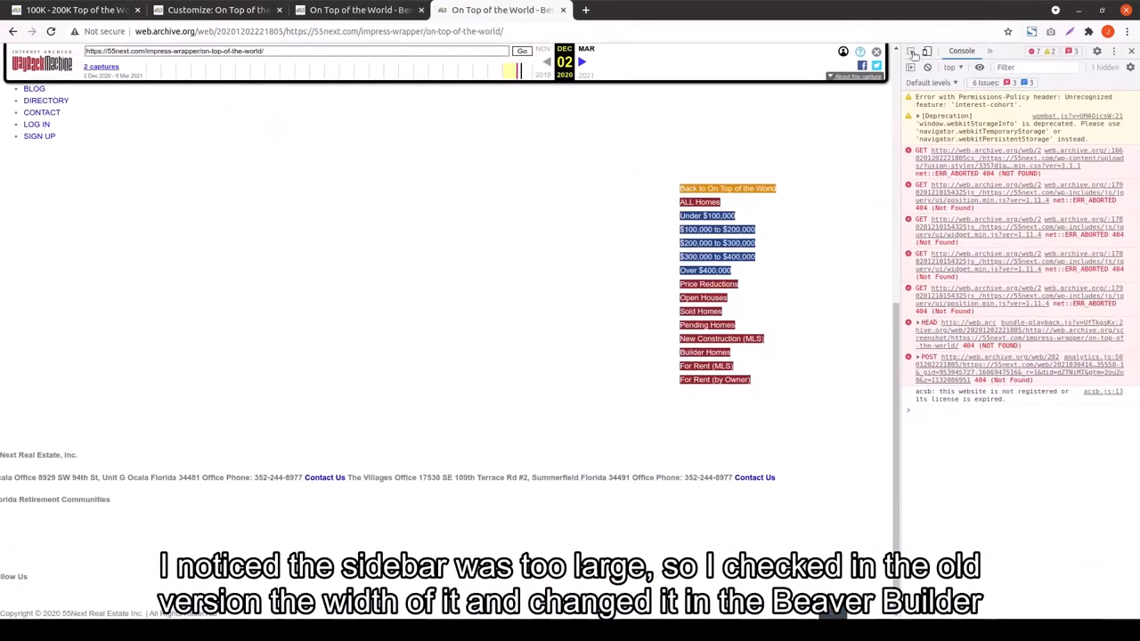
pyautogui.moveTo(728, 188)
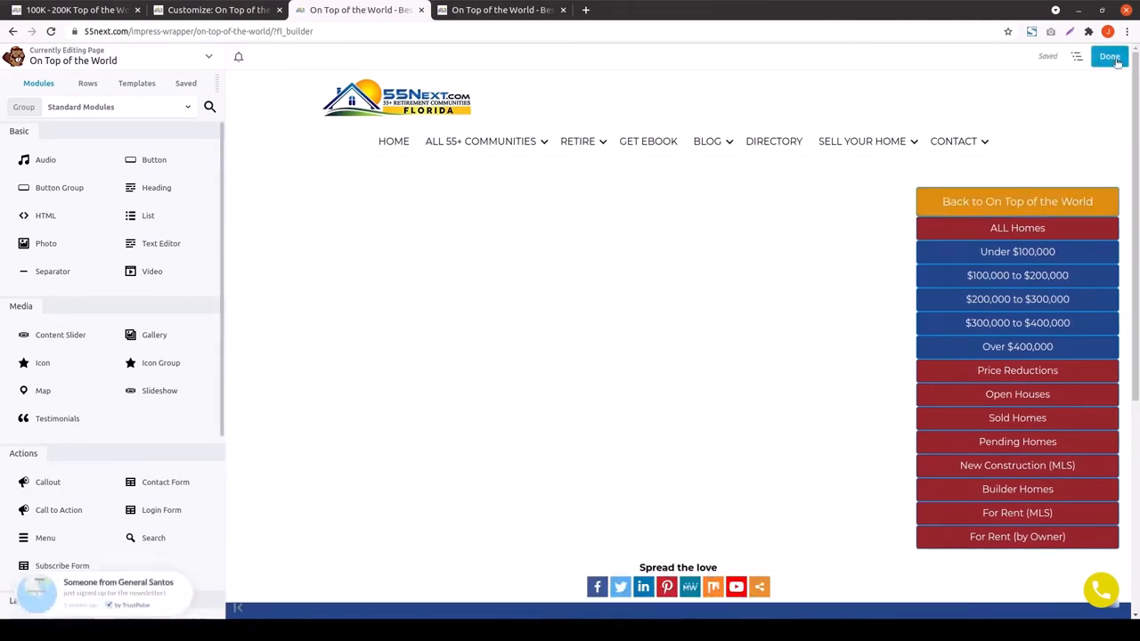
pyautogui.click(1109, 56)
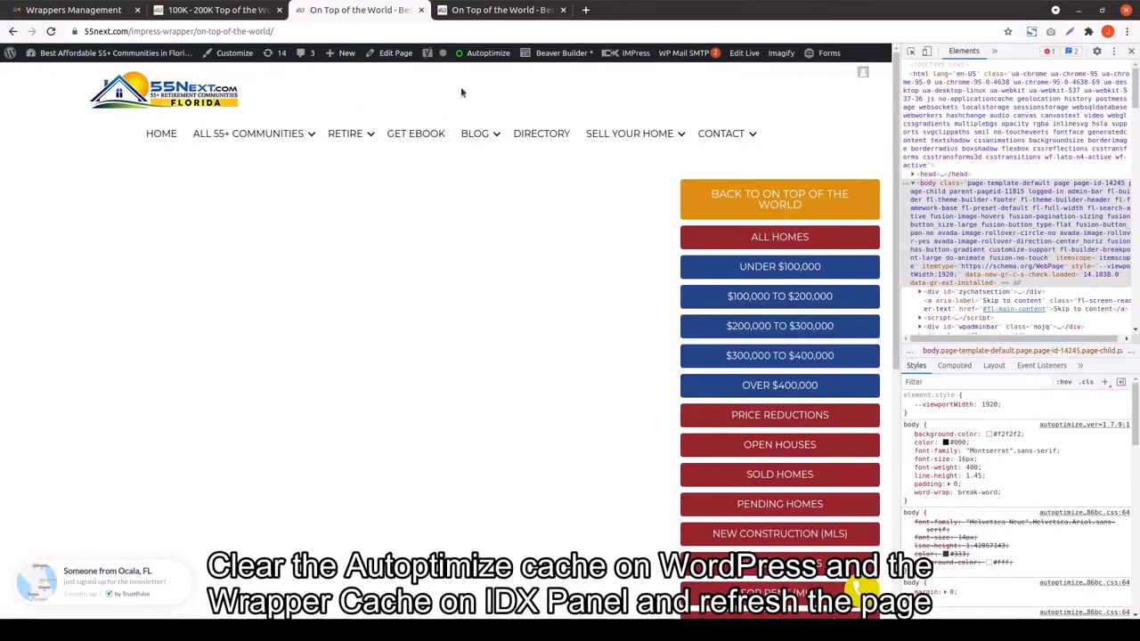
# Delete the Autoptimize cache from the WordPress admin bar
pyautogui.click(488, 52)
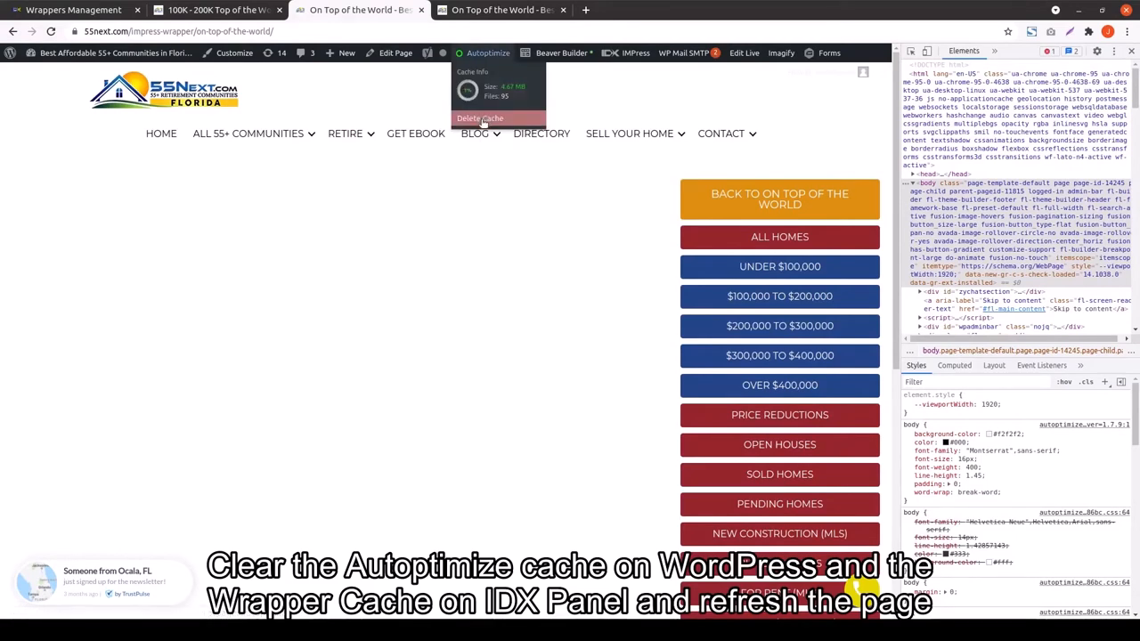
pyautogui.click(479, 118)
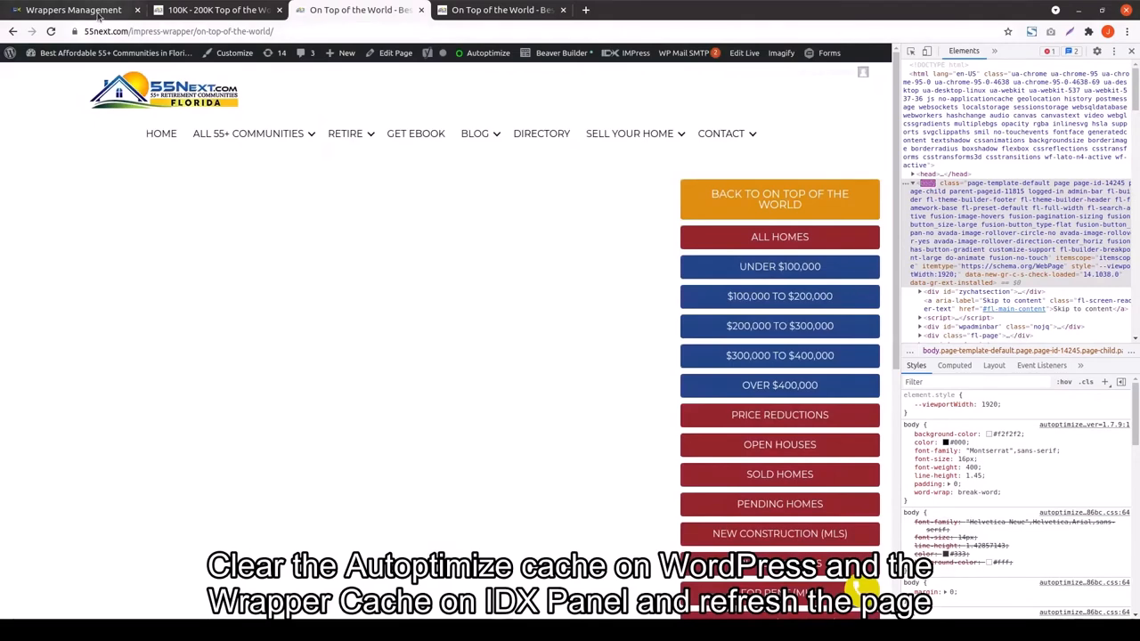
# Clear the IDX Broker wrapper cache and go back to the On Top of the World page
pyautogui.click(74, 10)
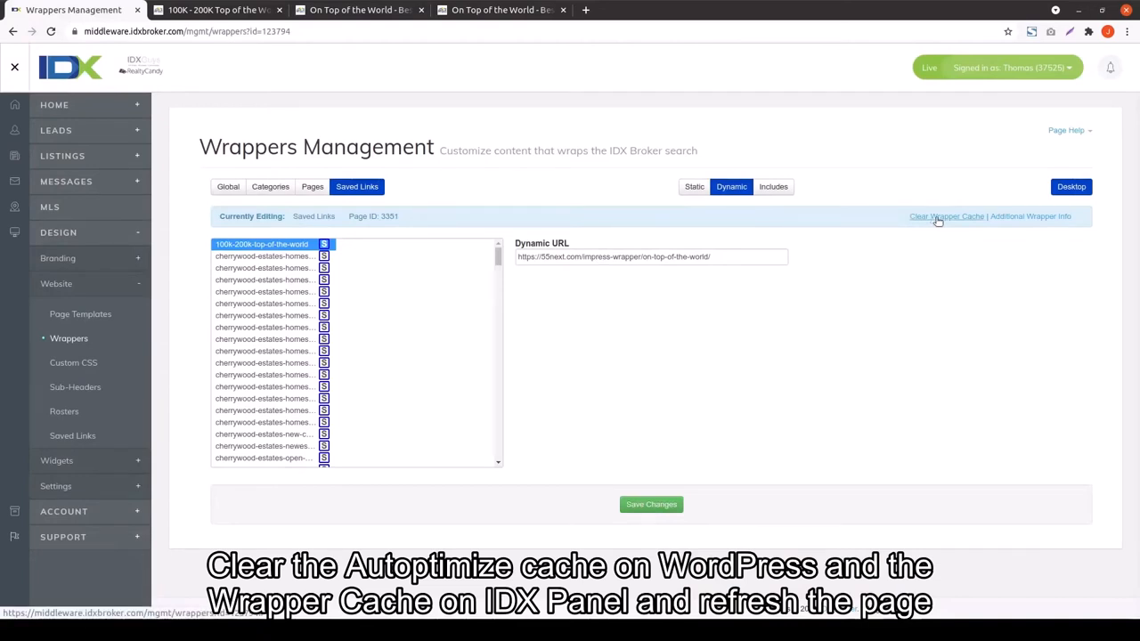
pyautogui.click(946, 216)
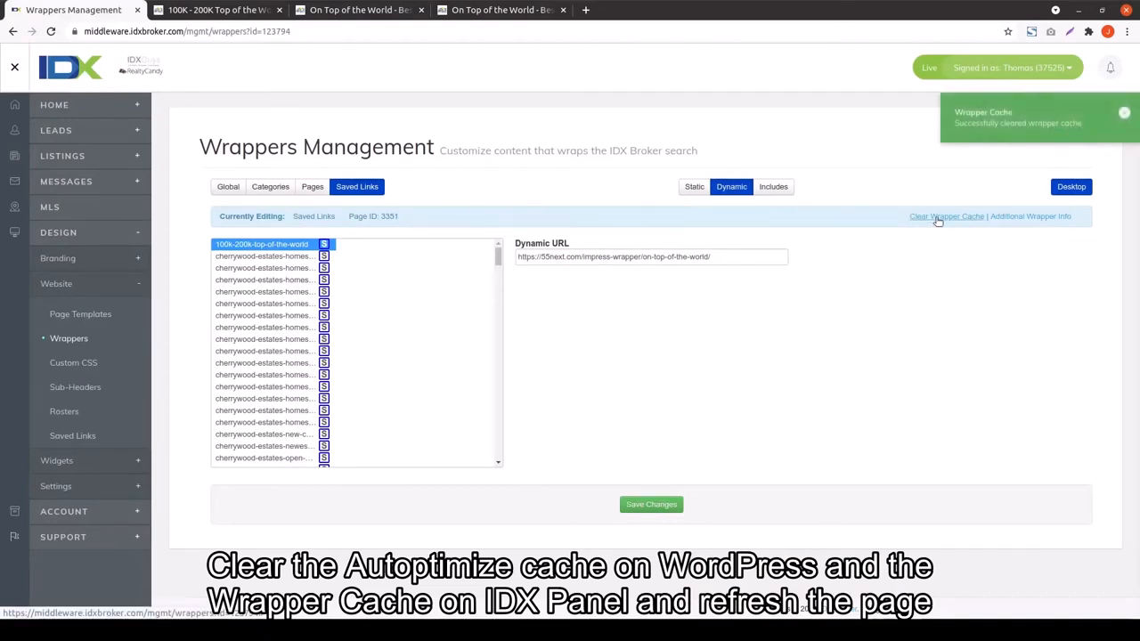
pyautogui.click(218, 10)
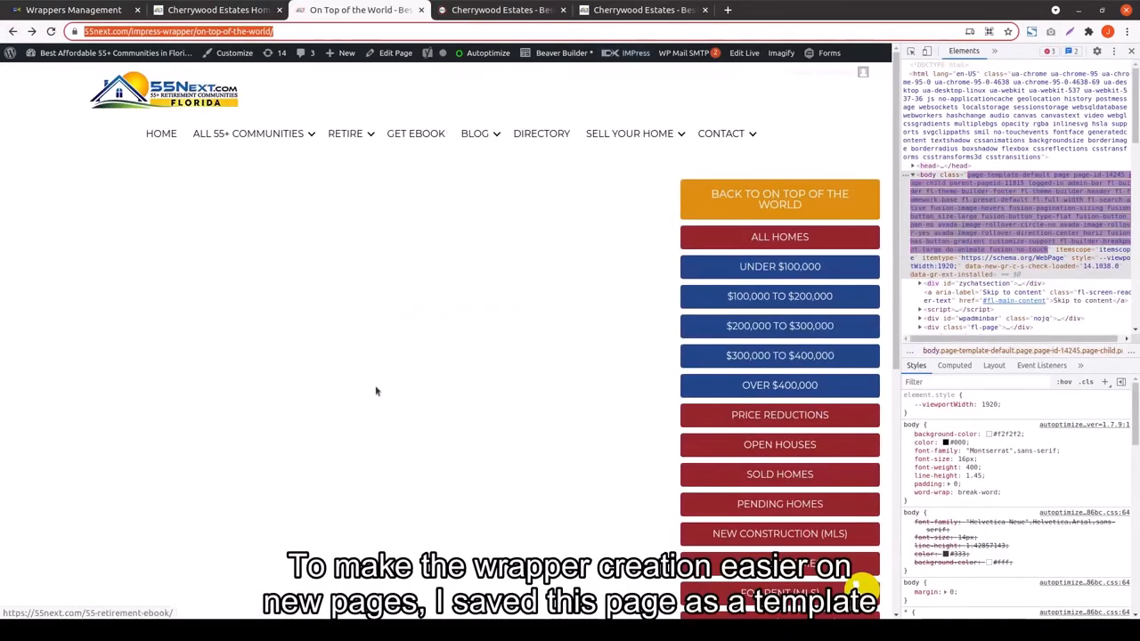
# Save the On Top of the World layout as template 'Saved Links Template with Sidebar'
pyautogui.click(561, 52)
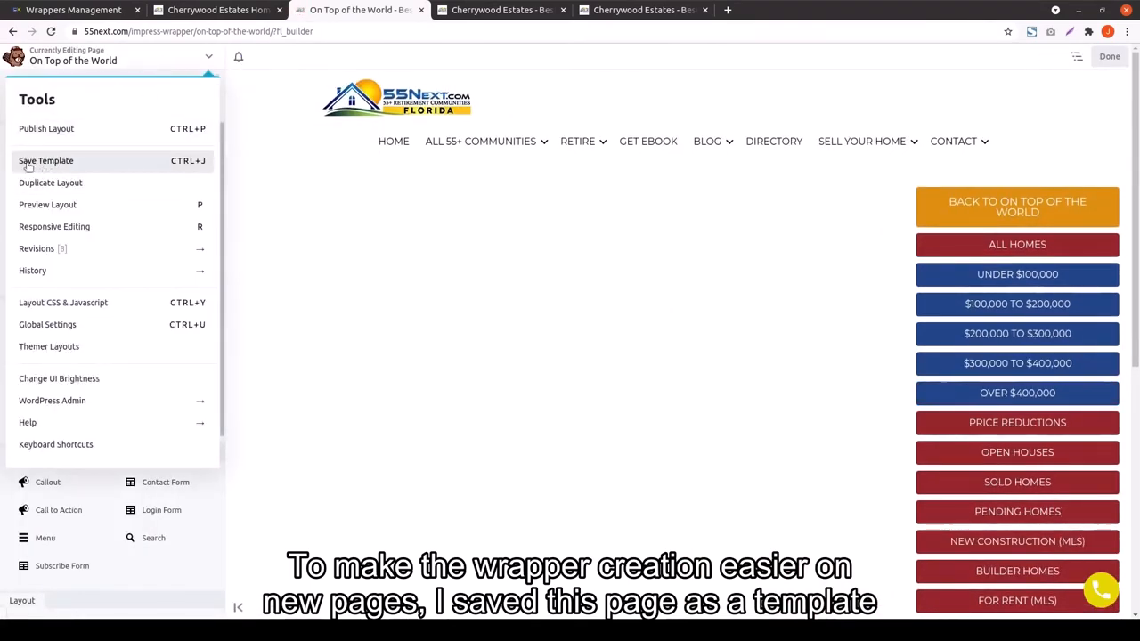
pyautogui.click(46, 160)
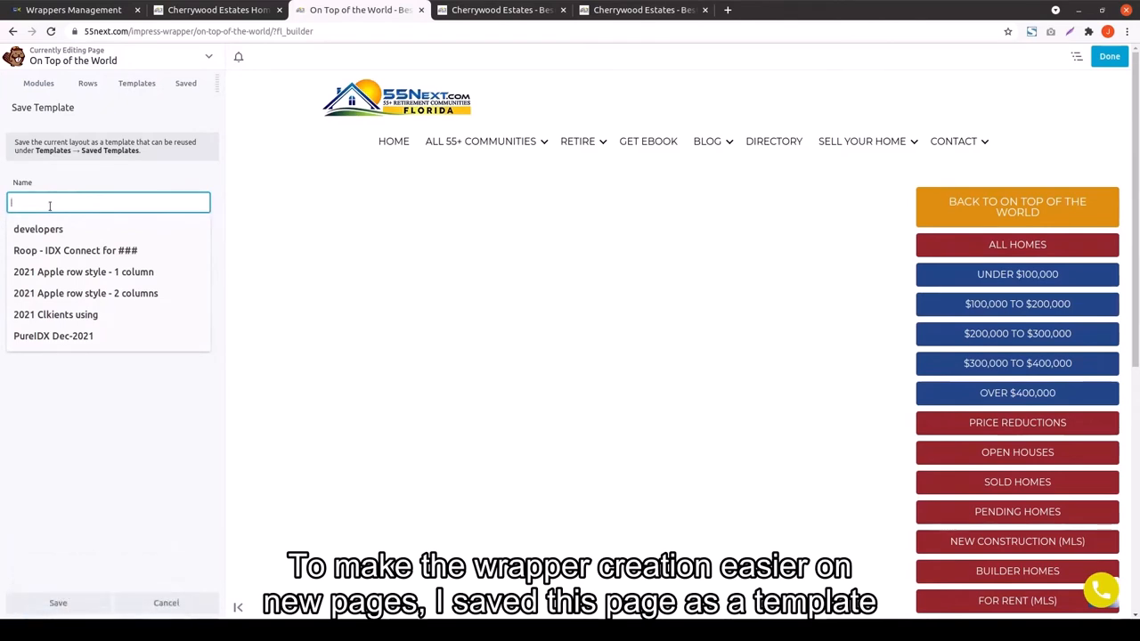
pyautogui.write('Saved Links')
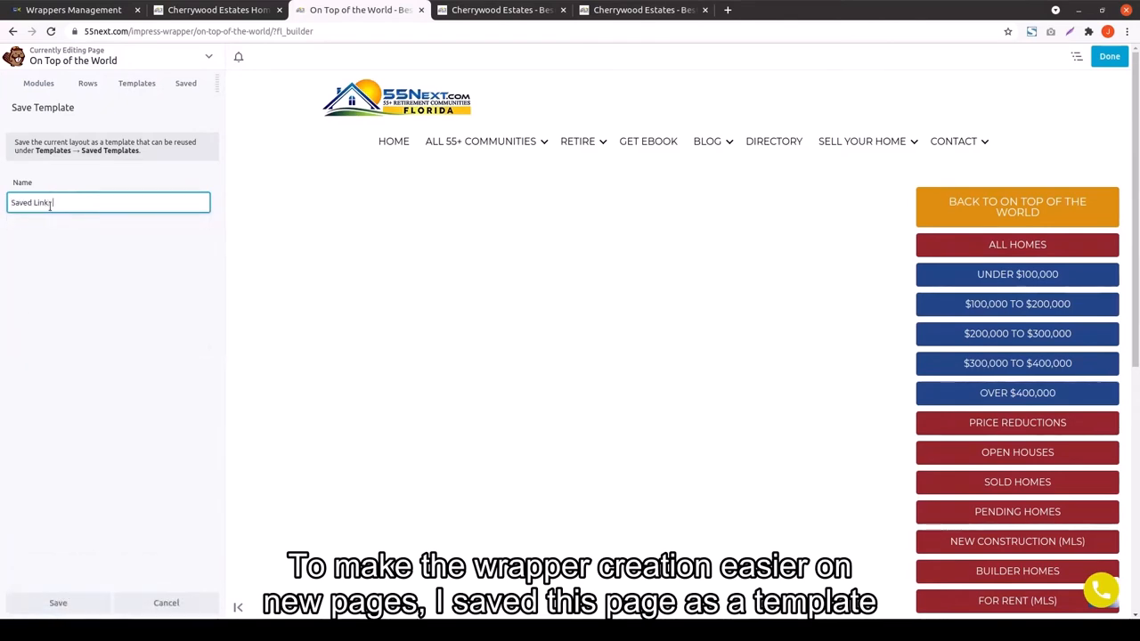
pyautogui.write('Template with Sidebar')
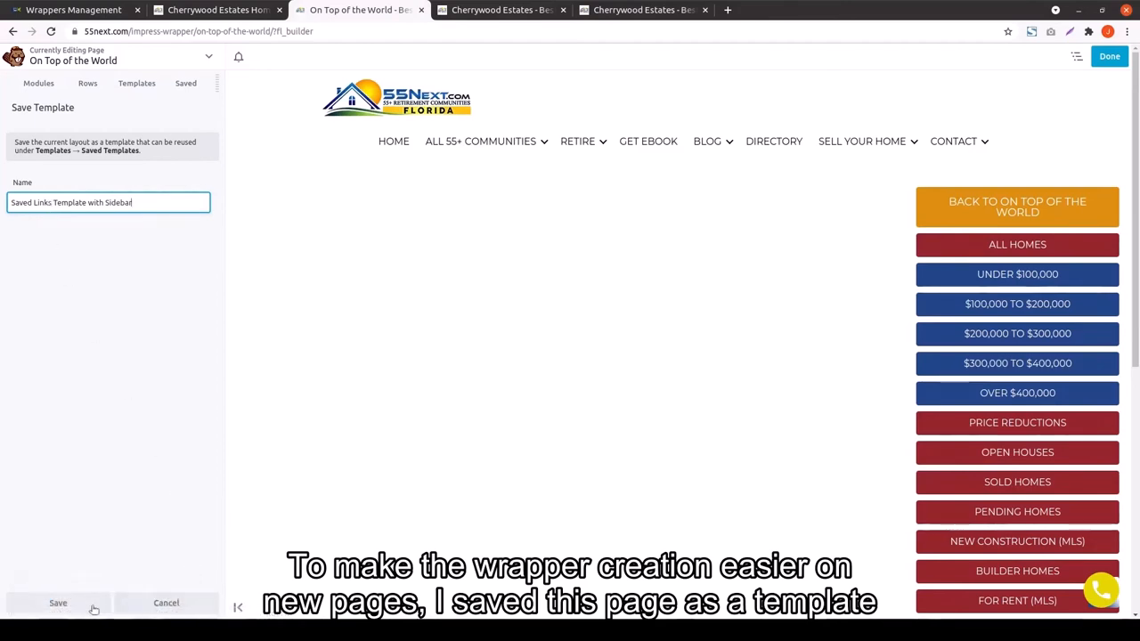
pyautogui.click(57, 603)
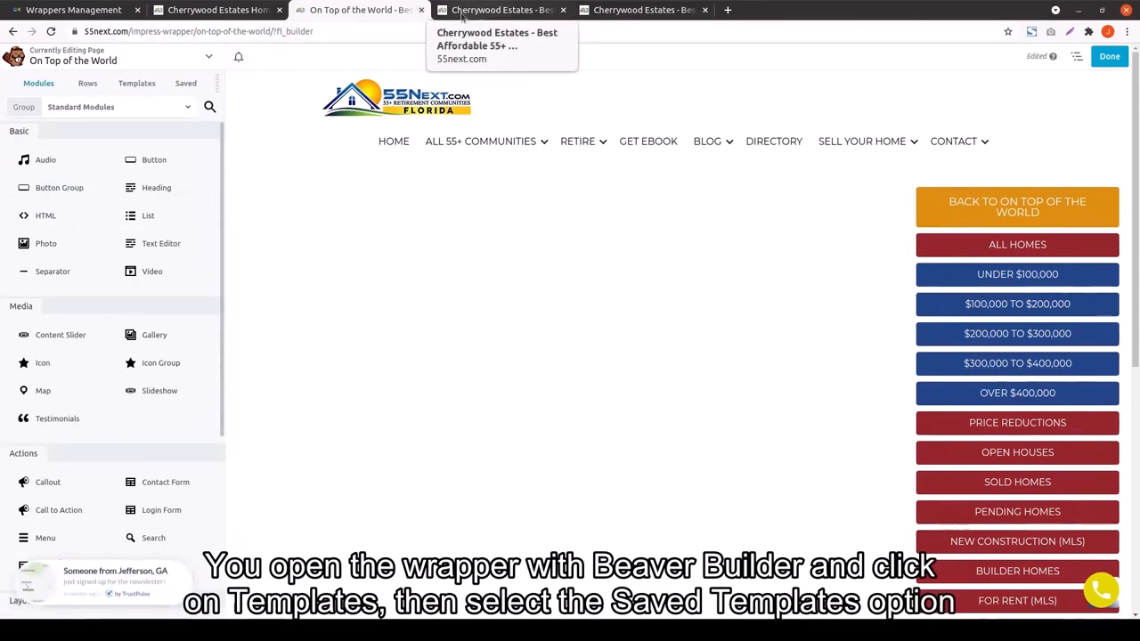
# Replace the Cherrywood Estates page layout with the saved 'Saved Links Template with Sidebar'
pyautogui.click(361, 10)
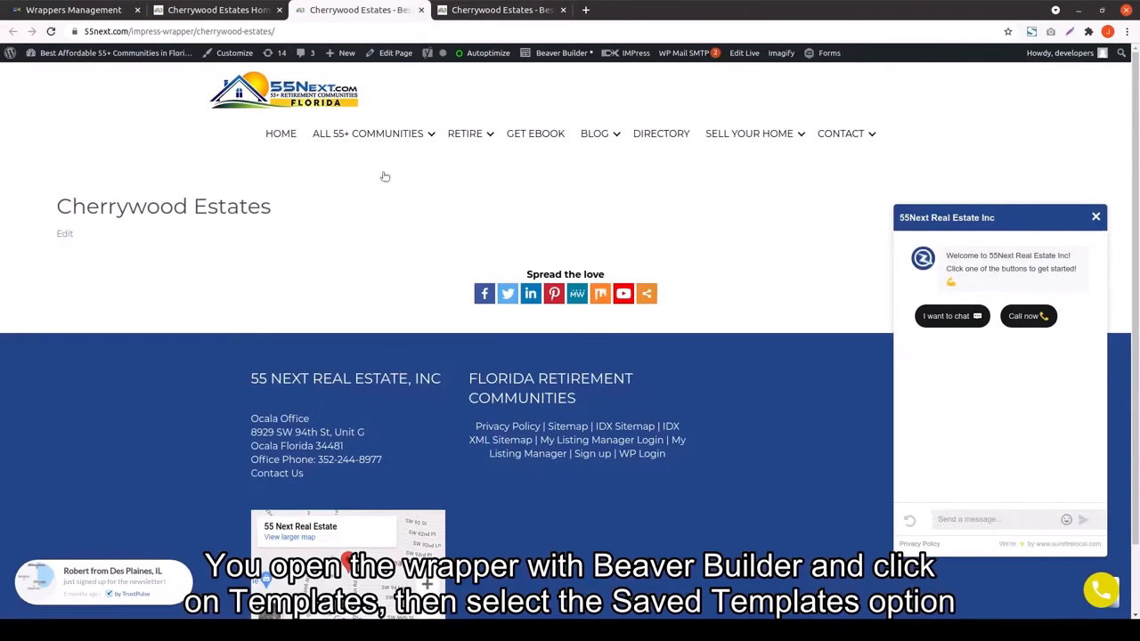
pyautogui.moveTo(561, 52)
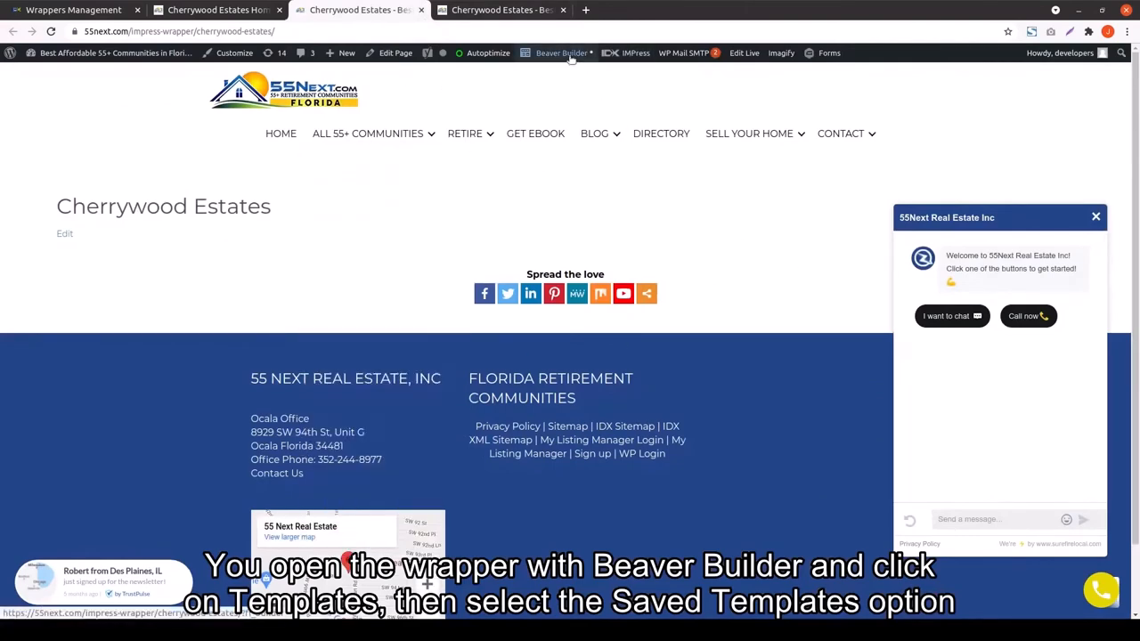
pyautogui.click(562, 53)
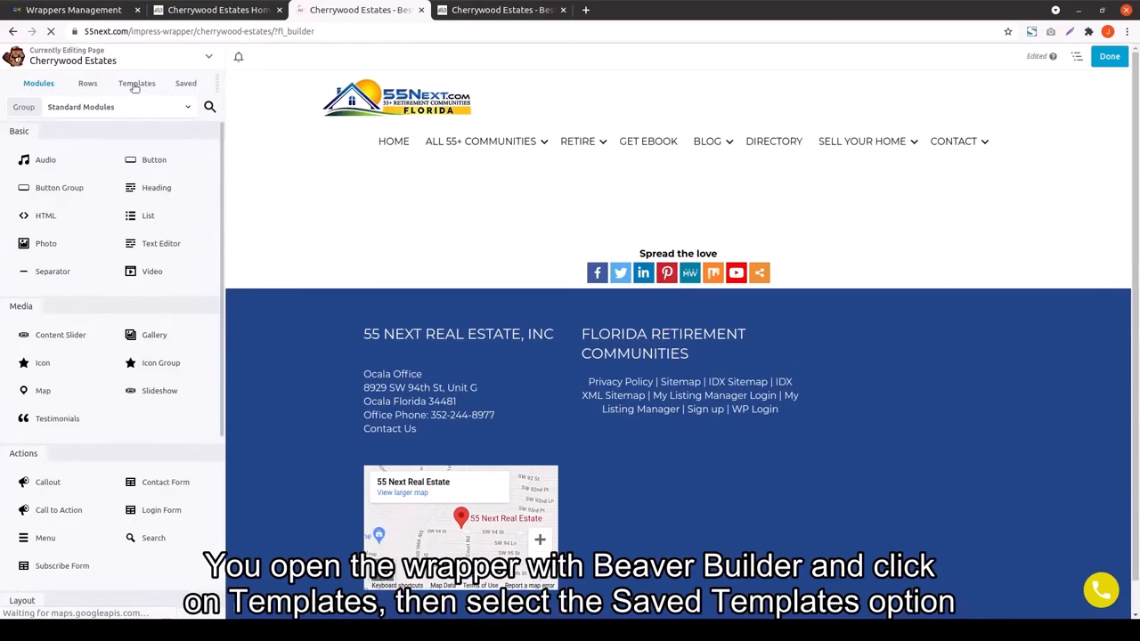
pyautogui.click(137, 83)
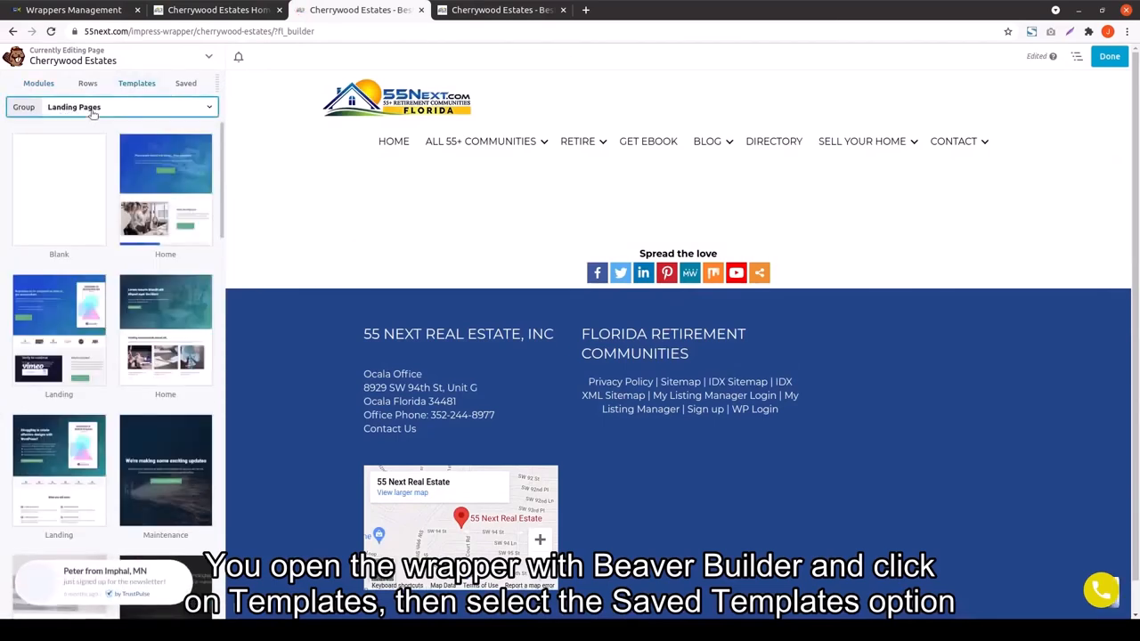
pyautogui.click(124, 106)
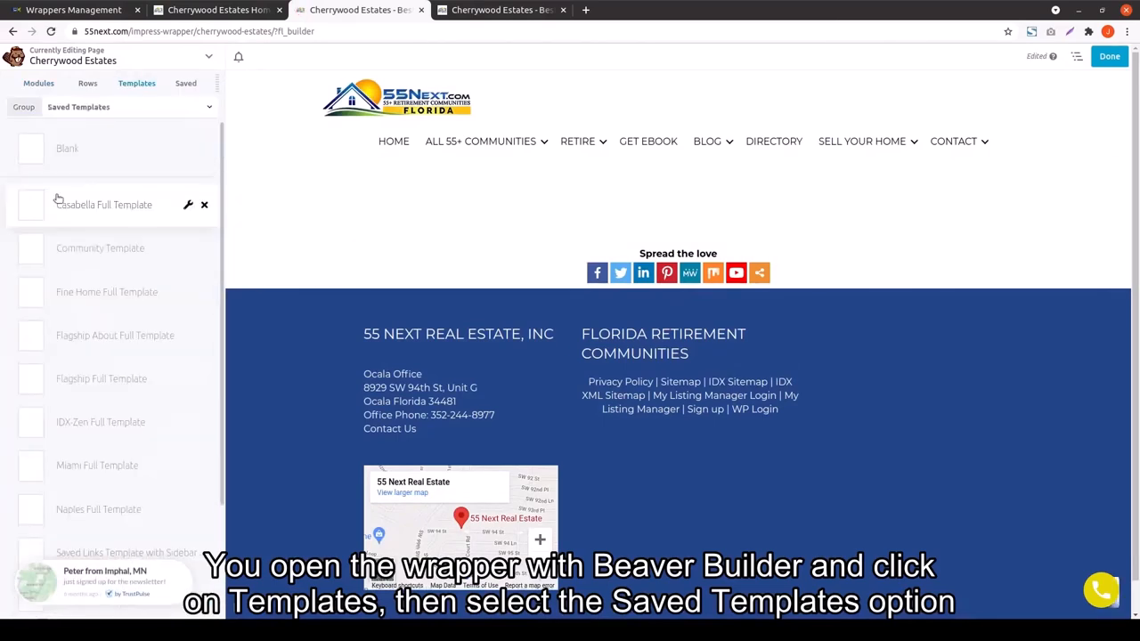
pyautogui.scroll(-3)
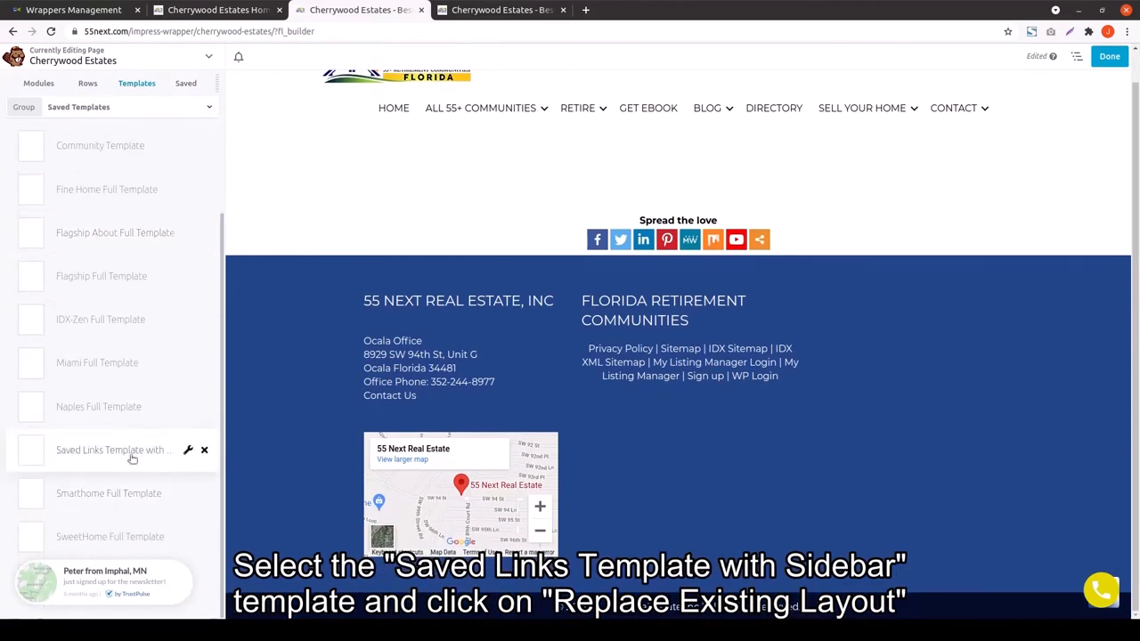
pyautogui.click(114, 449)
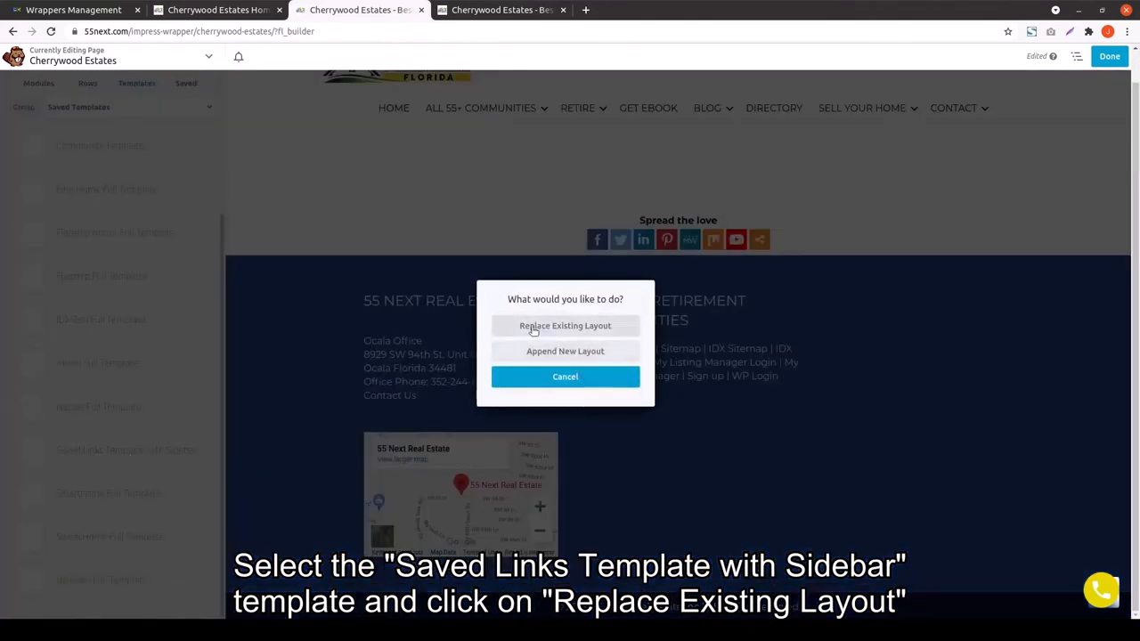
pyautogui.click(565, 325)
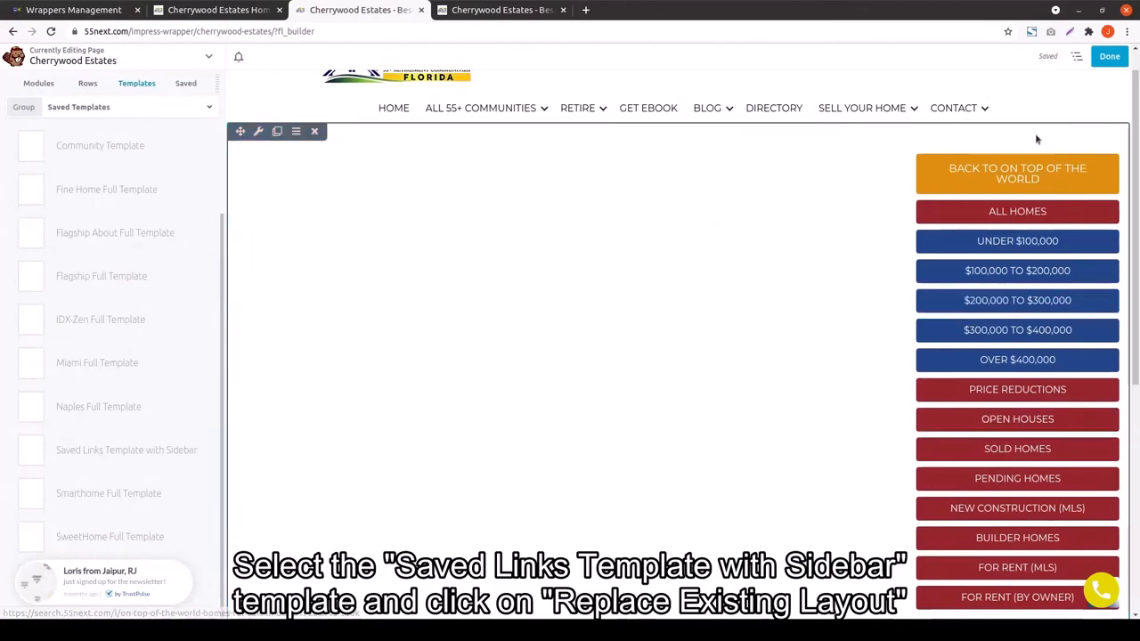
# Retitle the top button 'Back to Cherrywood Estates' with the link from the archived page
pyautogui.click(1017, 173)
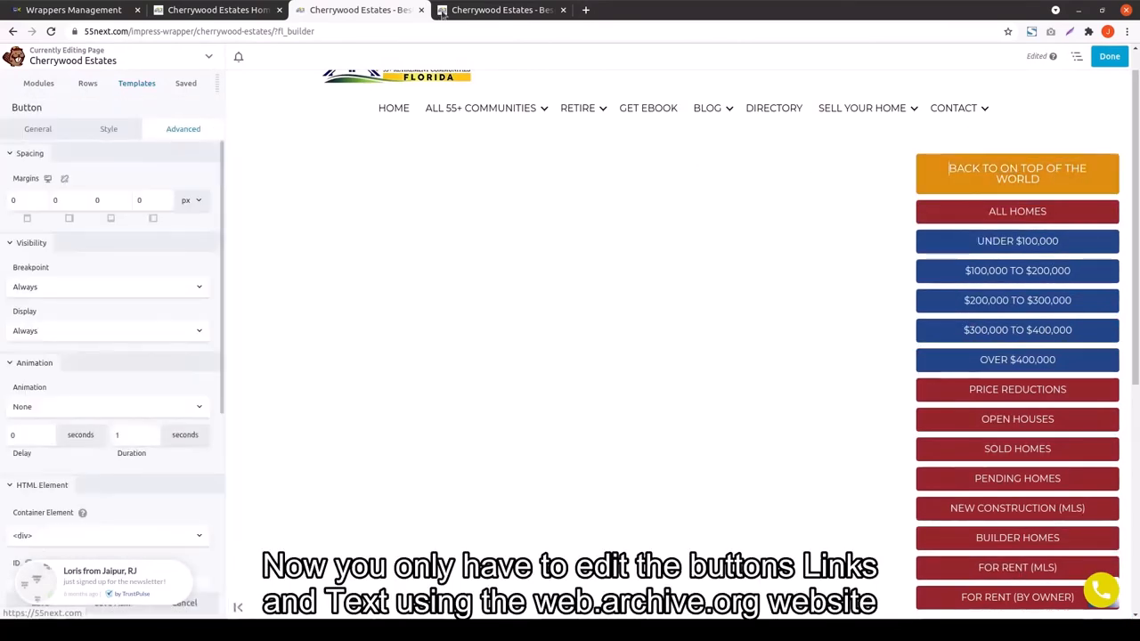
pyautogui.click(500, 10)
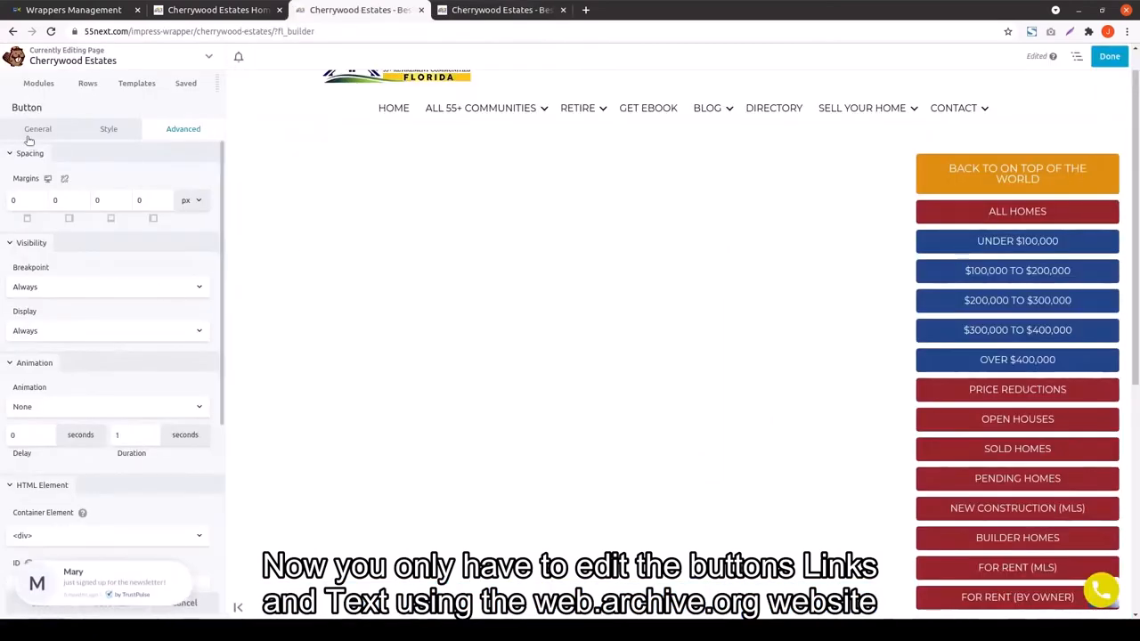
pyautogui.click(38, 128)
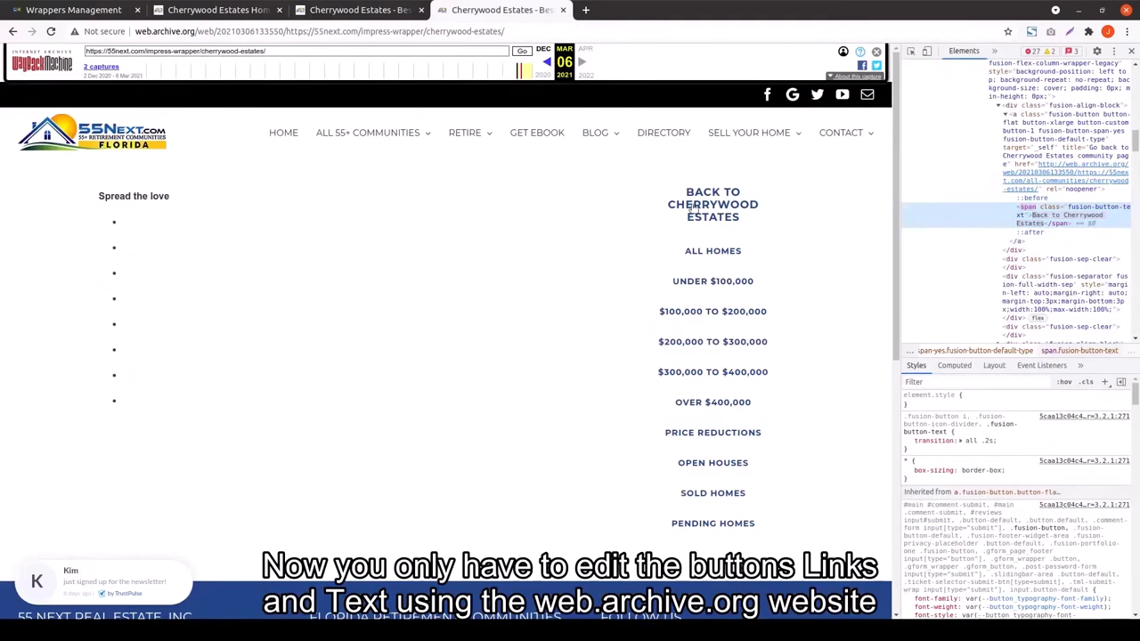
pyautogui.rightClick(713, 204)
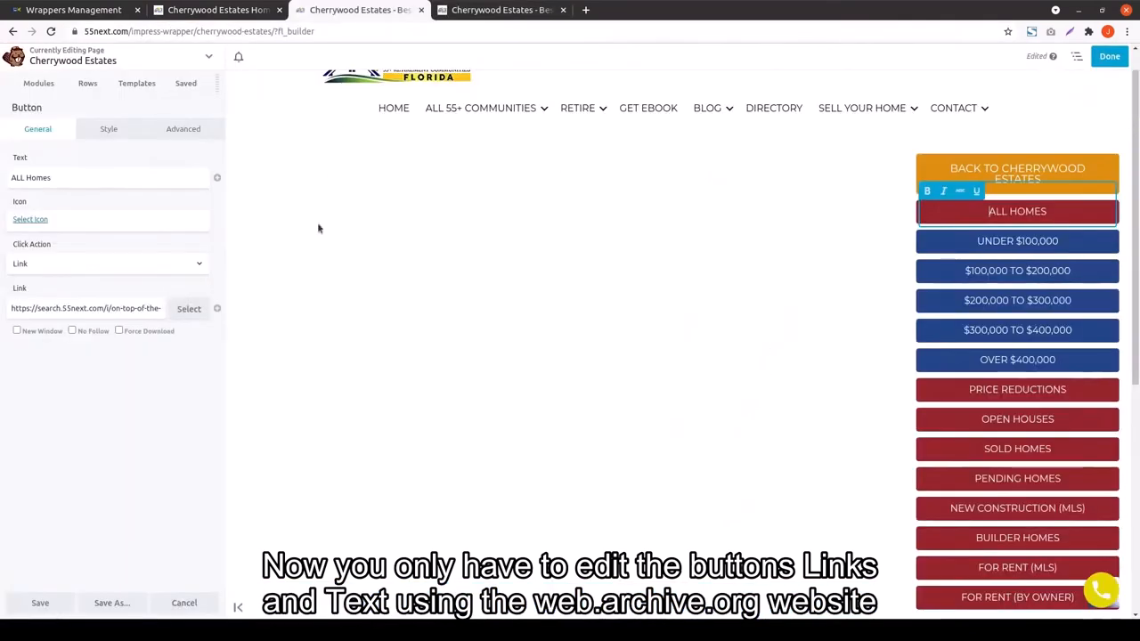
pyautogui.click(85, 309)
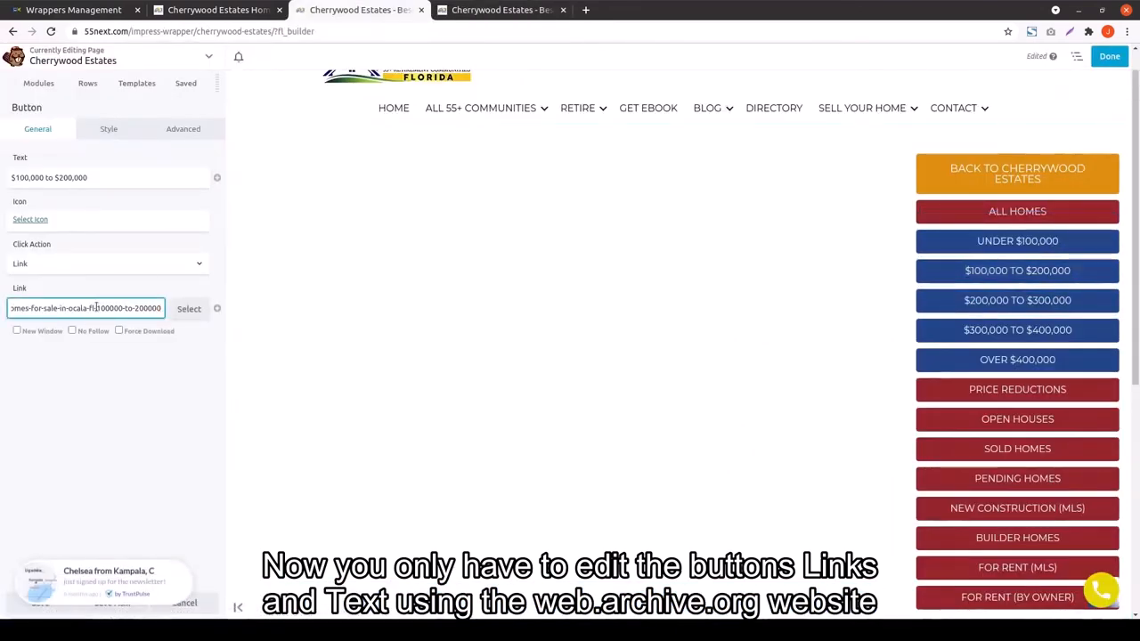
# Update the price range, Price Reductions, Open Houses, Sold Homes and Pending Homes links, then publish
pyautogui.click(500, 10)
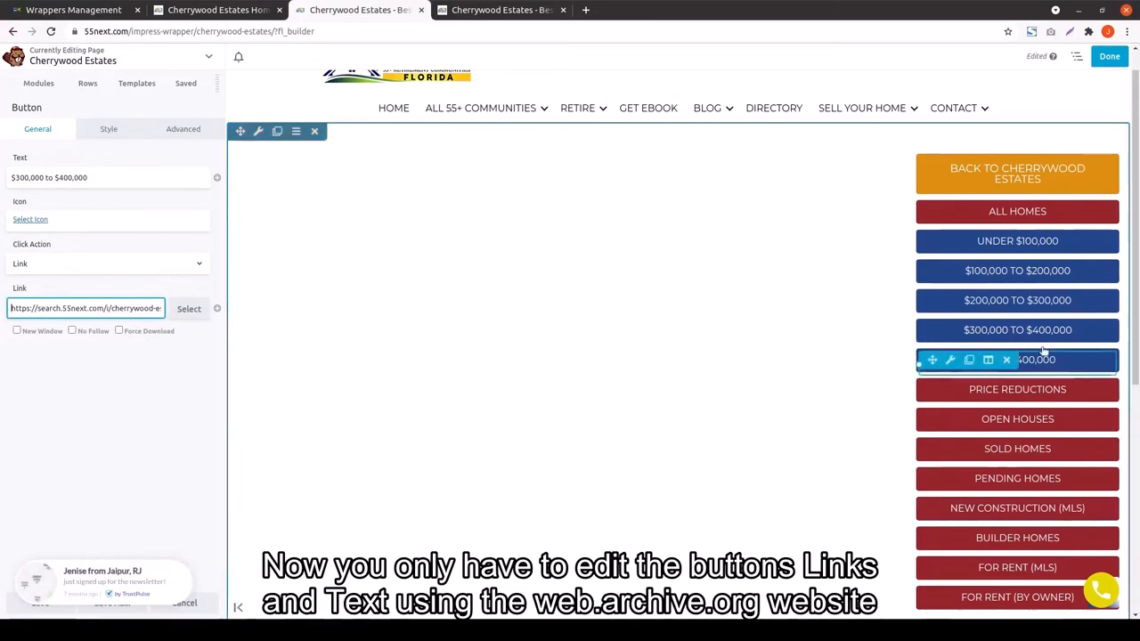
pyautogui.click(499, 9)
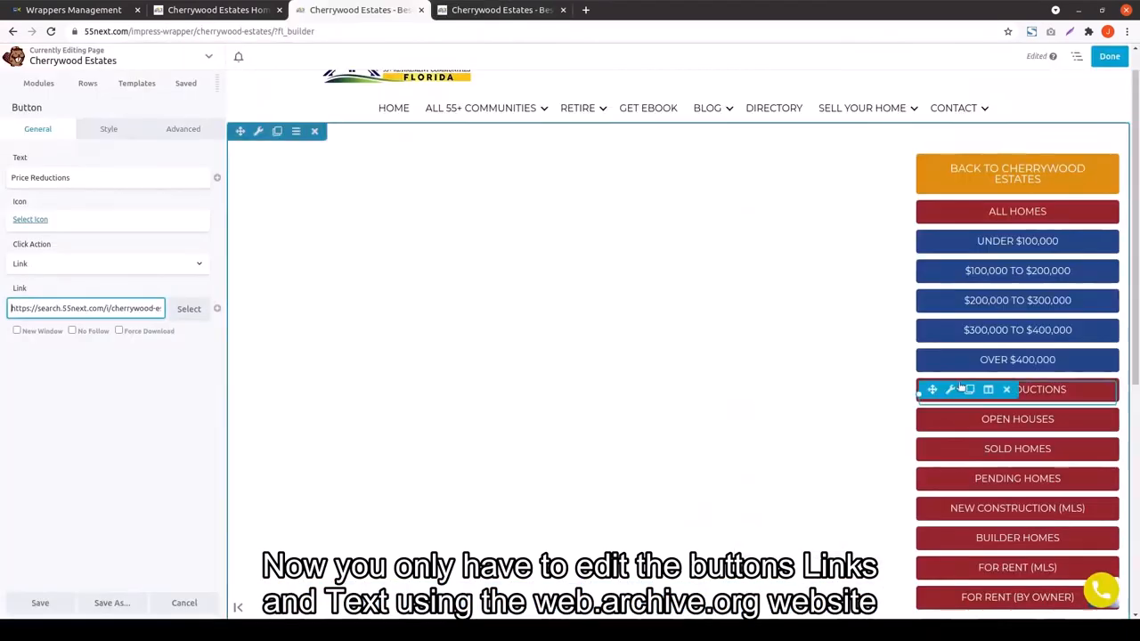
pyautogui.click(1018, 418)
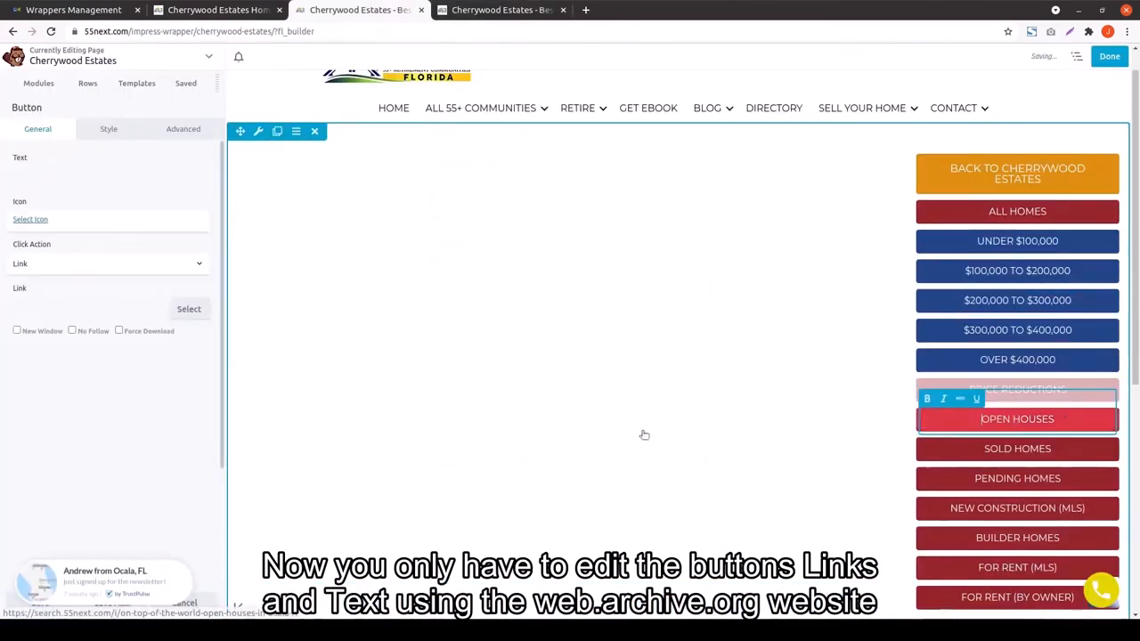
pyautogui.click(84, 307)
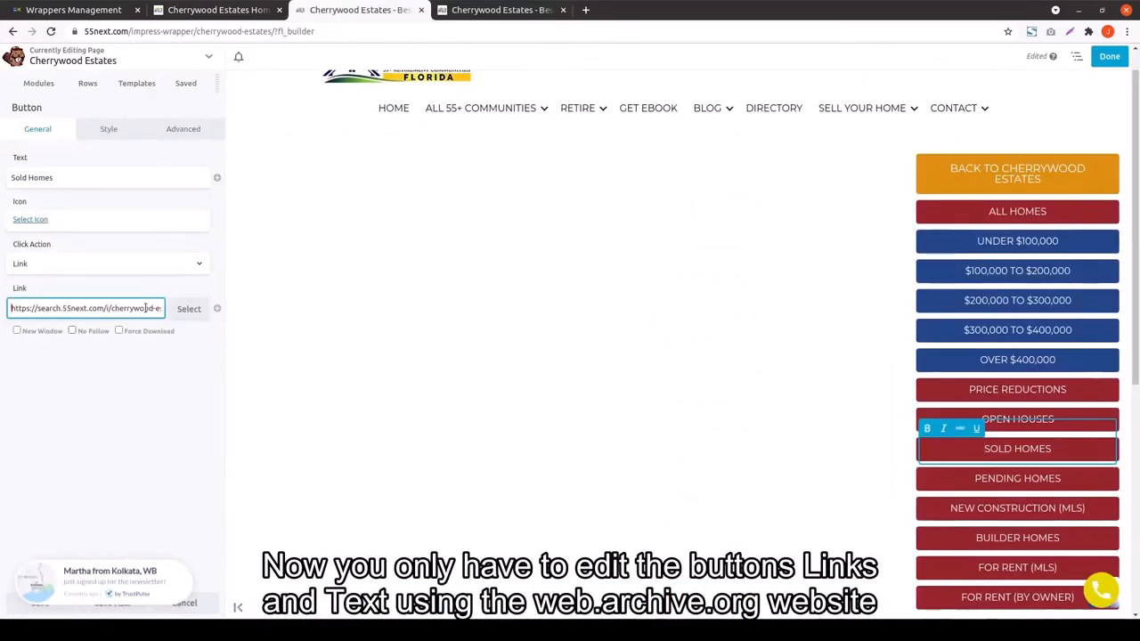
pyautogui.click(1017, 478)
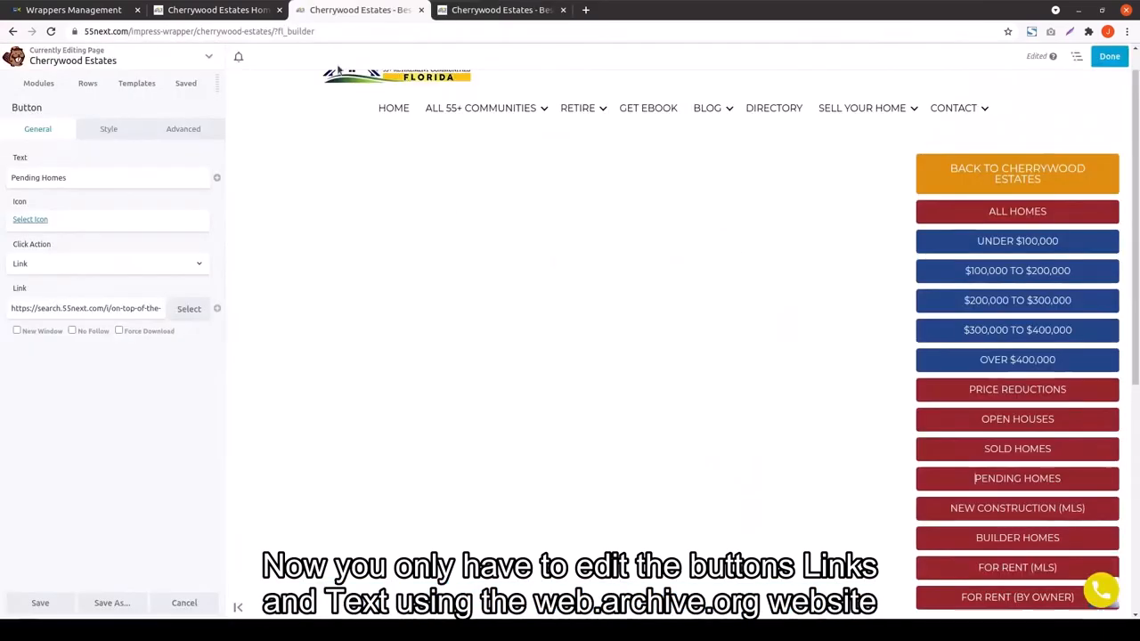
pyautogui.click(1017, 478)
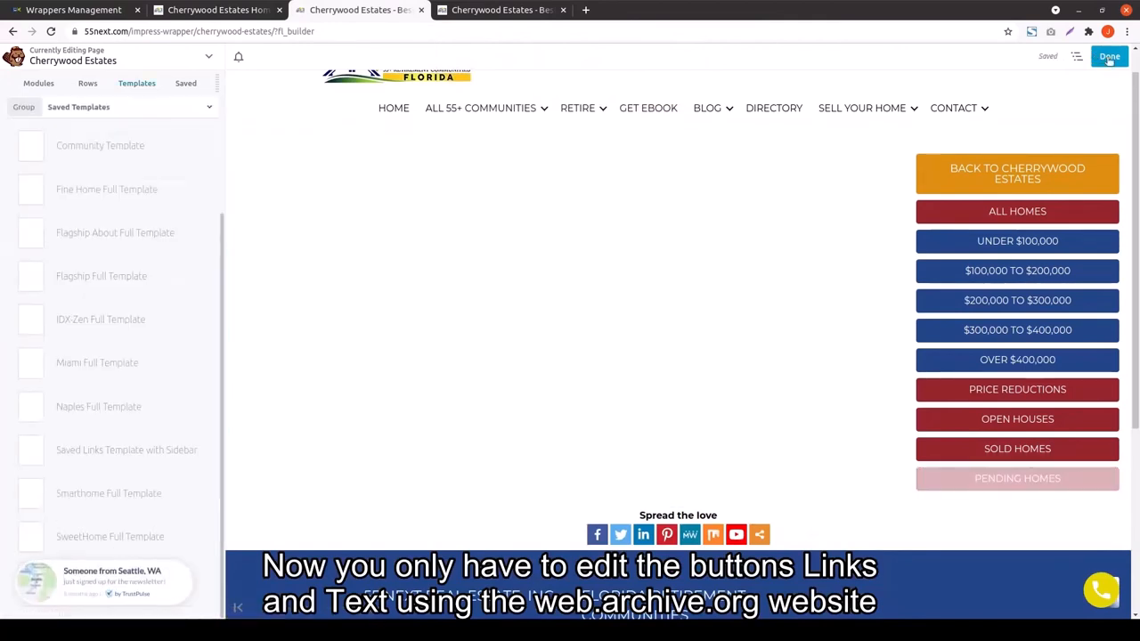
pyautogui.click(1109, 56)
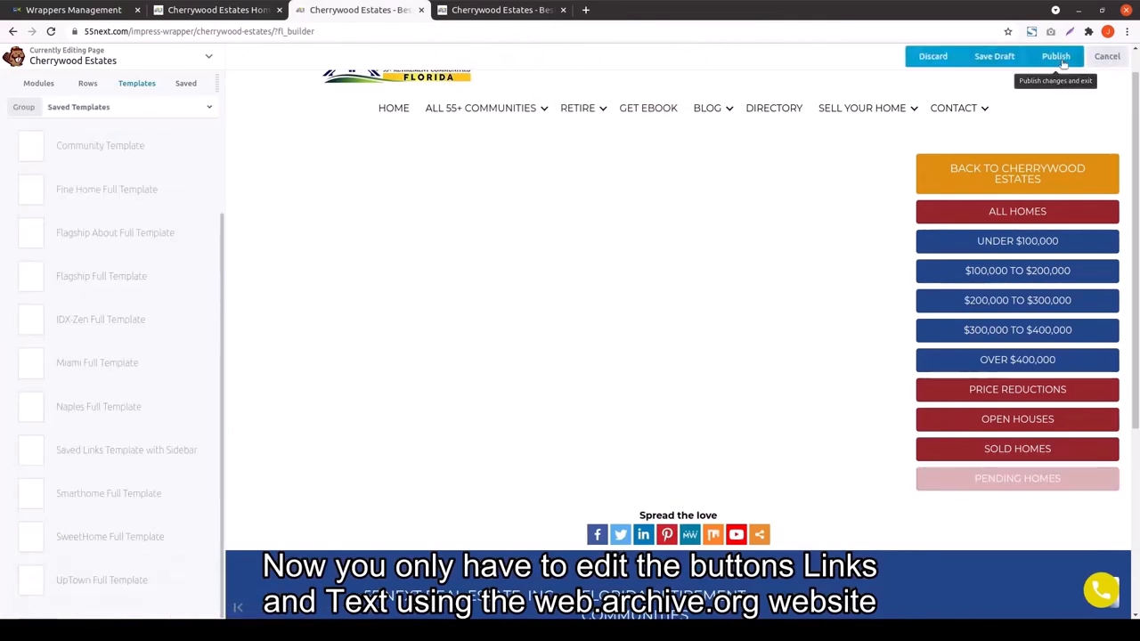
pyautogui.click(1056, 56)
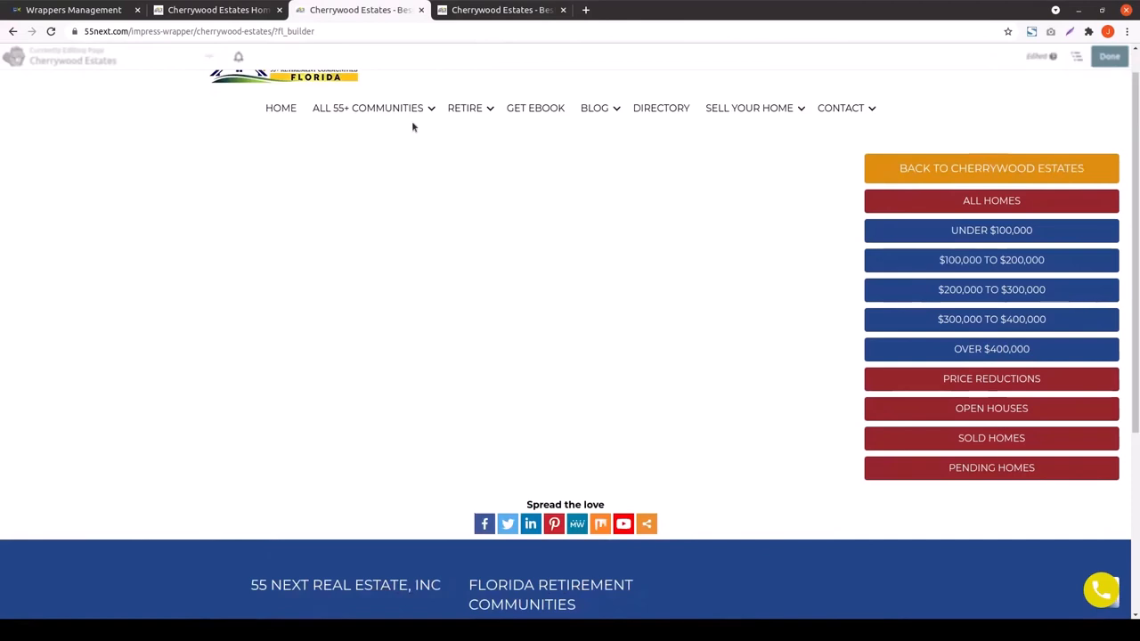